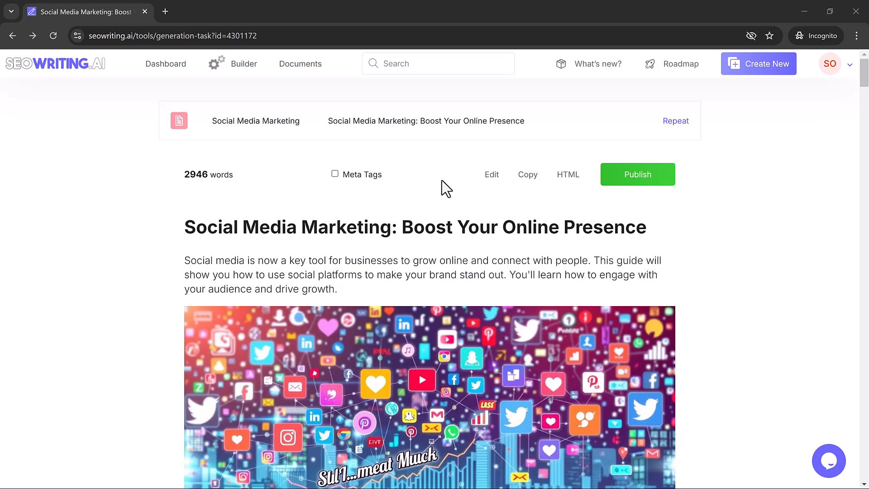
# Browse the homepage's features, testimonials and pricing plans, ending back at the top.
pyautogui.scroll(-3)
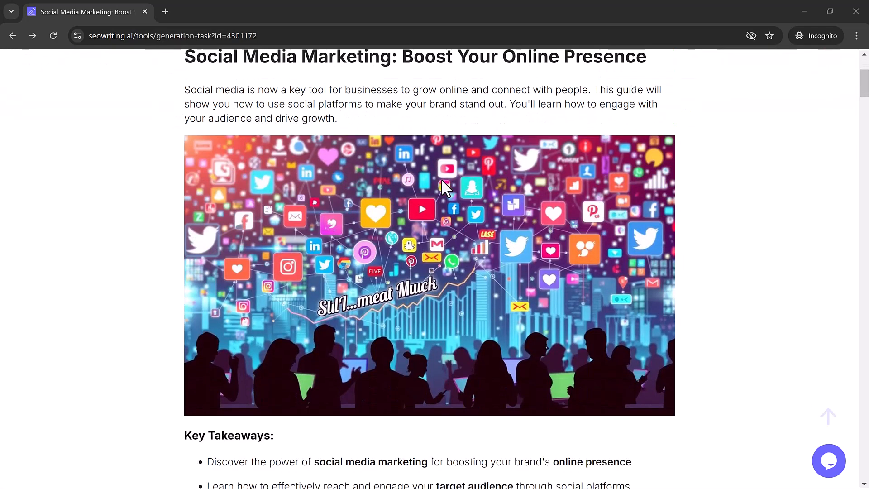
pyautogui.scroll(-3)
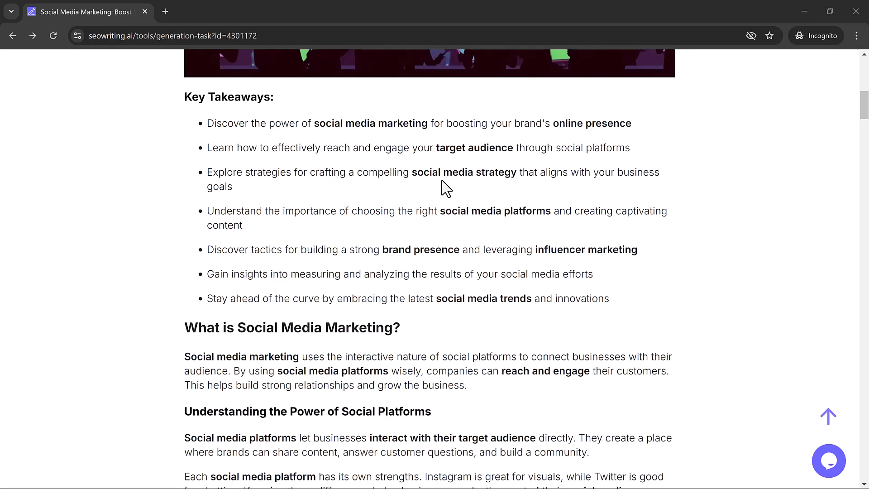
pyautogui.scroll(-3)
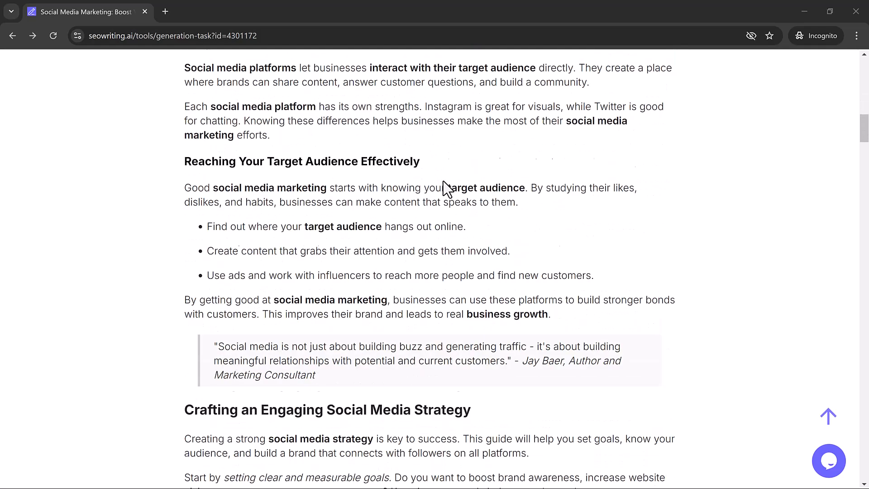
pyautogui.scroll(-3)
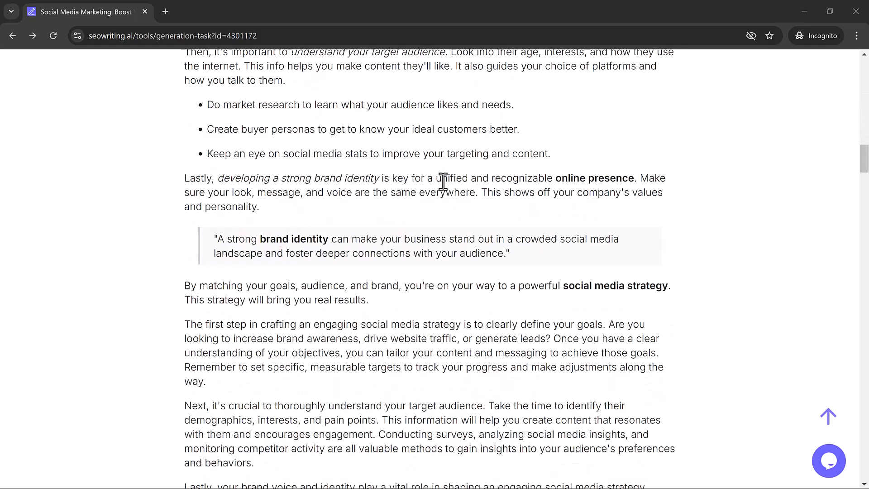
pyautogui.scroll(-3)
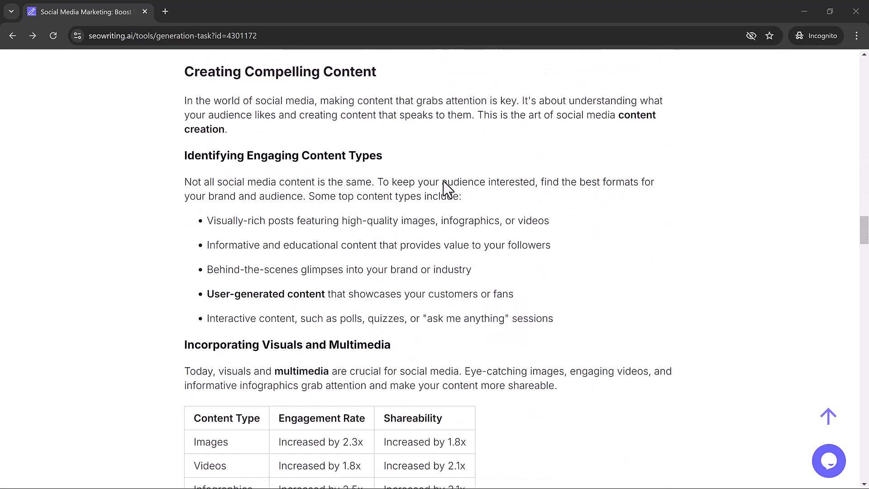
pyautogui.scroll(-3)
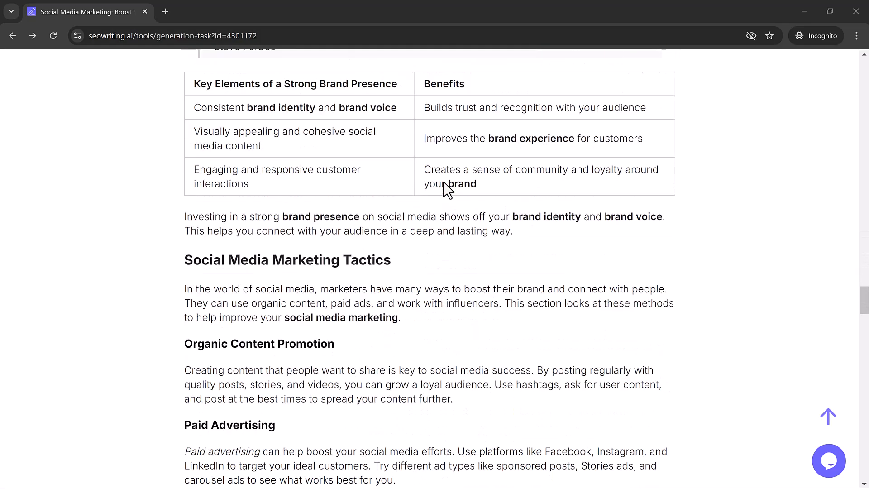
pyautogui.scroll(-3)
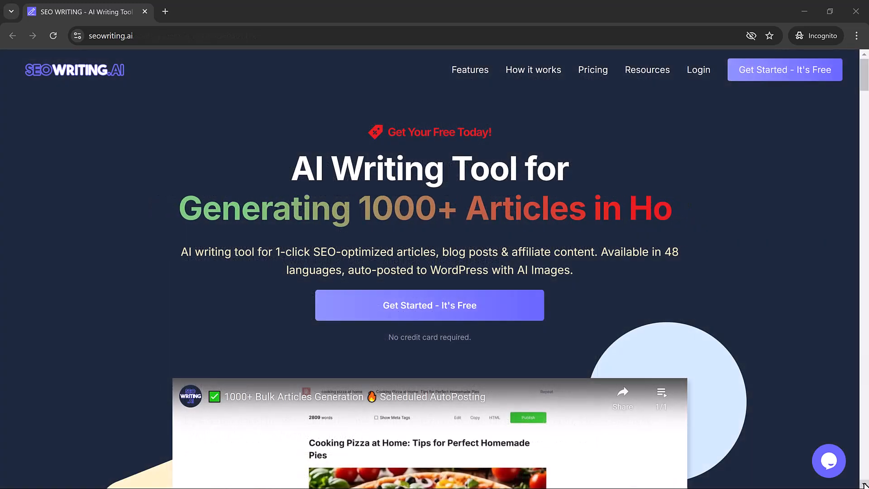
pyautogui.scroll(-3)
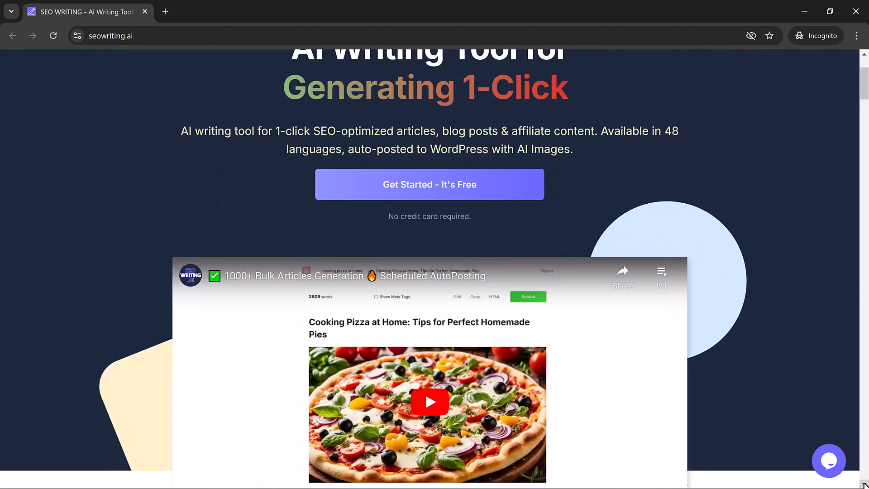
pyautogui.scroll(-3)
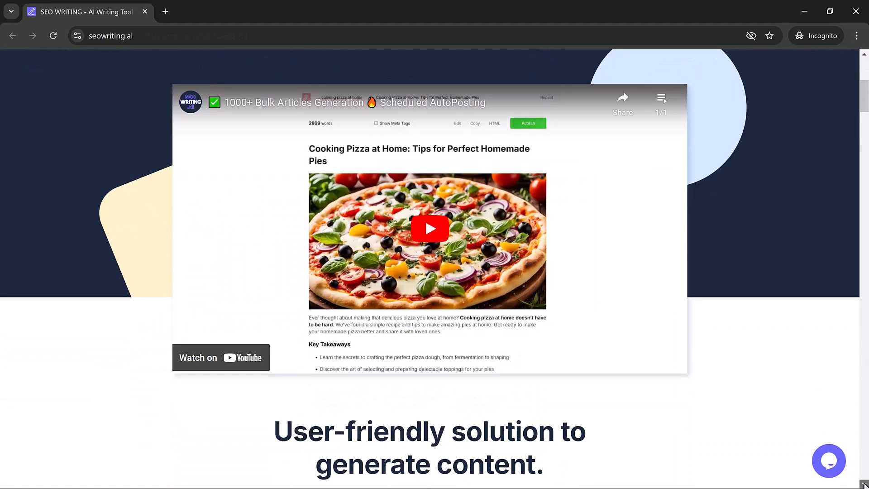
pyautogui.scroll(-3)
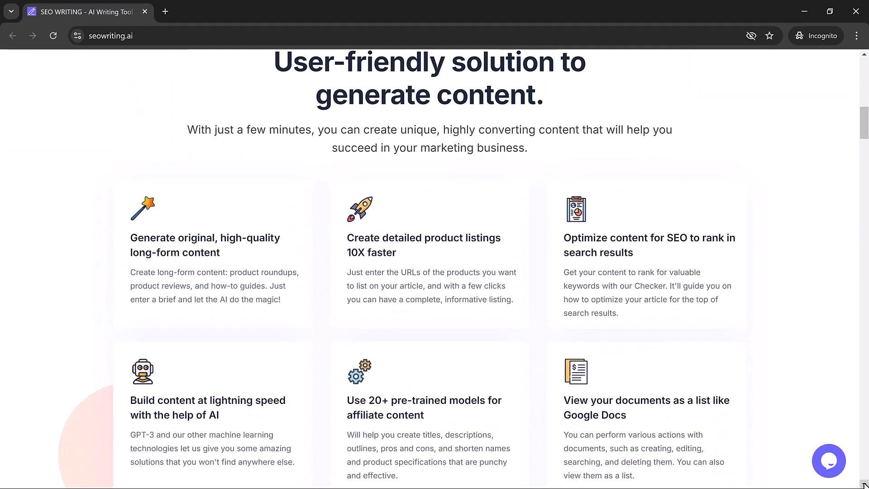
pyautogui.scroll(-3)
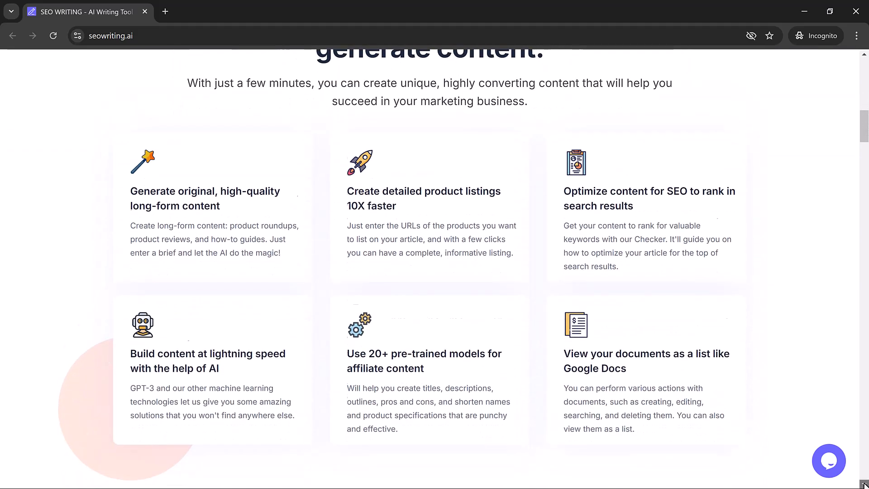
pyautogui.scroll(-3)
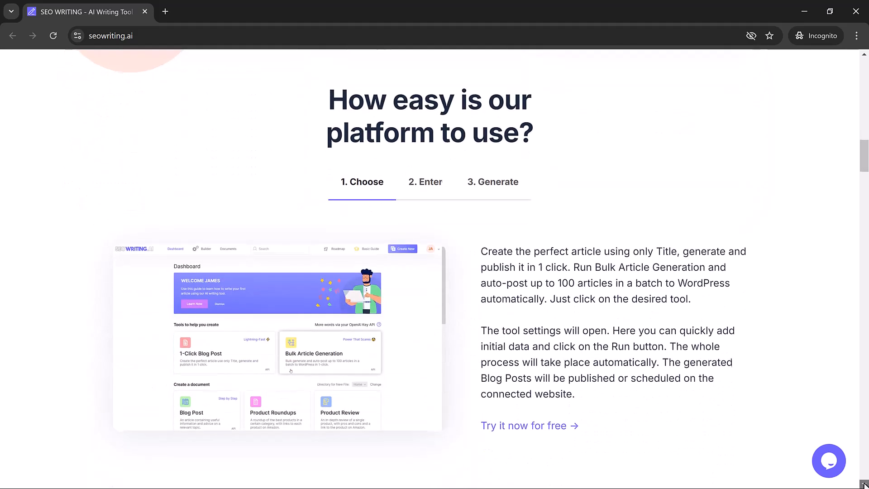
pyautogui.scroll(-3)
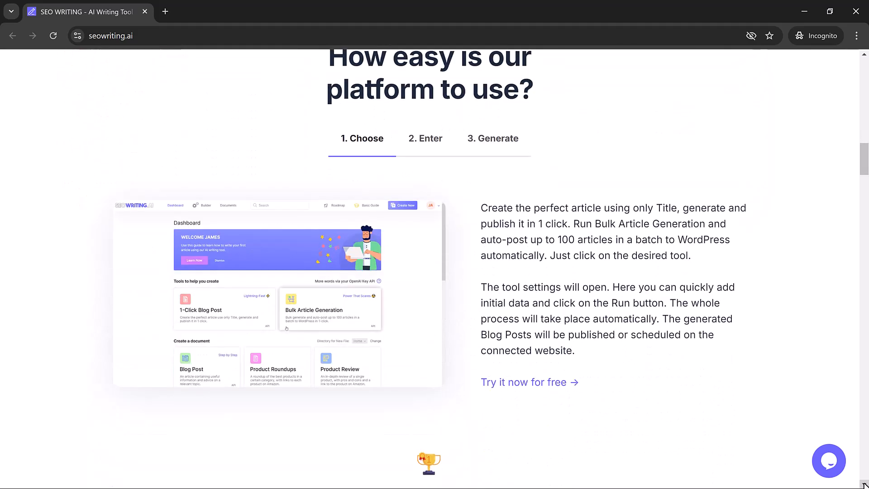
pyautogui.scroll(-3)
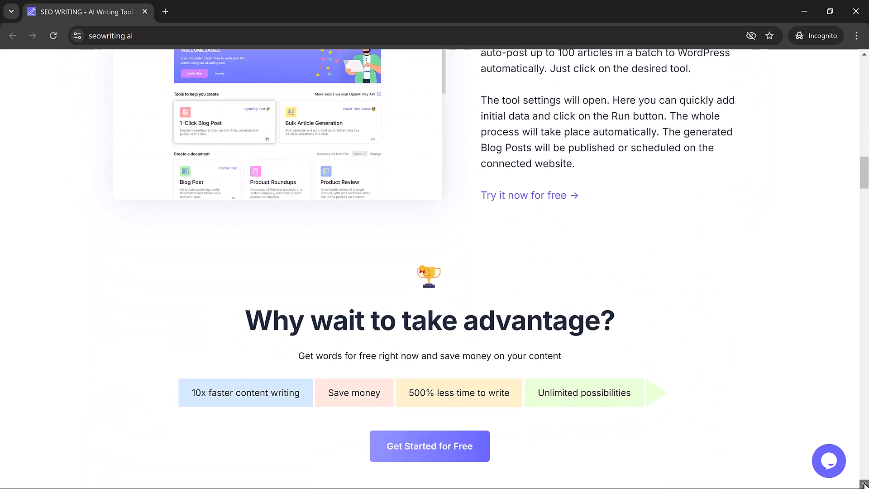
pyautogui.scroll(-3)
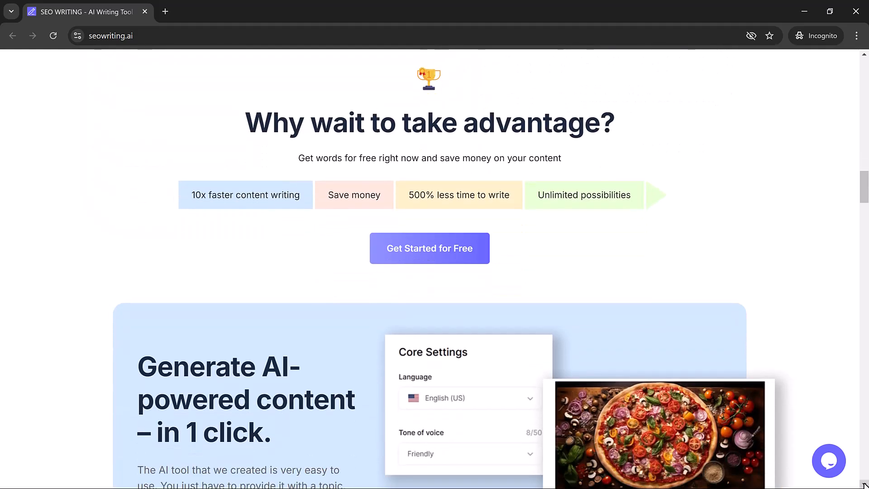
pyautogui.scroll(-3)
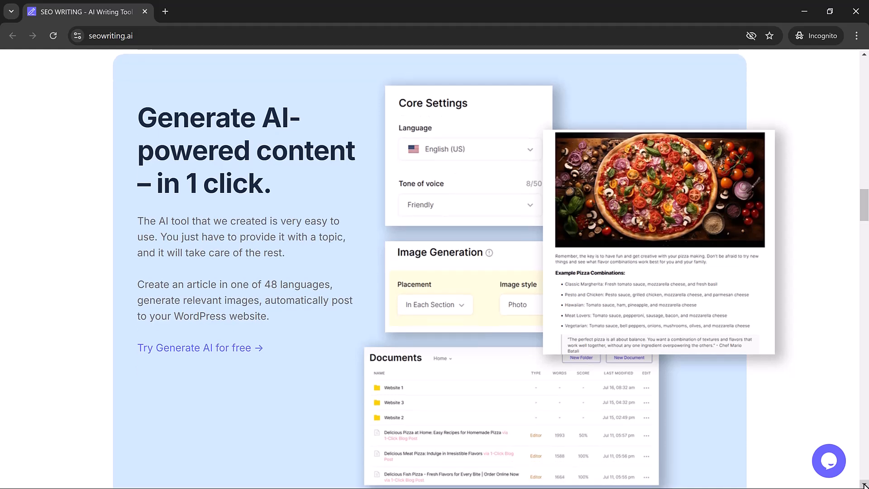
pyautogui.scroll(-3)
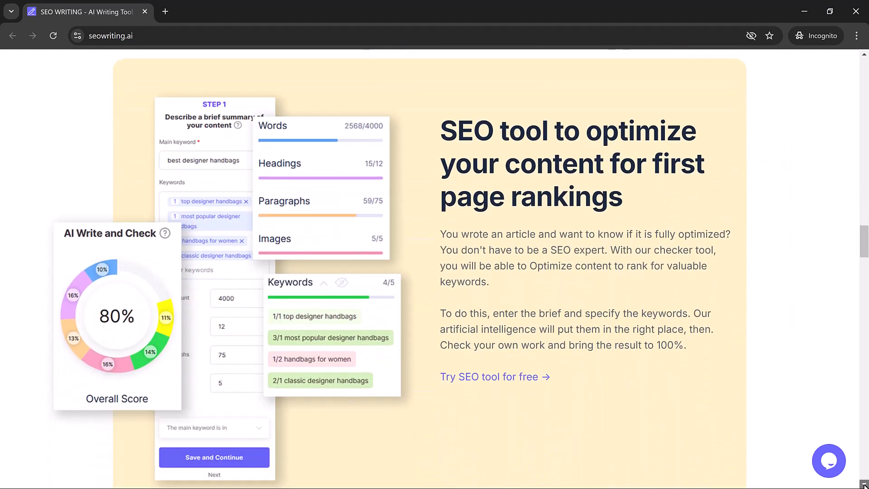
pyautogui.scroll(-3)
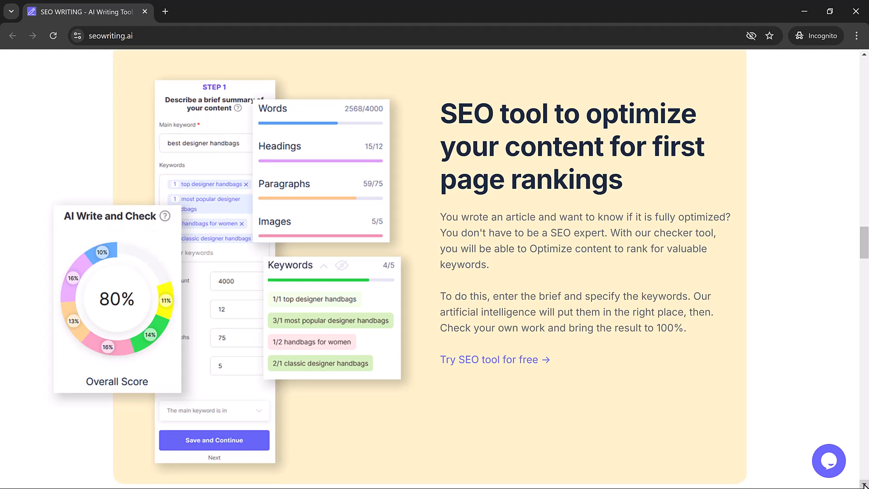
pyautogui.scroll(-3)
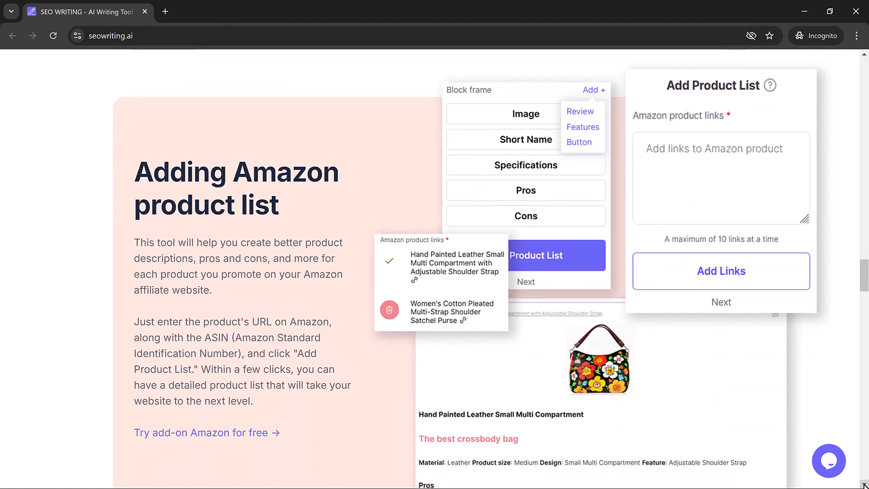
pyautogui.scroll(-3)
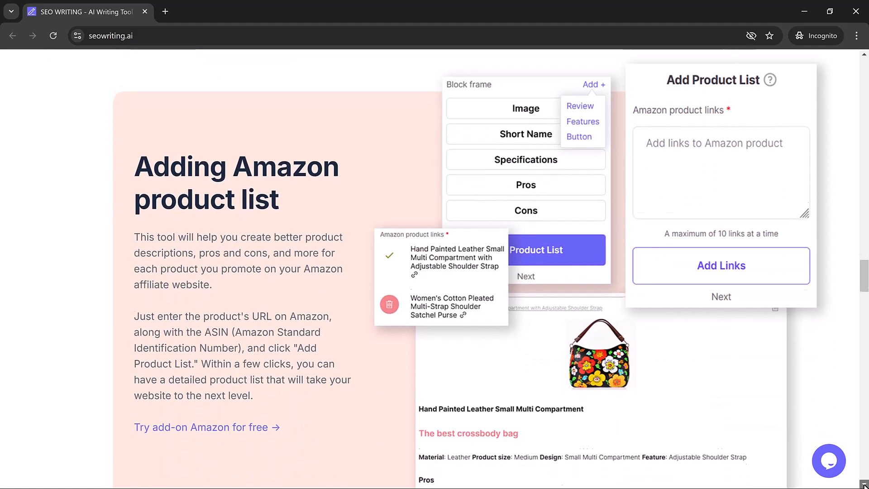
pyautogui.scroll(-3)
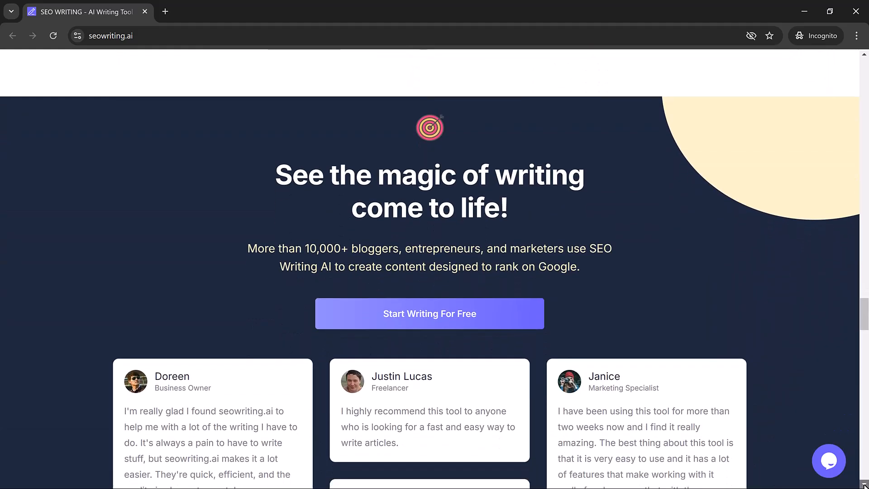
pyautogui.scroll(-3)
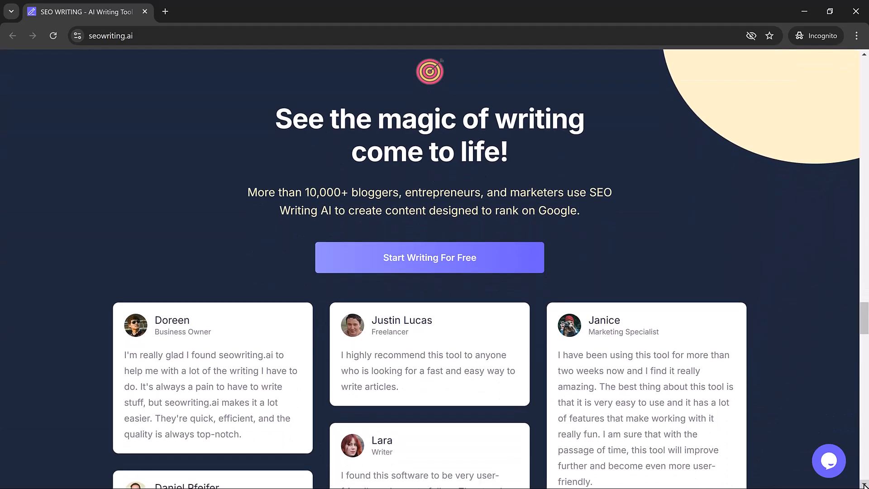
pyautogui.scroll(-3)
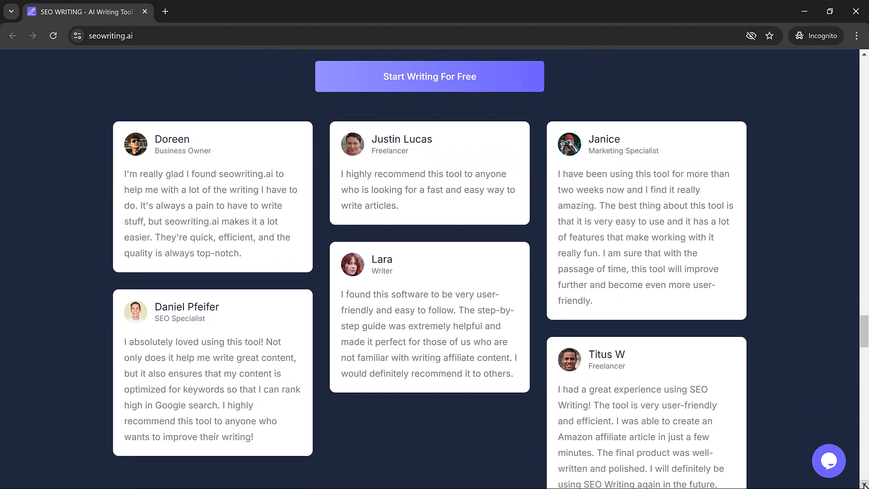
pyautogui.scroll(-3)
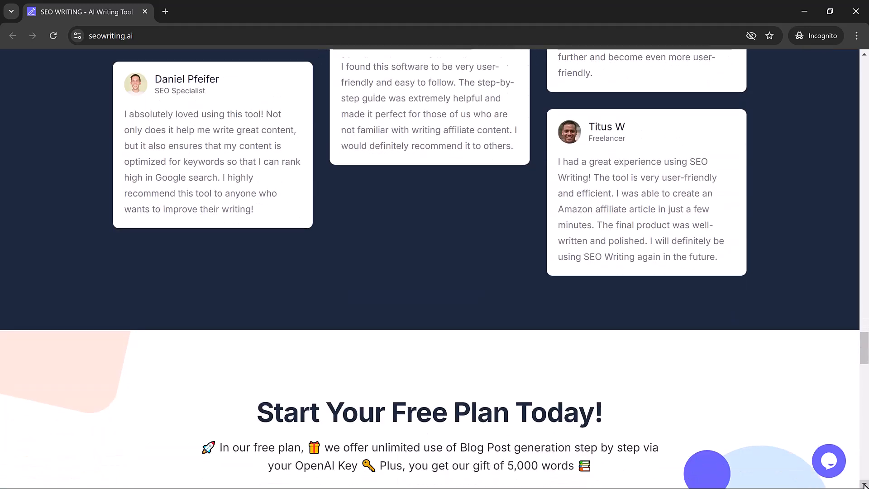
pyautogui.scroll(-3)
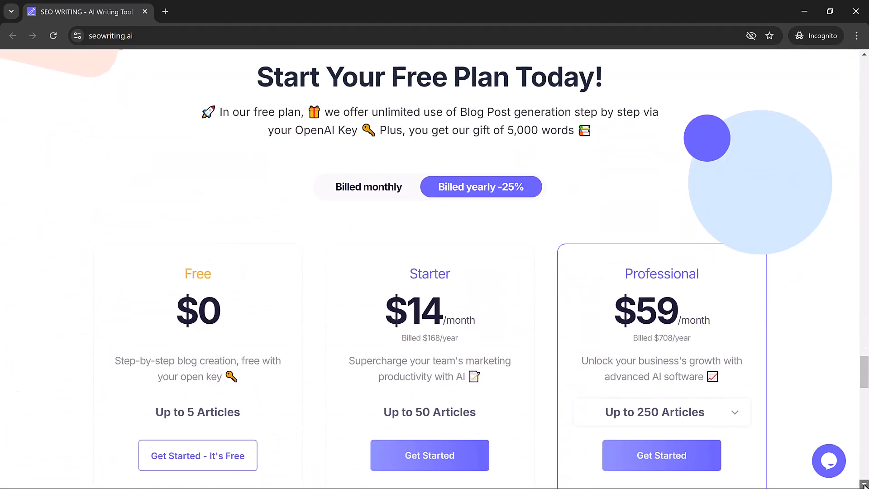
pyautogui.scroll(-3)
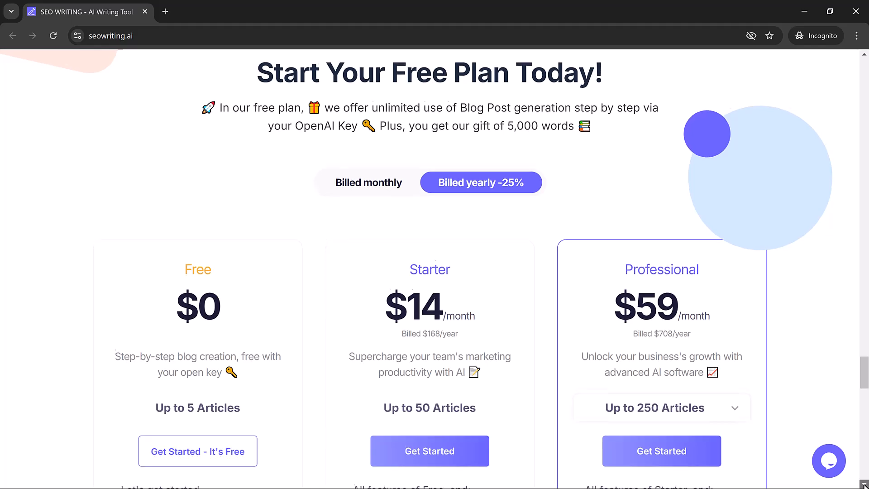
pyautogui.scroll(-3)
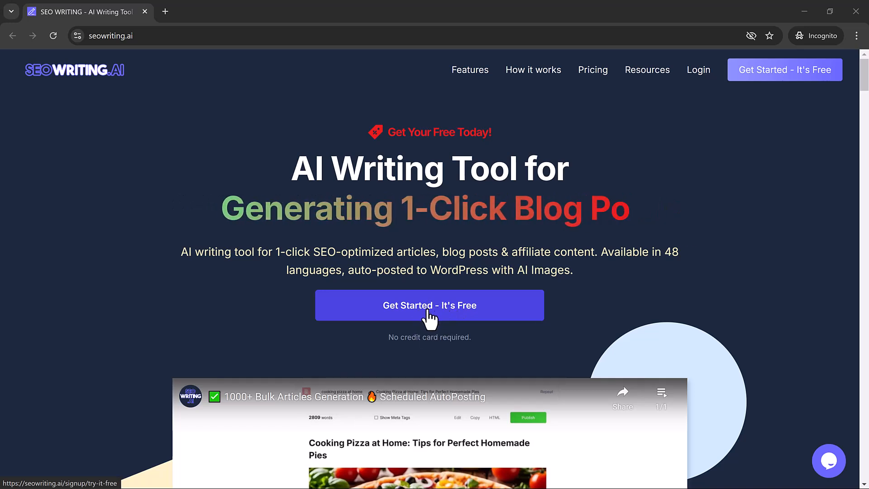
# Open the free sign-up page via 'Get Started - It's Free'.
pyautogui.click(429, 304)
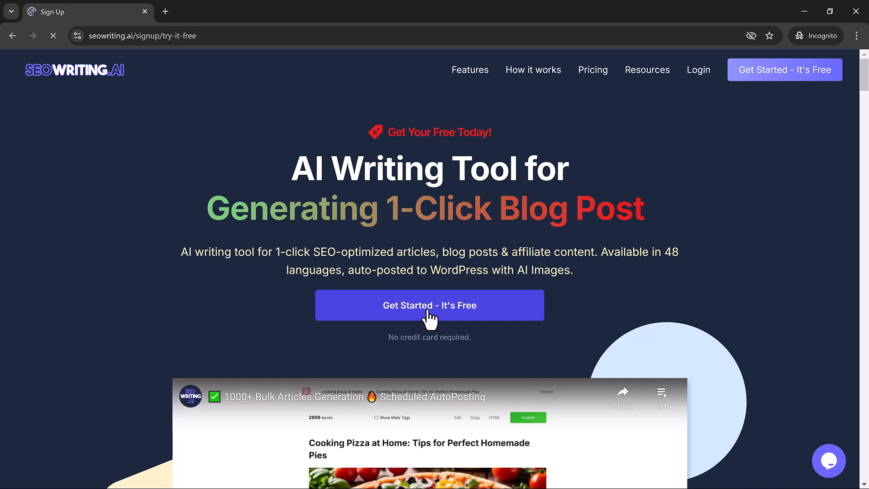
pyautogui.click(429, 305)
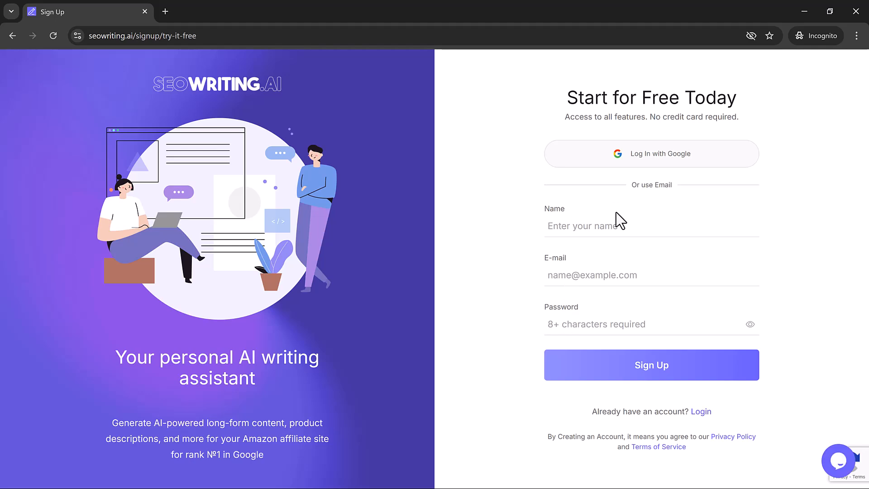
pyautogui.click(651, 365)
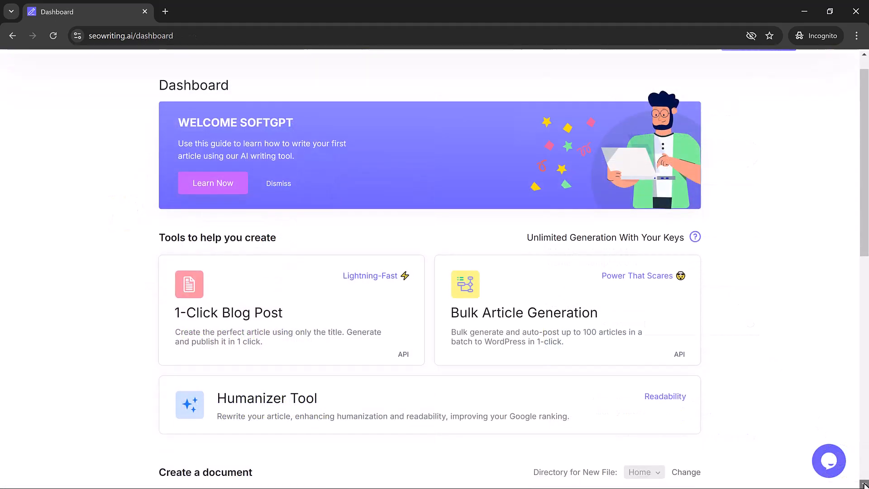
pyautogui.scroll(-3)
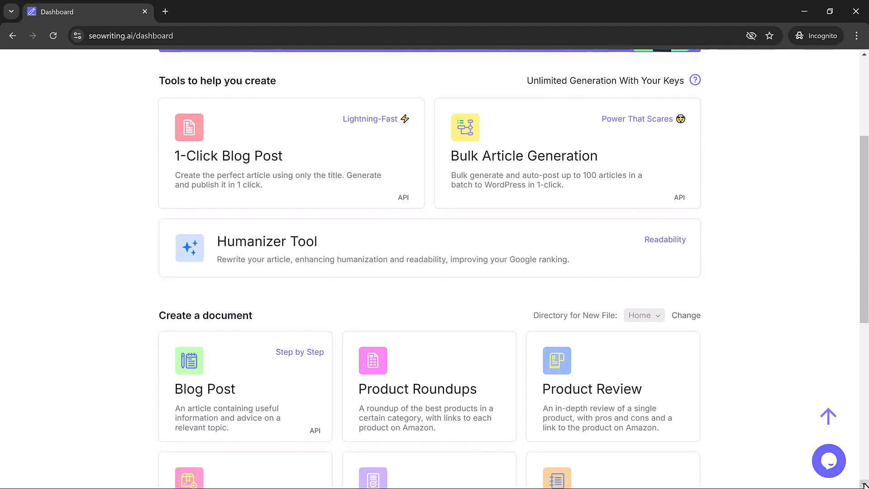
pyautogui.scroll(-3)
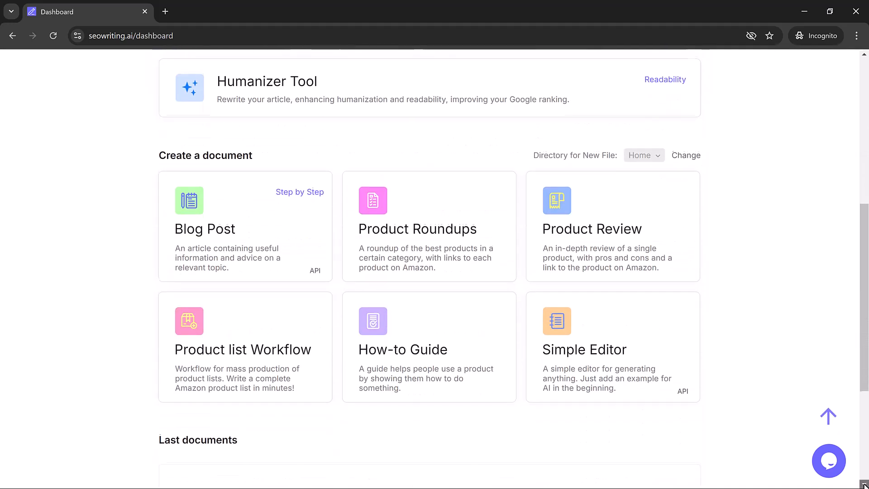
pyautogui.scroll(-3)
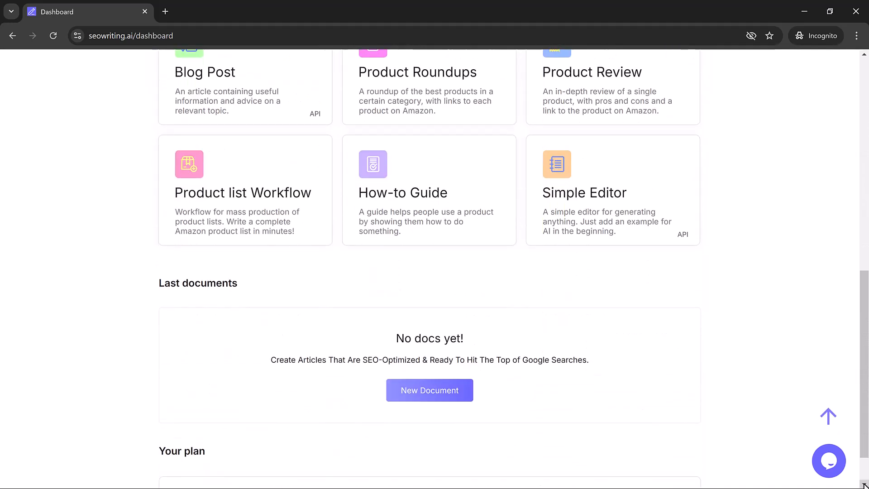
pyautogui.scroll(3)
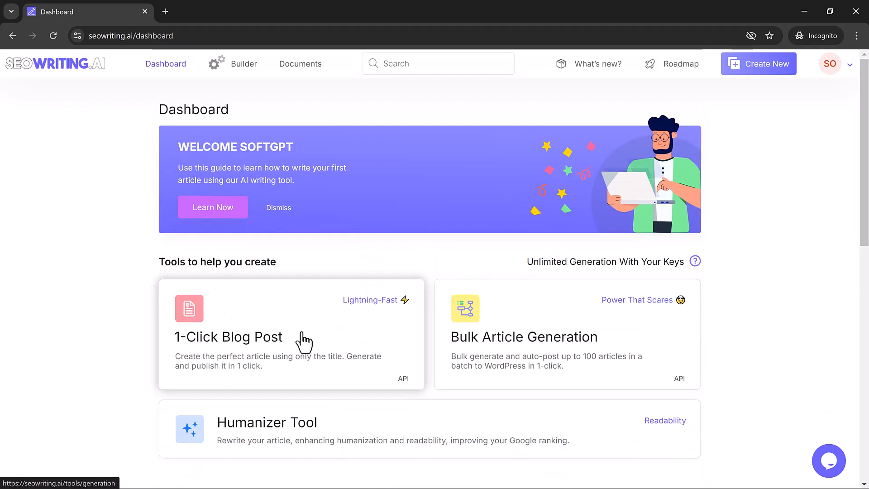
# Start a 1-Click Blog Post with keyword 'social media marketing' and generate its title.
pyautogui.click(228, 337)
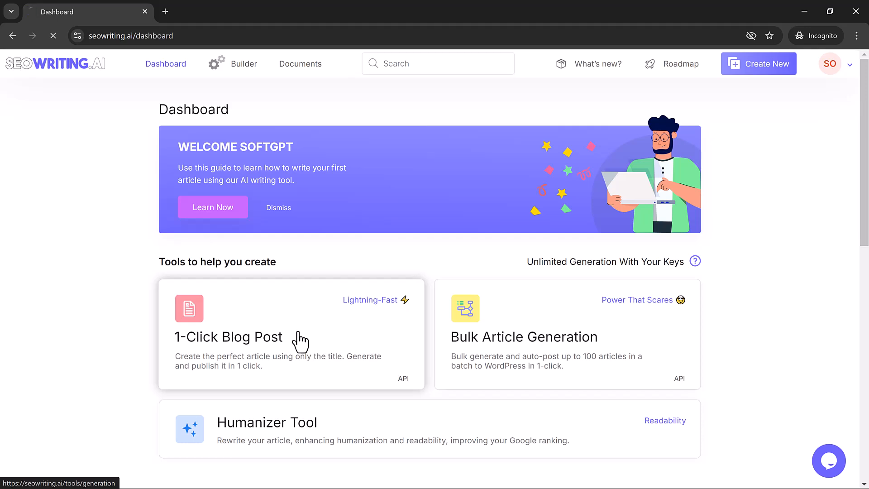
pyautogui.click(229, 337)
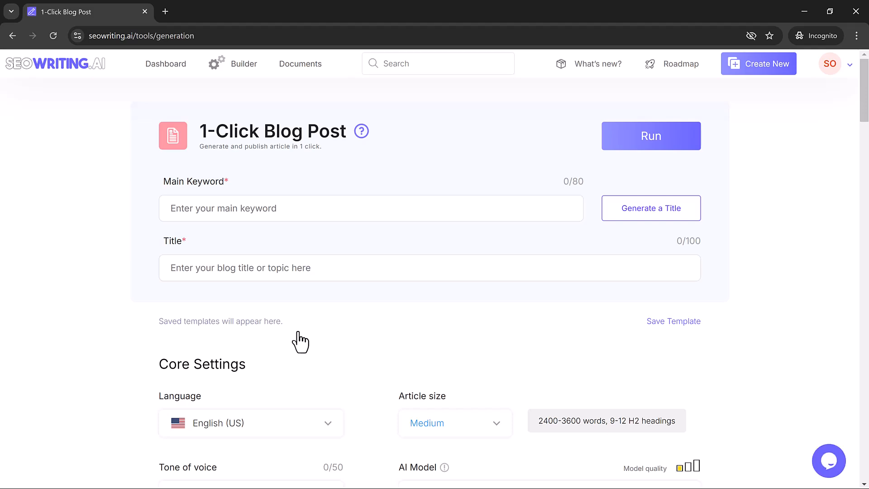
pyautogui.moveTo(306, 246)
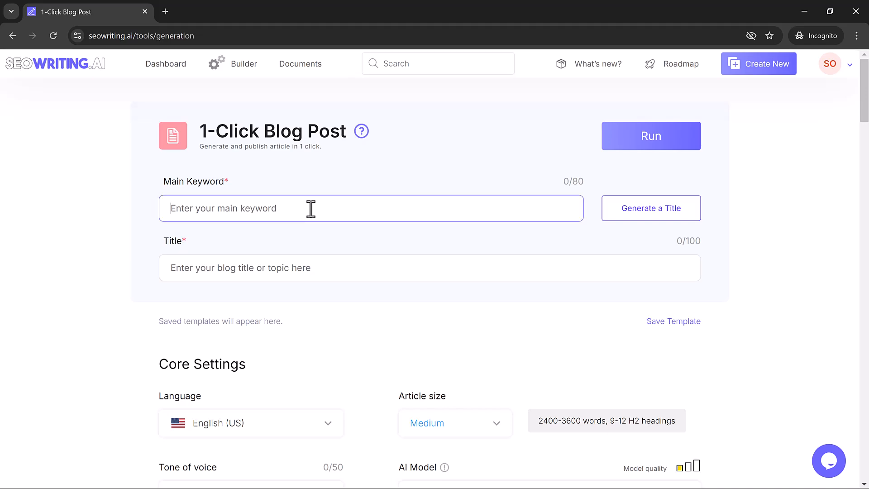
pyautogui.write('social media marketing')
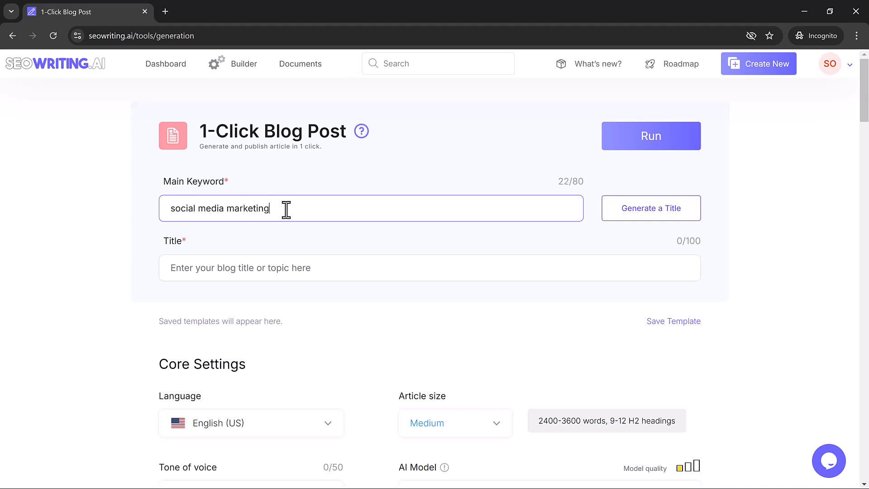
pyautogui.moveTo(336, 216)
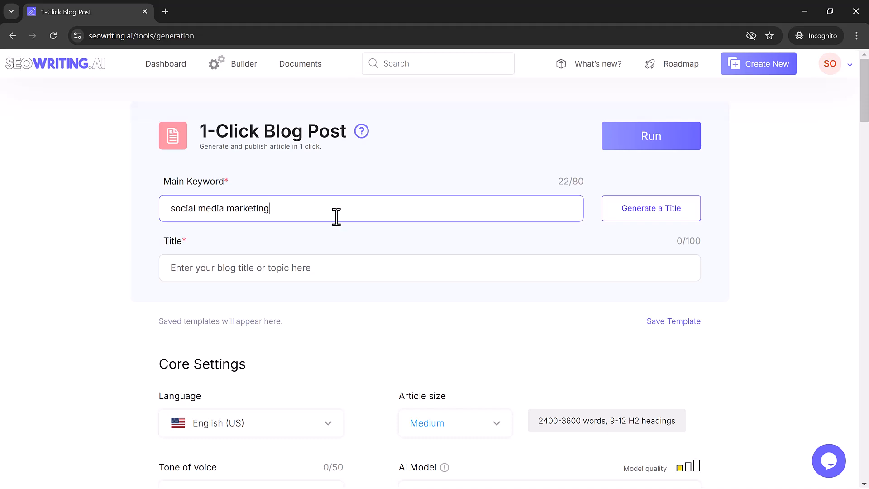
pyautogui.click(651, 208)
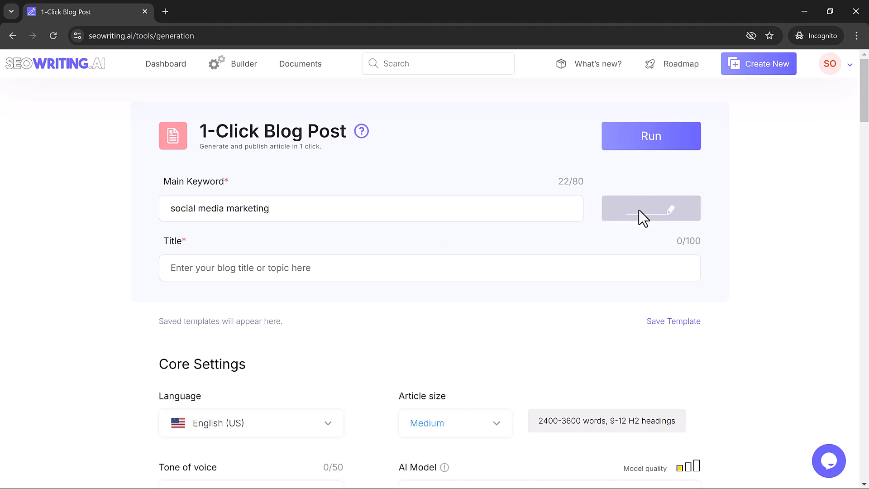
pyautogui.click(651, 208)
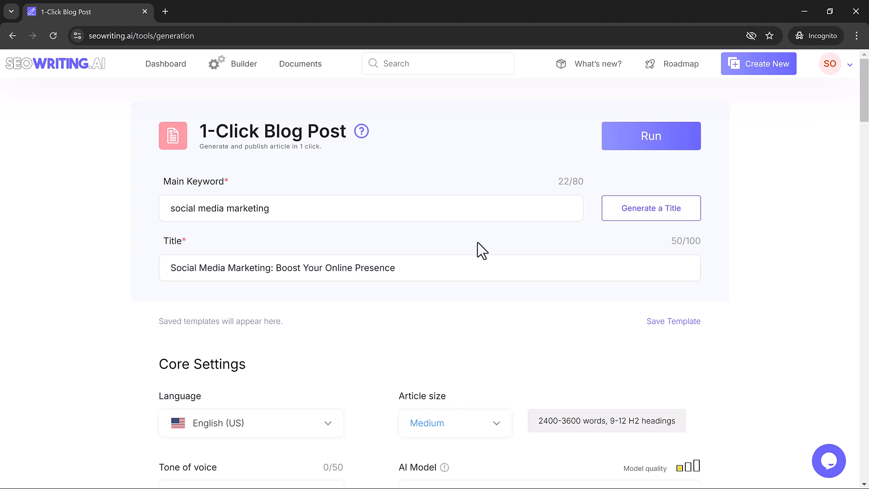
pyautogui.moveTo(349, 291)
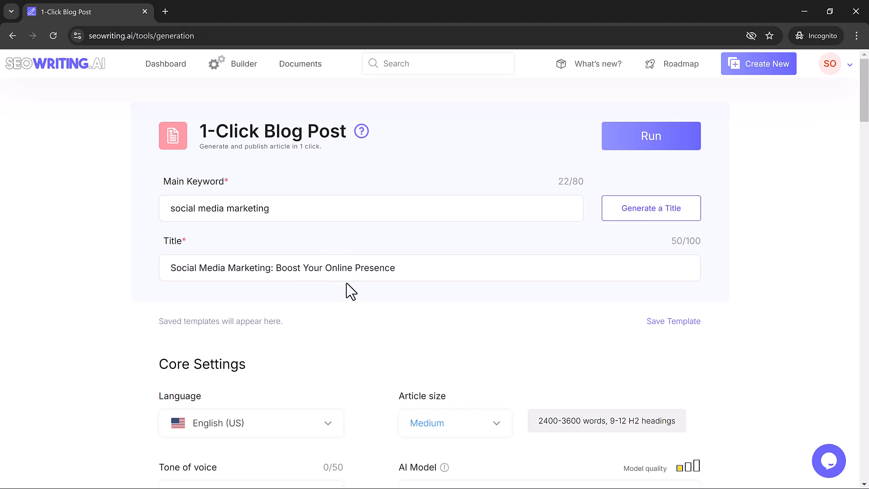
# Scroll to Core Settings and open the article Language list.
pyautogui.scroll(-3)
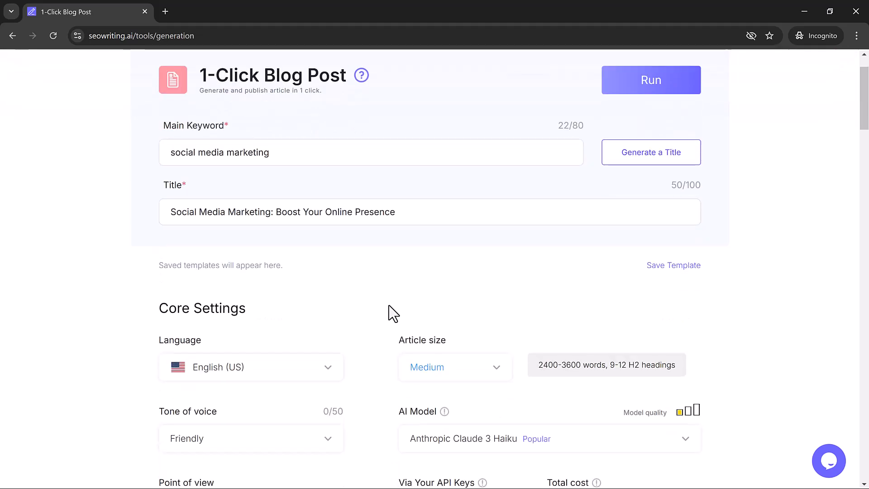
pyautogui.scroll(-3)
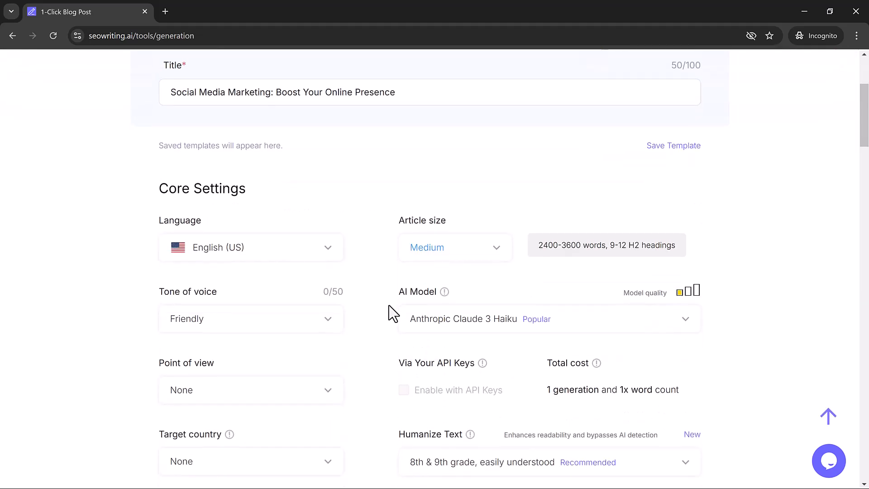
pyautogui.scroll(-3)
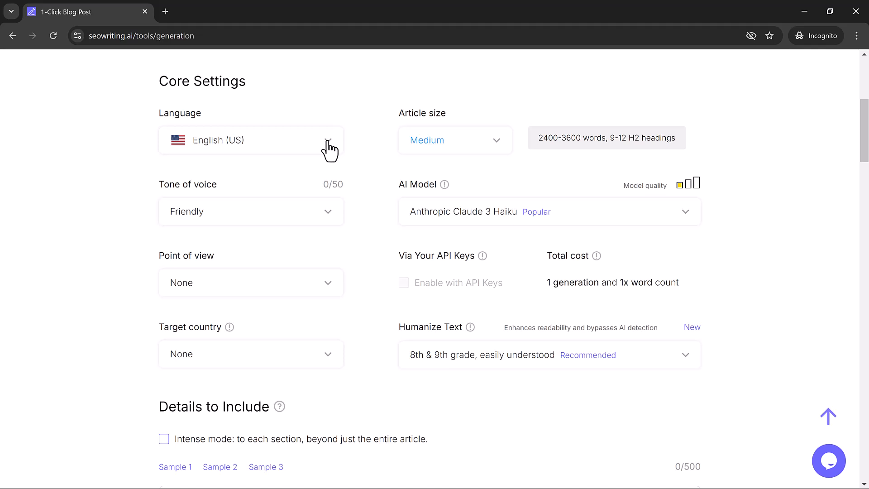
pyautogui.click(250, 139)
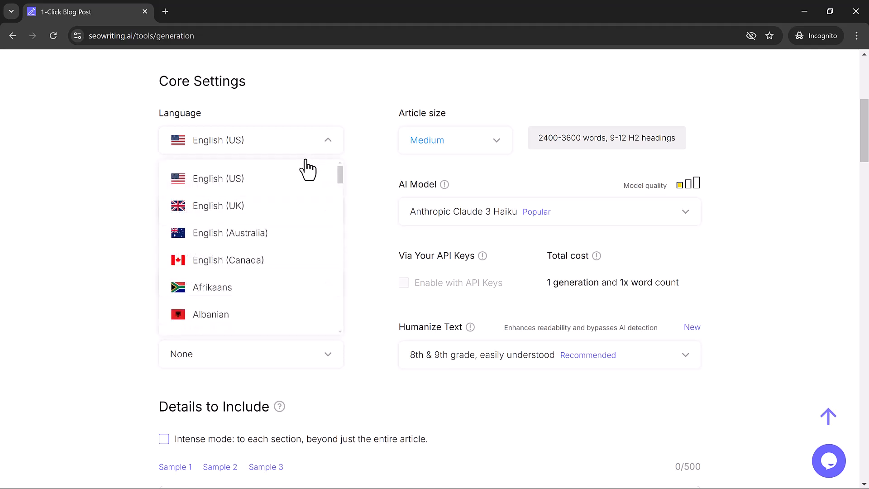
# Browse the full language list and keep English (US) selected.
pyautogui.scroll(-3)
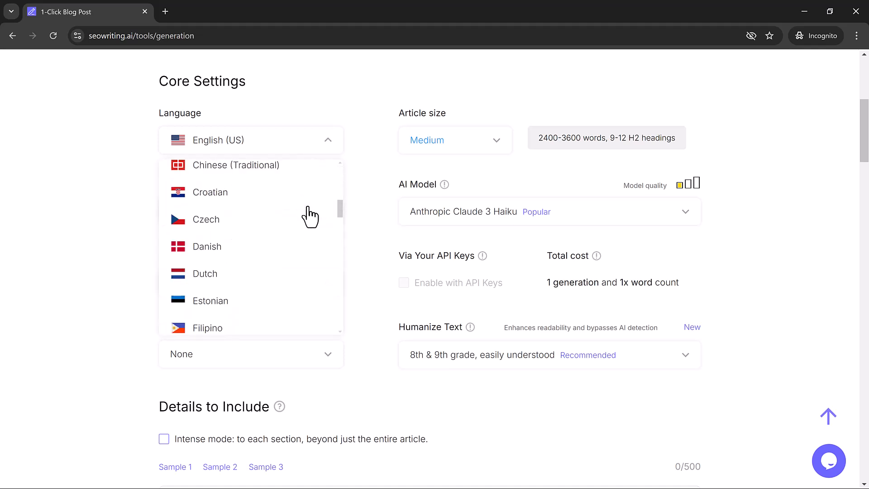
pyautogui.scroll(-3)
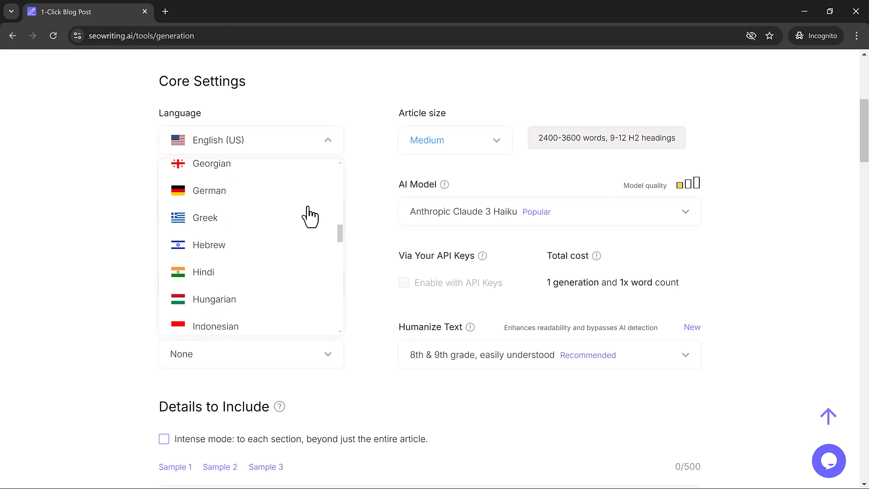
pyautogui.scroll(-3)
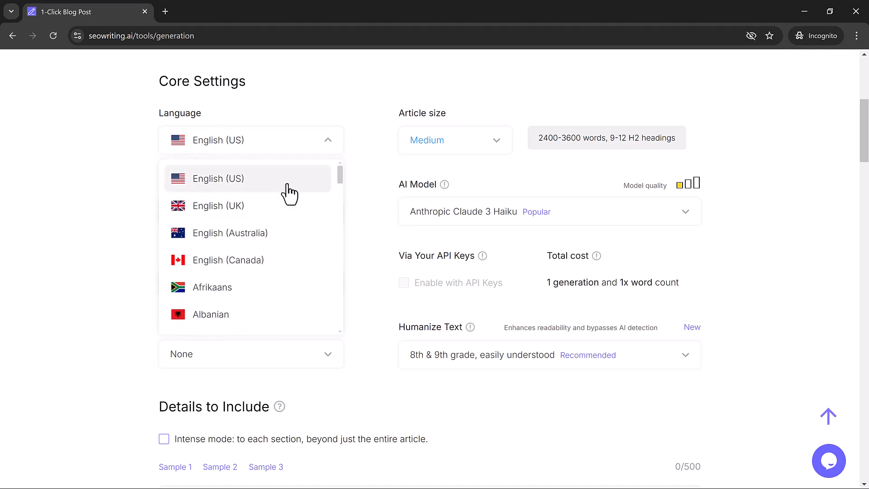
pyautogui.click(219, 178)
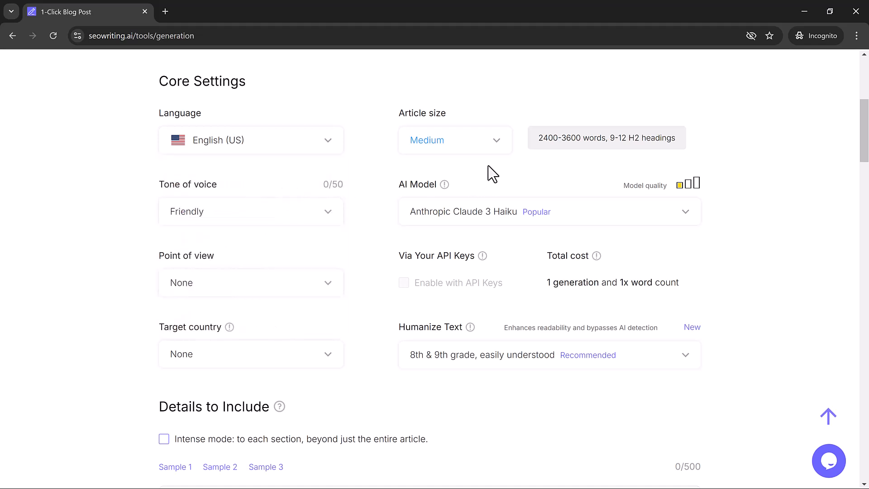
pyautogui.click(454, 140)
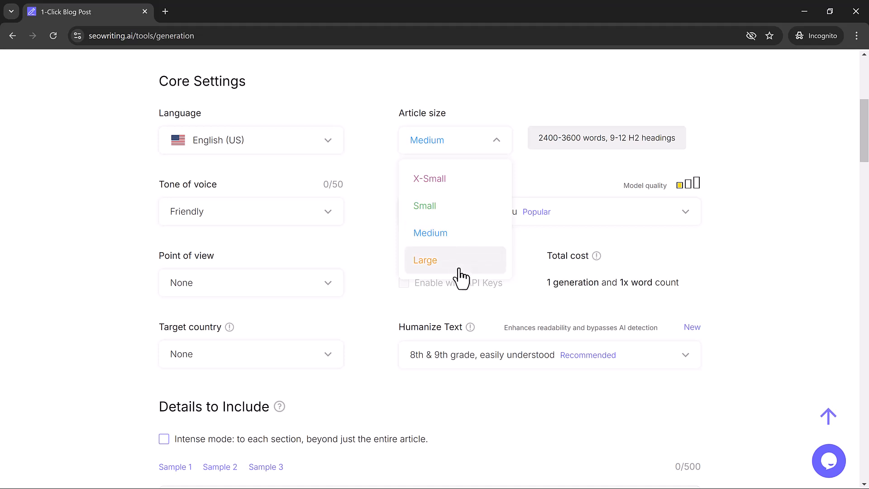
pyautogui.click(425, 260)
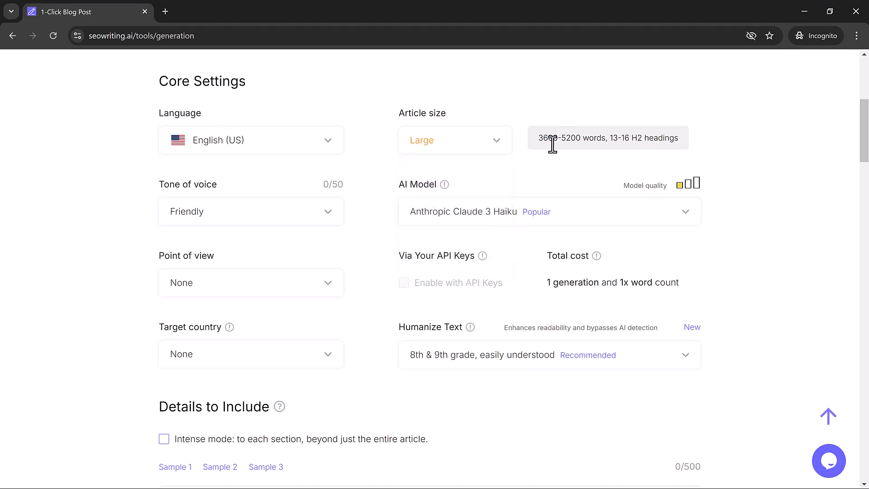
pyautogui.moveTo(503, 151)
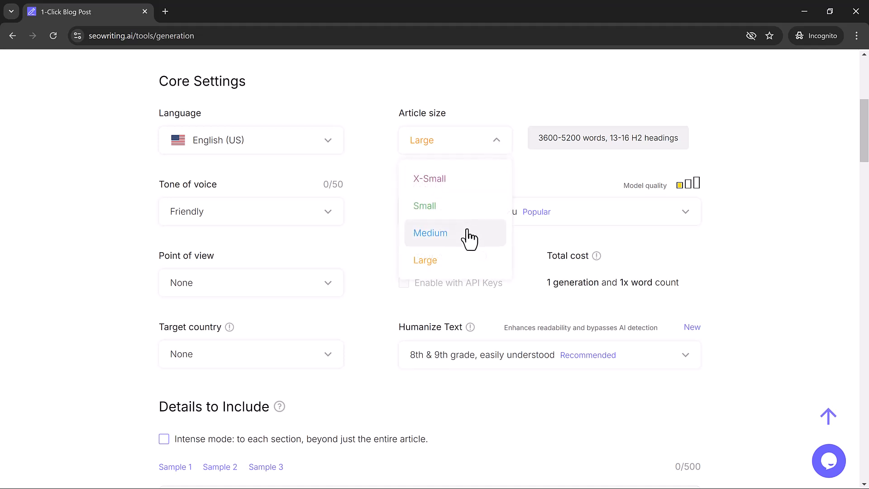
pyautogui.click(430, 233)
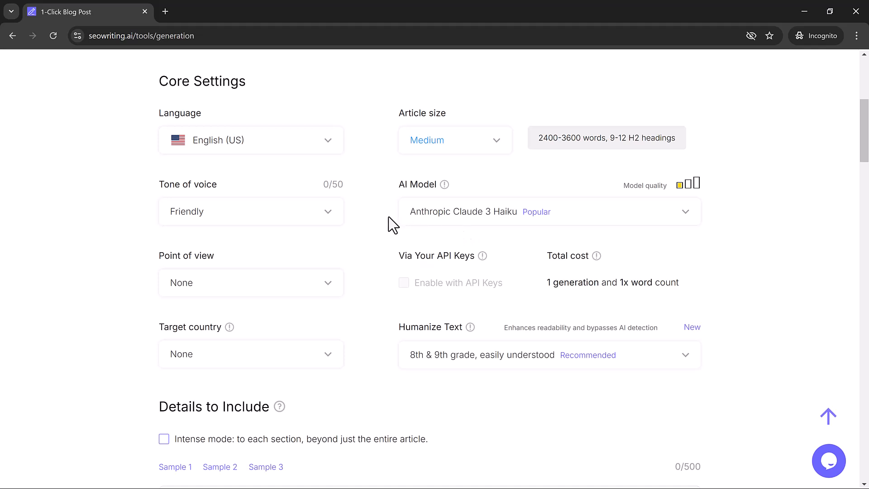
pyautogui.moveTo(328, 218)
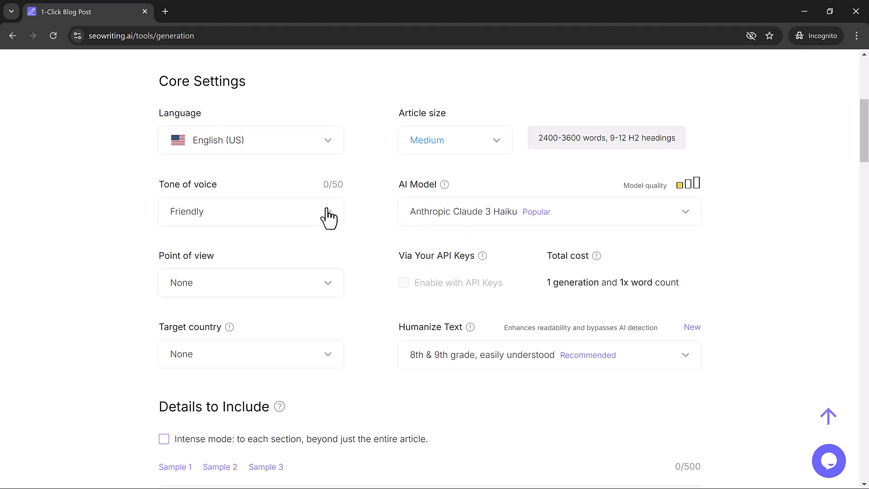
# Set tone of voice to Professional and AI model to GPT-4o Last Model.
pyautogui.click(251, 212)
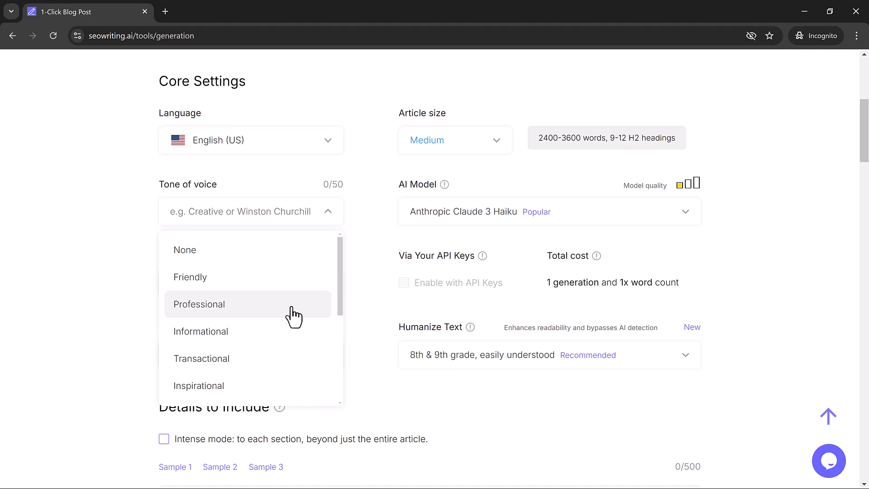
pyautogui.click(199, 304)
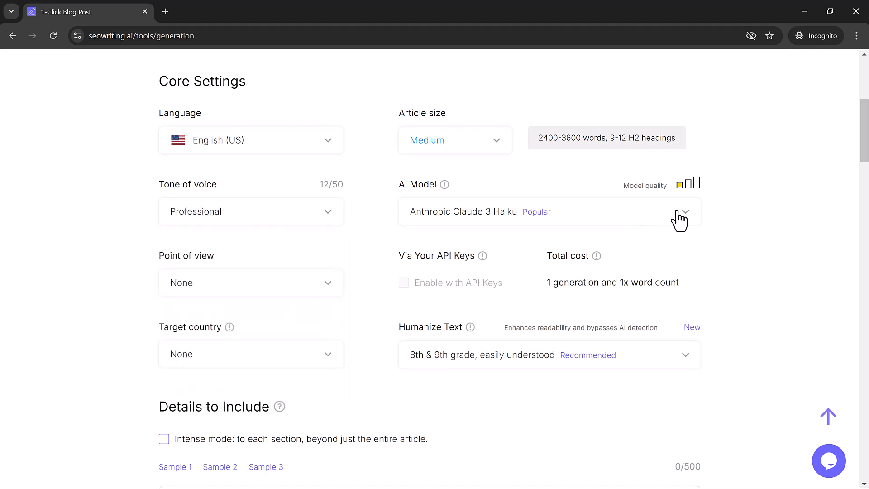
pyautogui.click(685, 211)
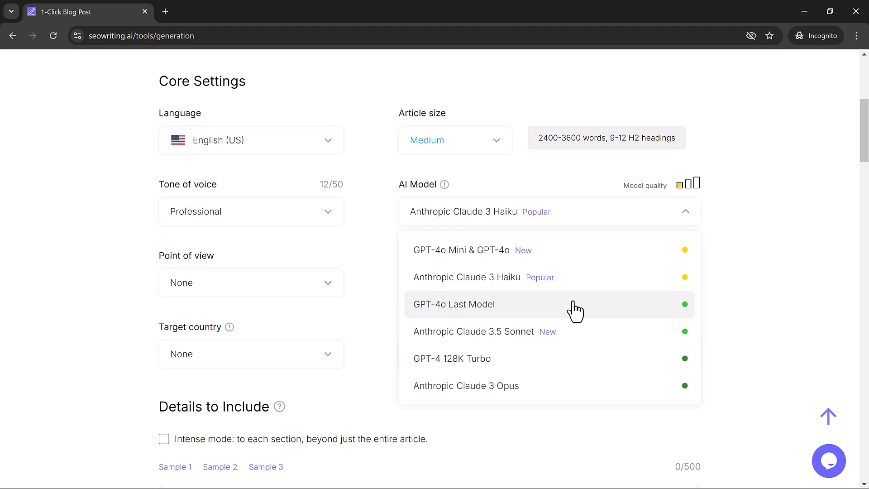
pyautogui.click(454, 304)
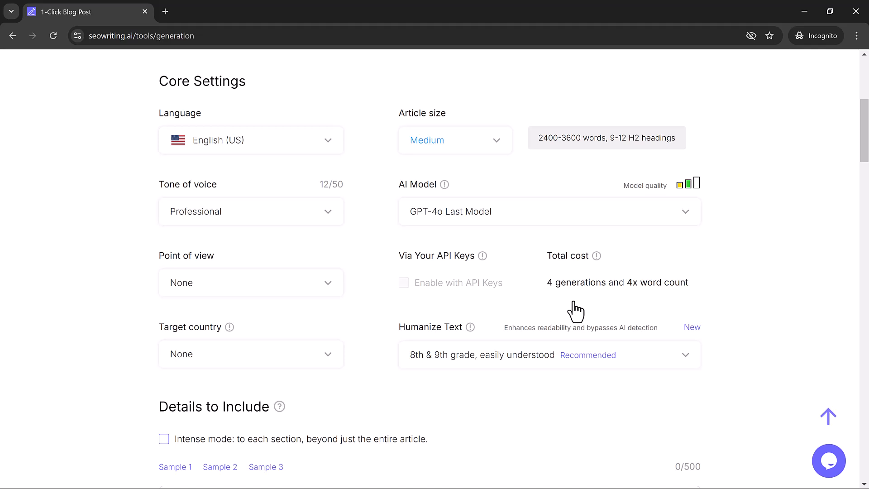
pyautogui.moveTo(576, 308)
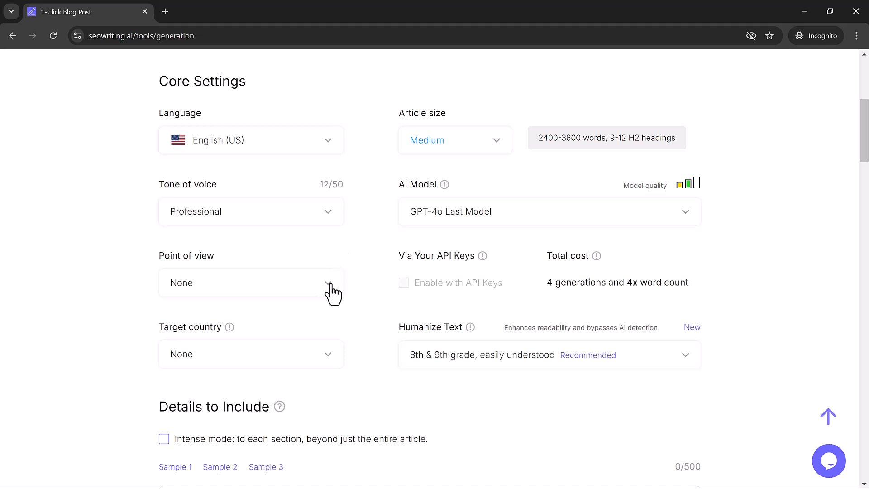
pyautogui.click(250, 282)
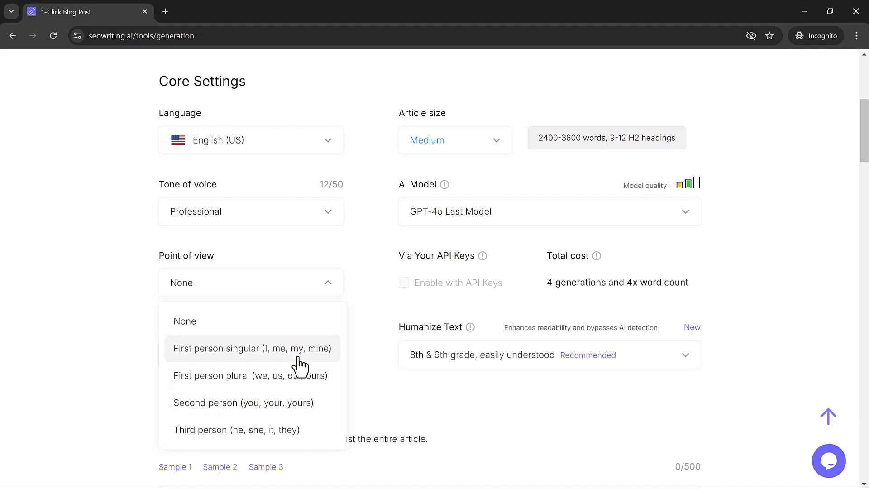
pyautogui.click(252, 349)
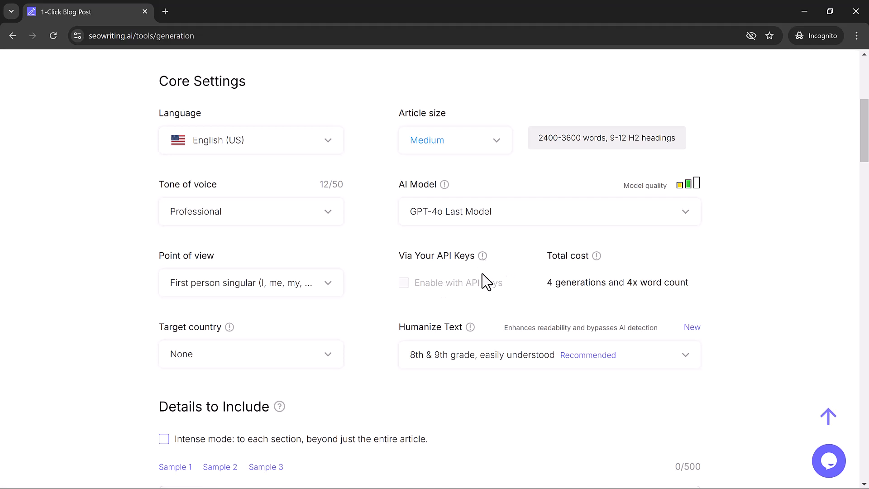
pyautogui.moveTo(542, 301)
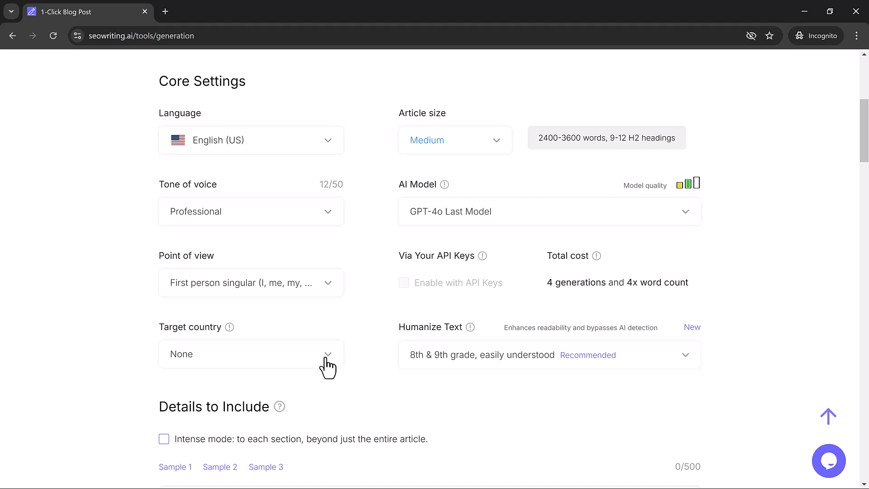
# Choose United States as the article's target country.
pyautogui.click(250, 354)
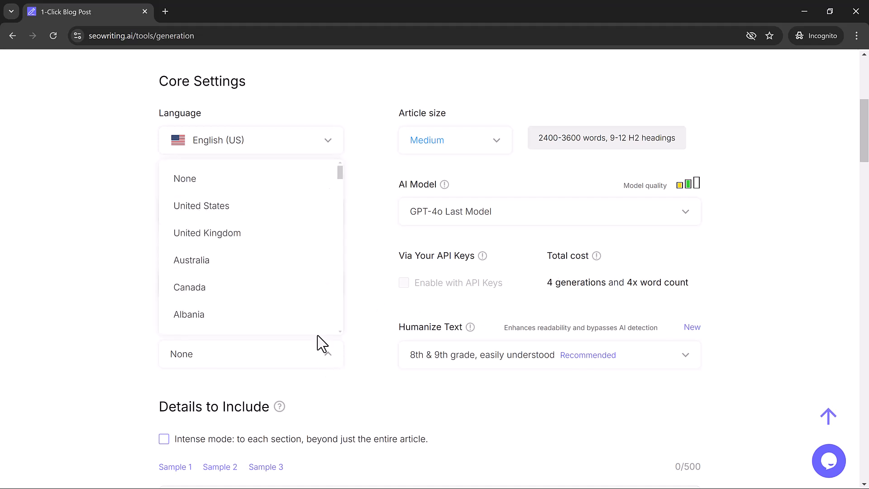
pyautogui.moveTo(201, 205)
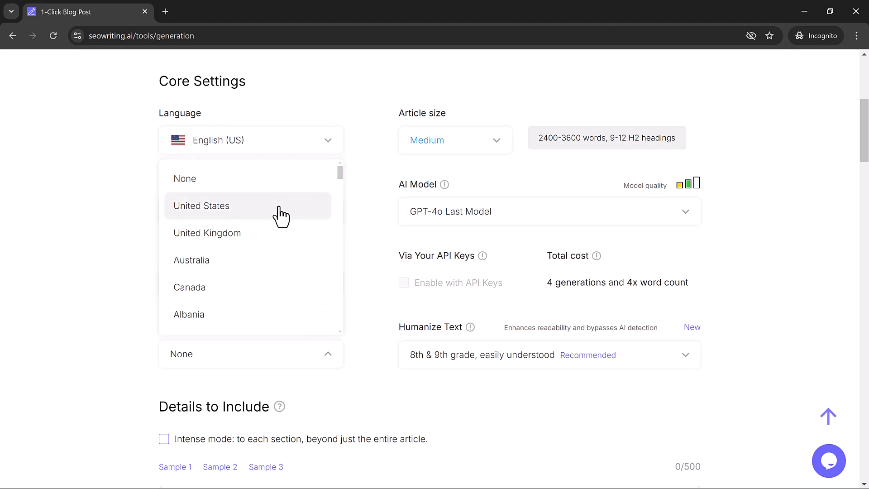
pyautogui.click(201, 205)
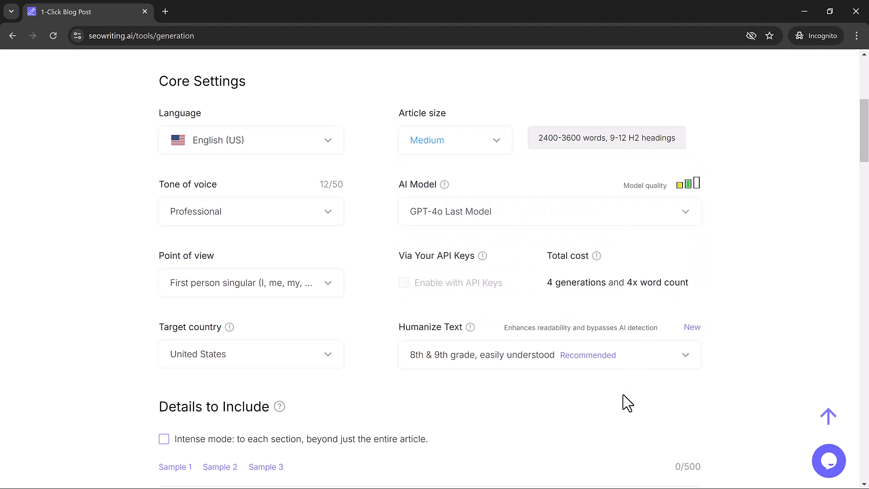
pyautogui.scroll(-3)
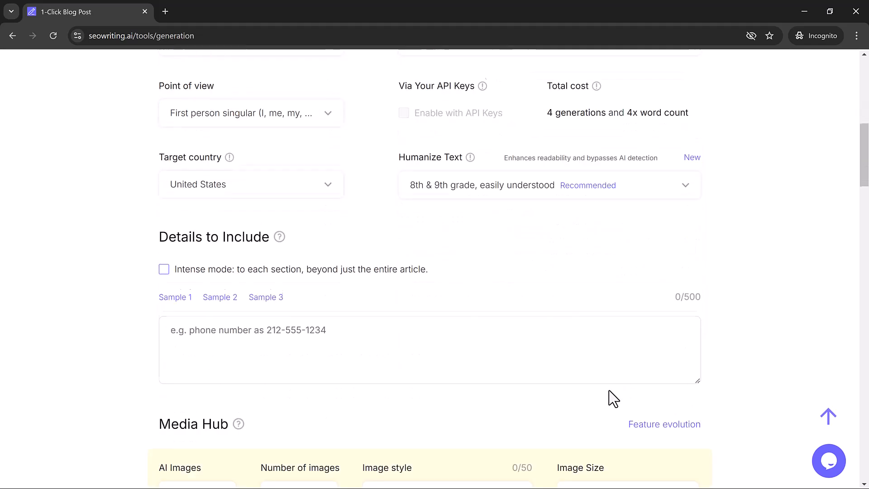
pyautogui.scroll(-3)
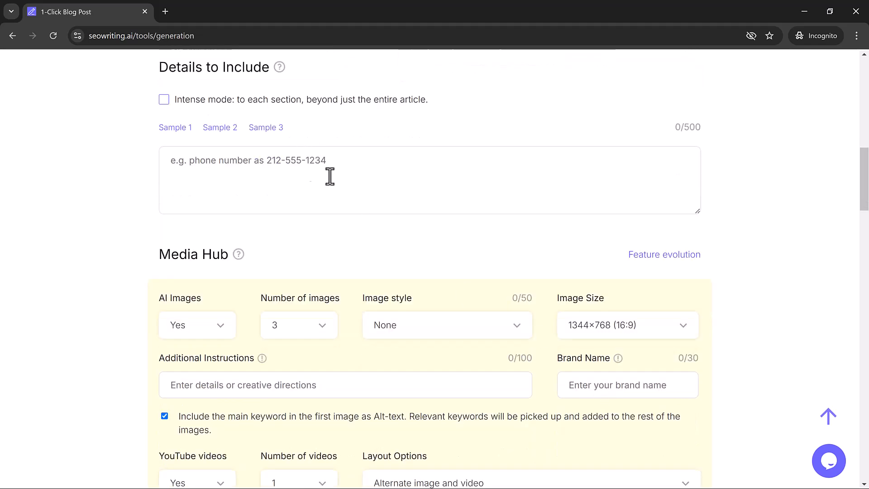
pyautogui.moveTo(306, 161)
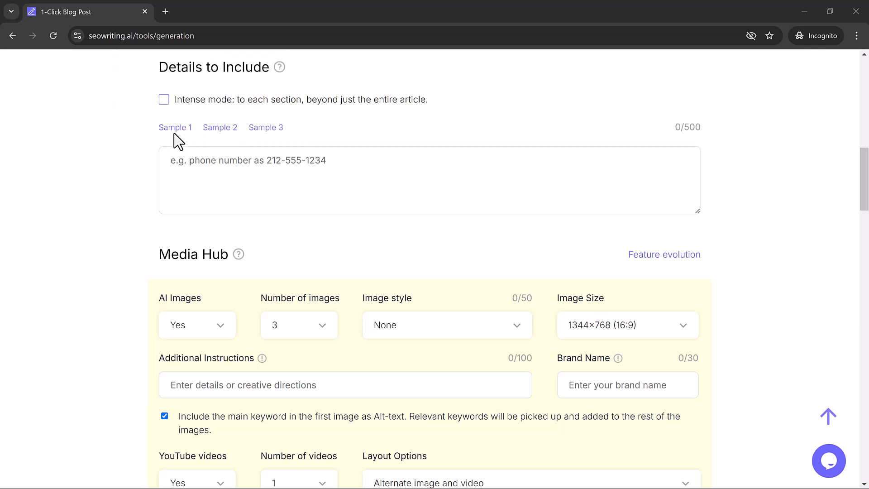
pyautogui.moveTo(219, 128)
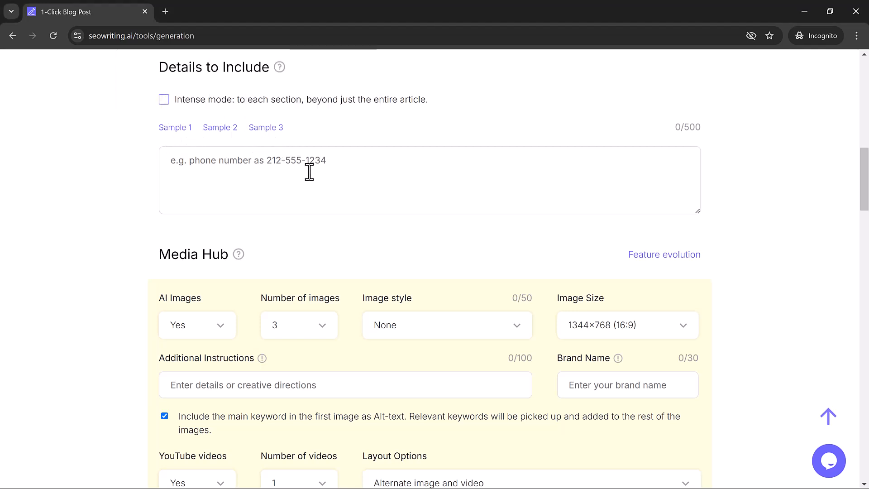
pyautogui.moveTo(313, 244)
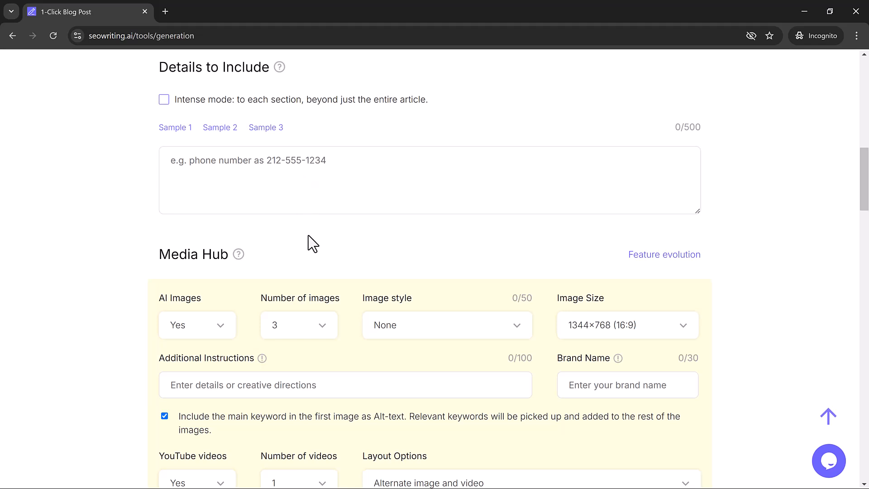
pyautogui.scroll(-3)
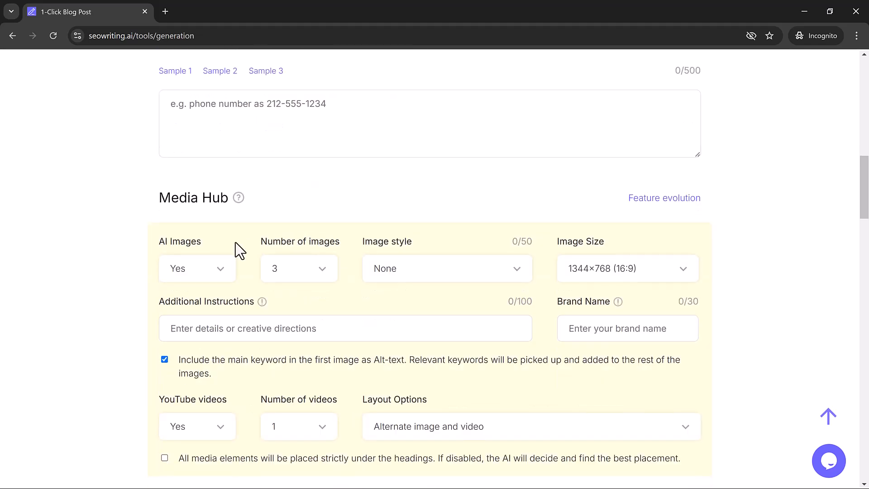
pyautogui.scroll(-3)
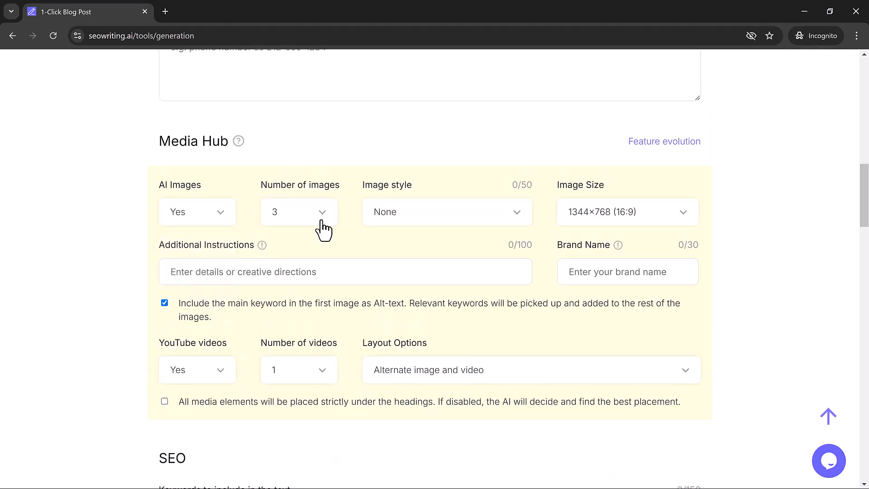
# Keep three AI images and set the image style to Photo.
pyautogui.click(299, 212)
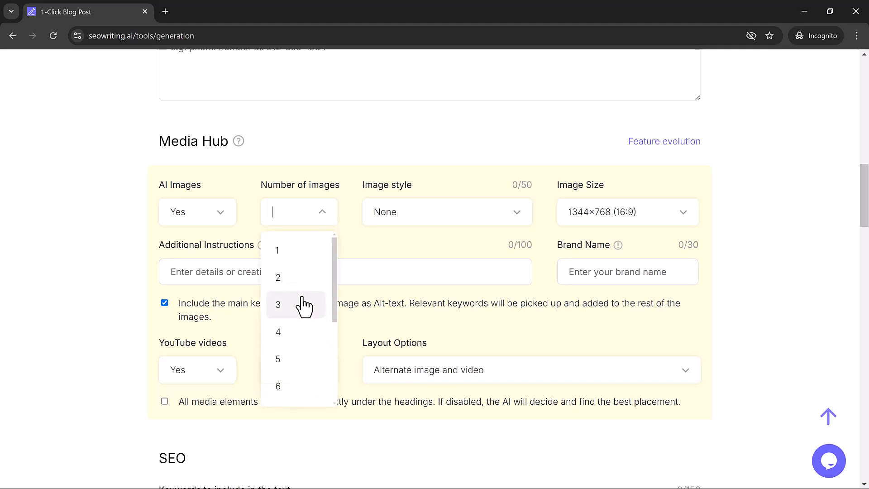
pyautogui.click(277, 305)
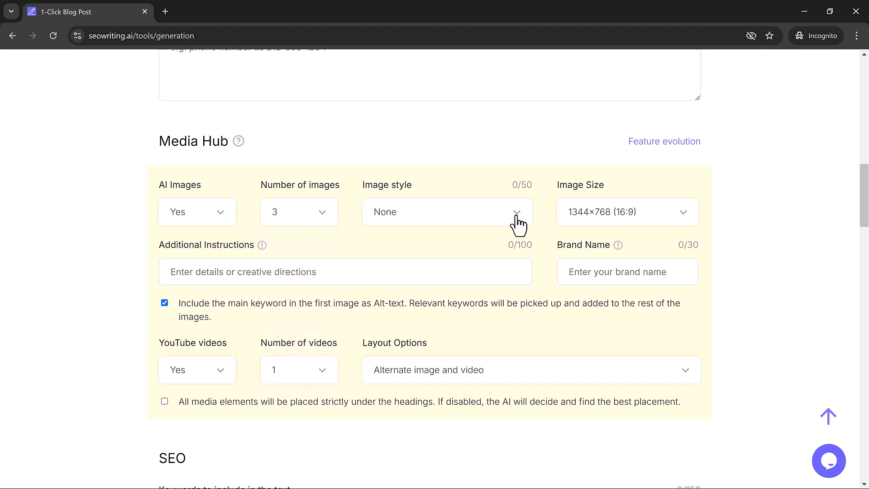
pyautogui.click(446, 212)
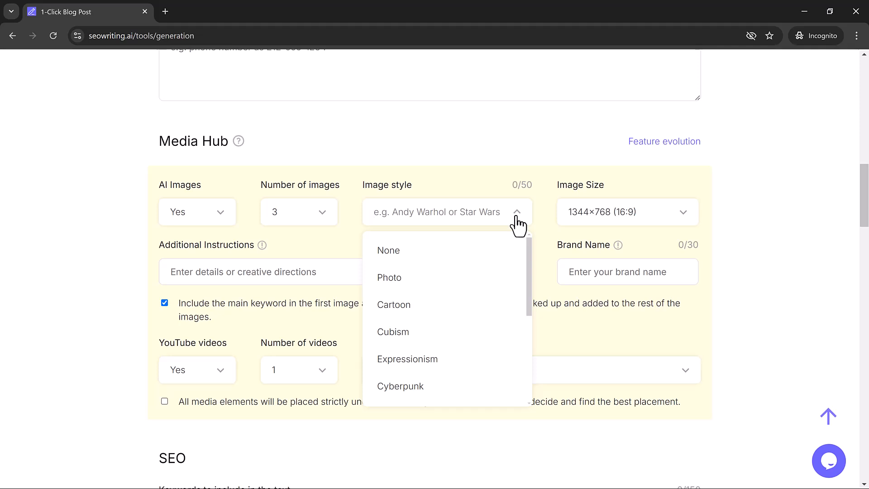
pyautogui.moveTo(469, 289)
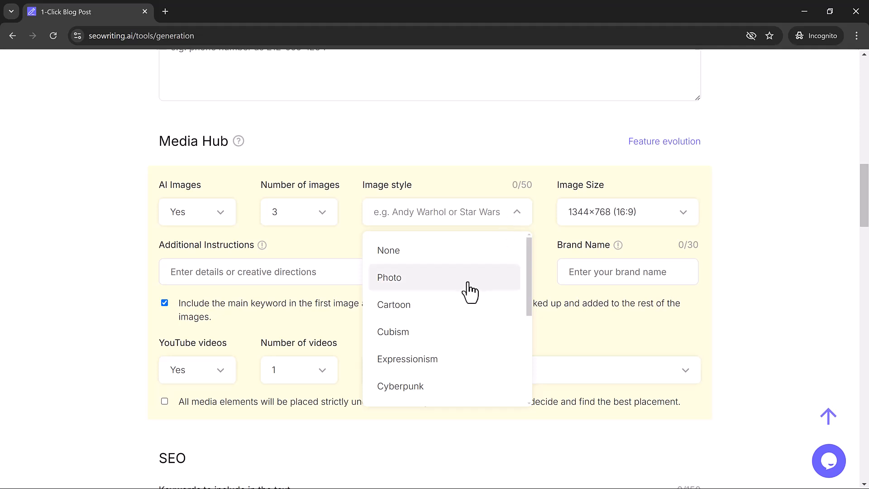
pyautogui.click(390, 277)
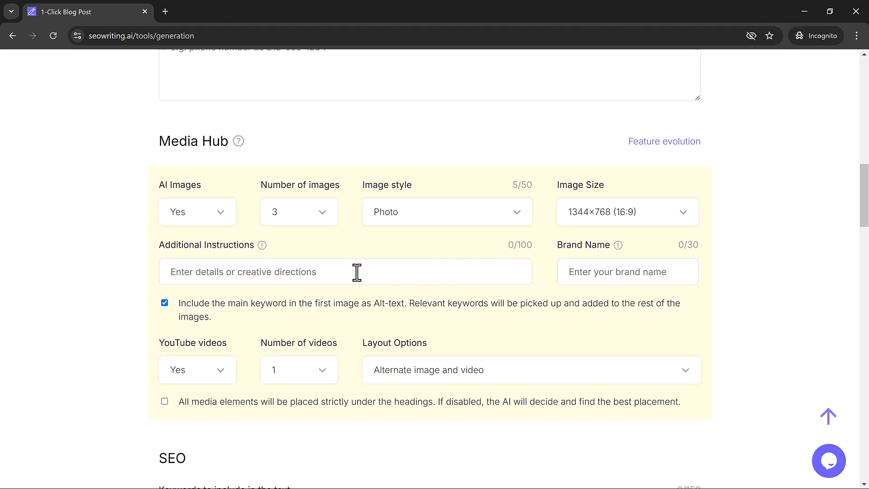
pyautogui.moveTo(345, 272)
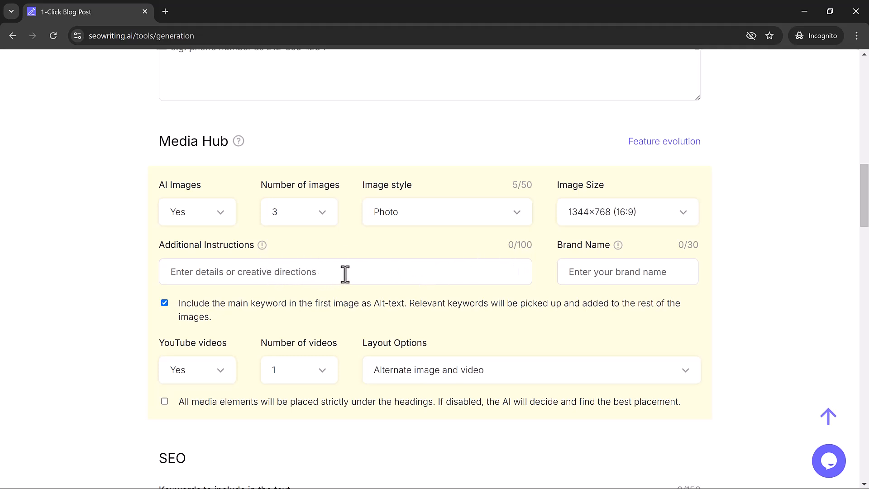
# Check the remaining Media Hub options and keep one YouTube video.
pyautogui.click(164, 303)
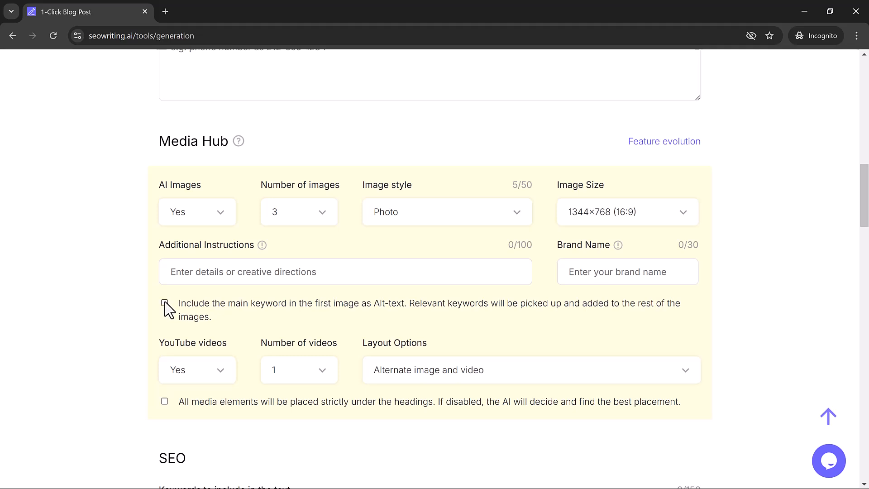
pyautogui.click(164, 303)
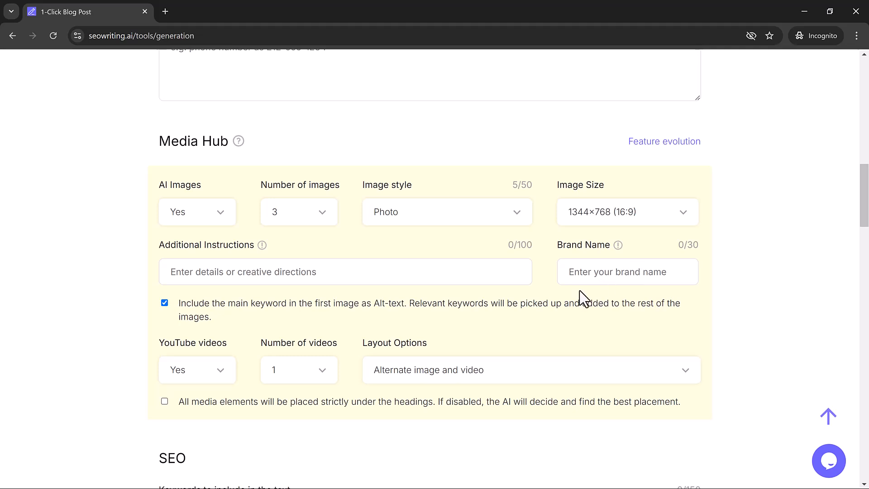
pyautogui.click(628, 272)
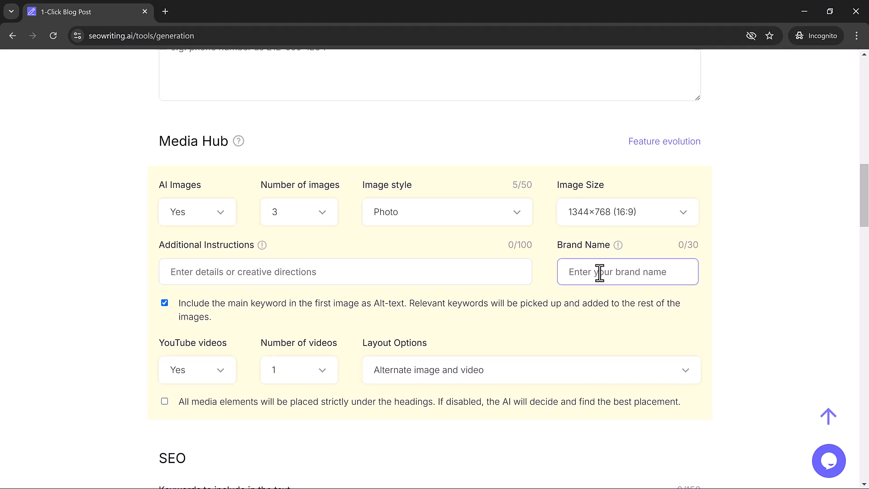
pyautogui.click(197, 370)
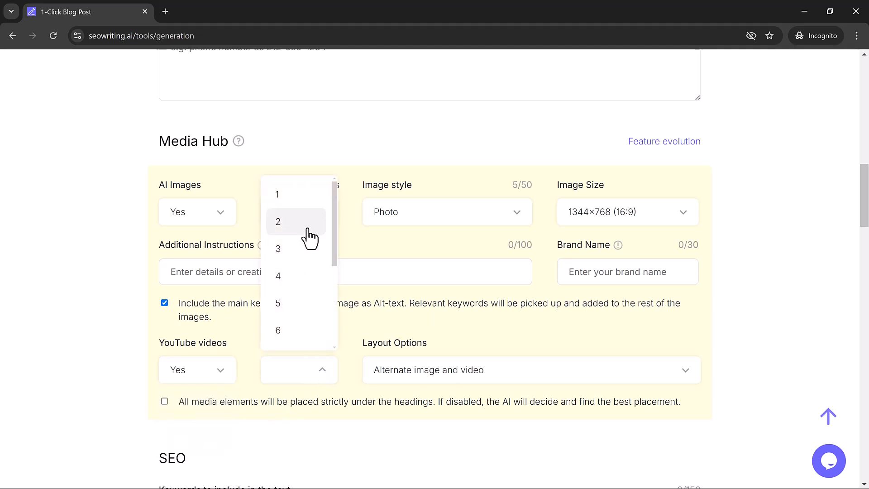
pyautogui.click(277, 247)
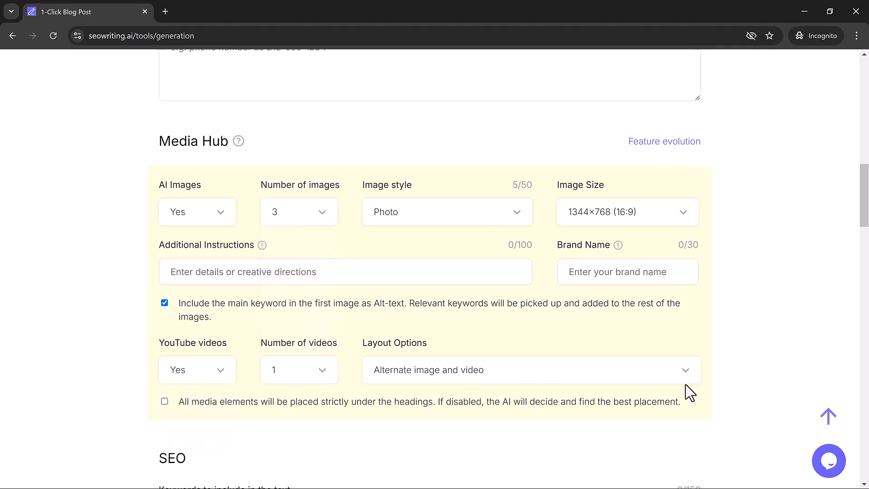
pyautogui.click(529, 370)
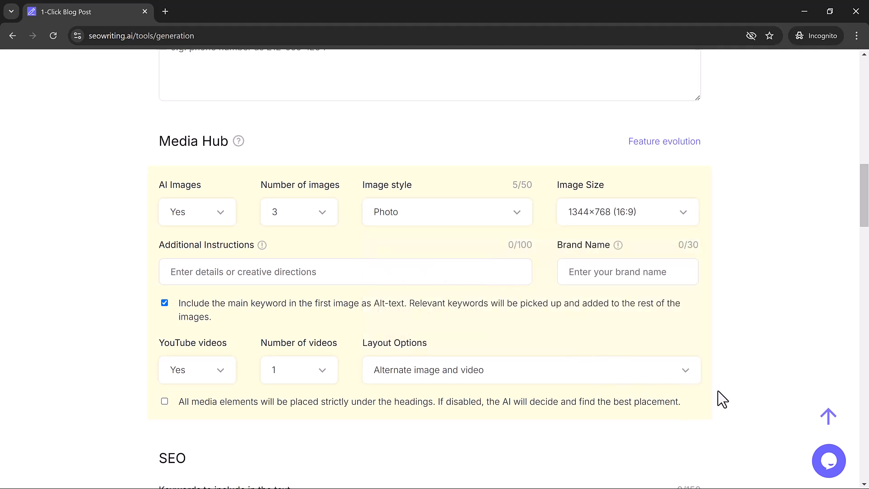
# Generate eight NLP keywords and add 'marketing' to the SEO keywords.
pyautogui.scroll(-3)
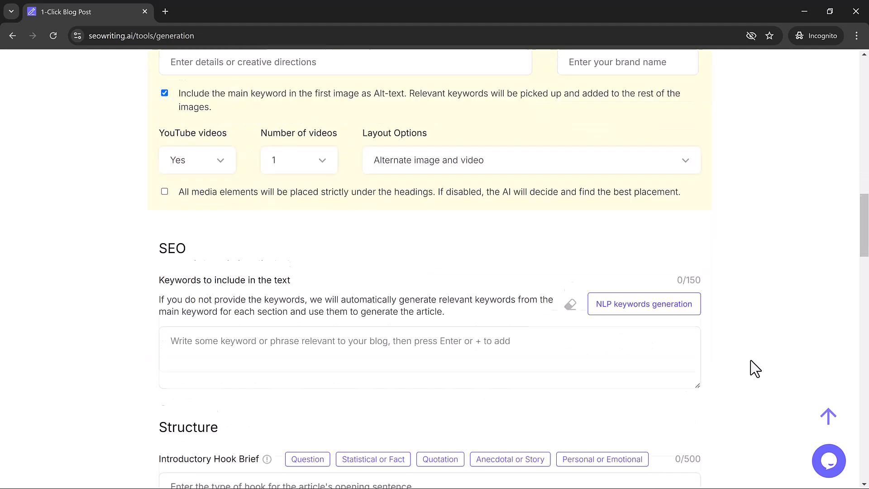
pyautogui.scroll(-3)
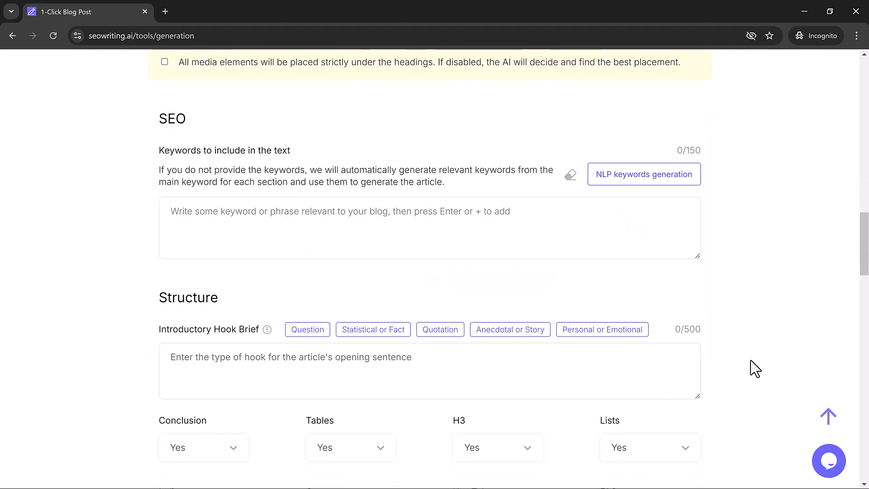
pyautogui.moveTo(178, 117)
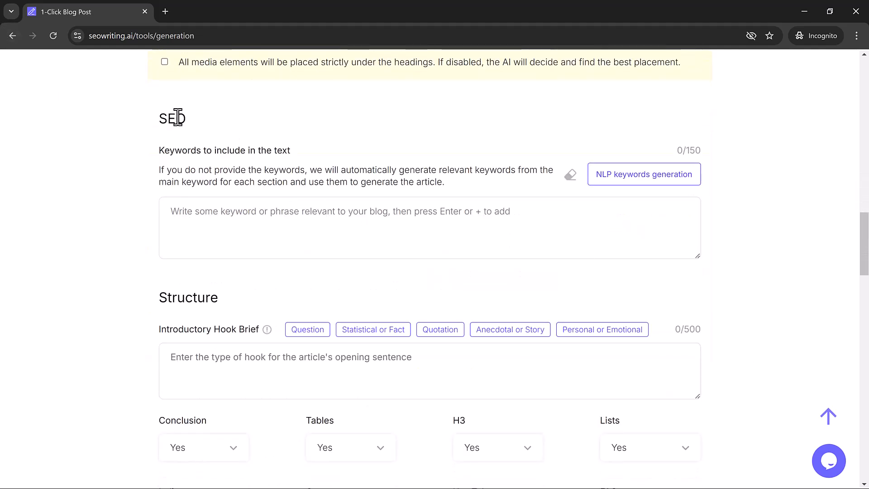
pyautogui.moveTo(492, 198)
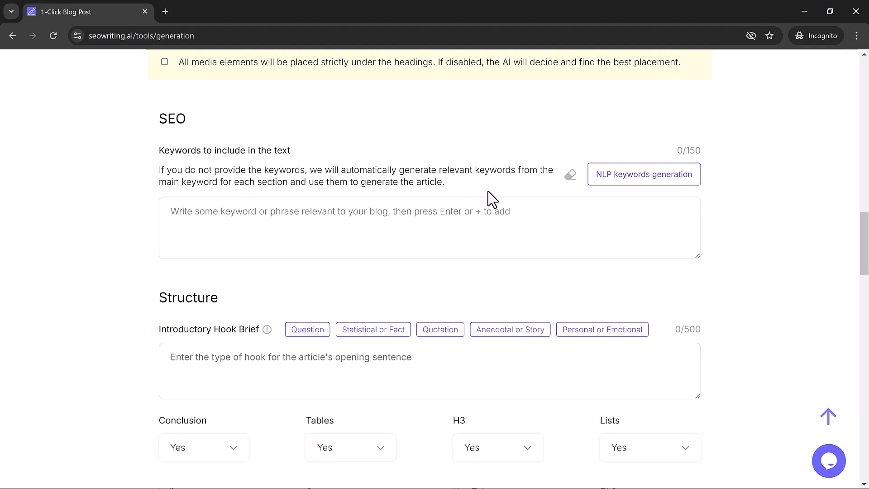
pyautogui.click(644, 174)
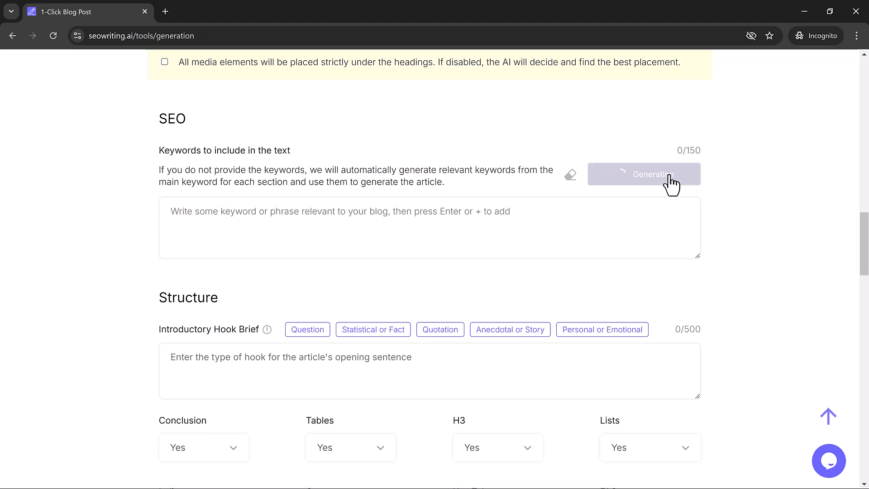
pyautogui.click(644, 174)
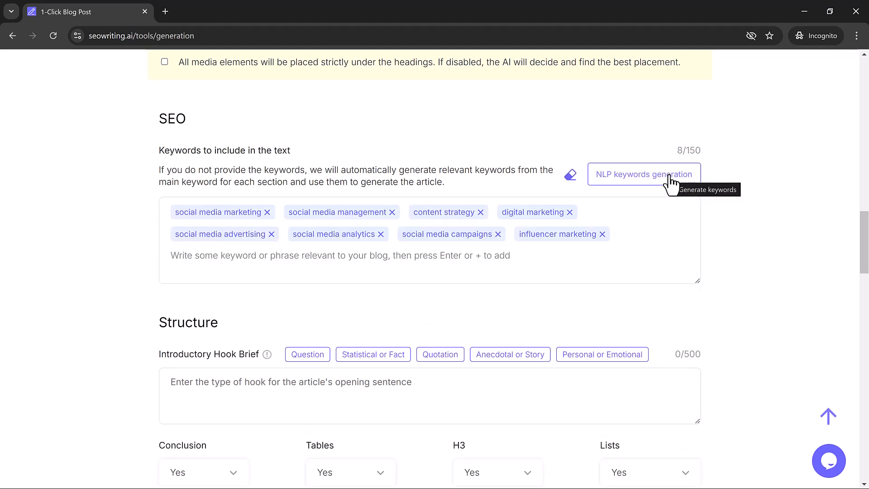
pyautogui.write('marketing')
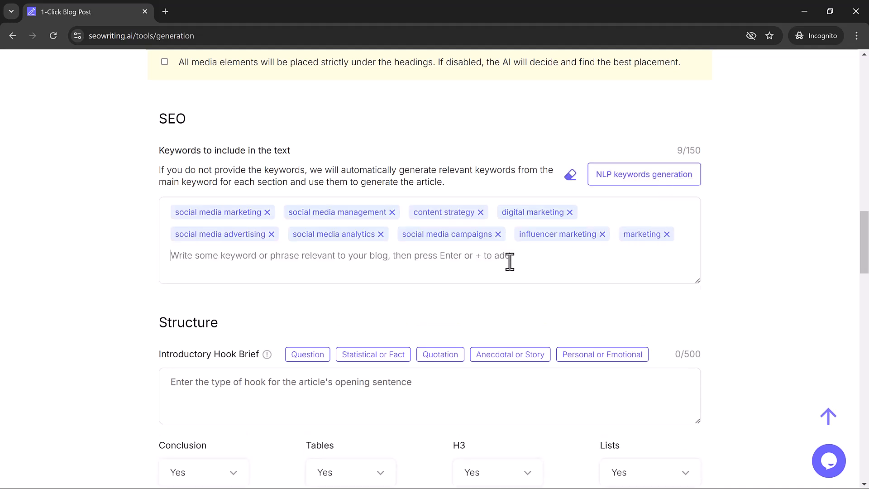
# Apply the 'Statistical or Fact' preset to the introductory hook brief.
pyautogui.scroll(-3)
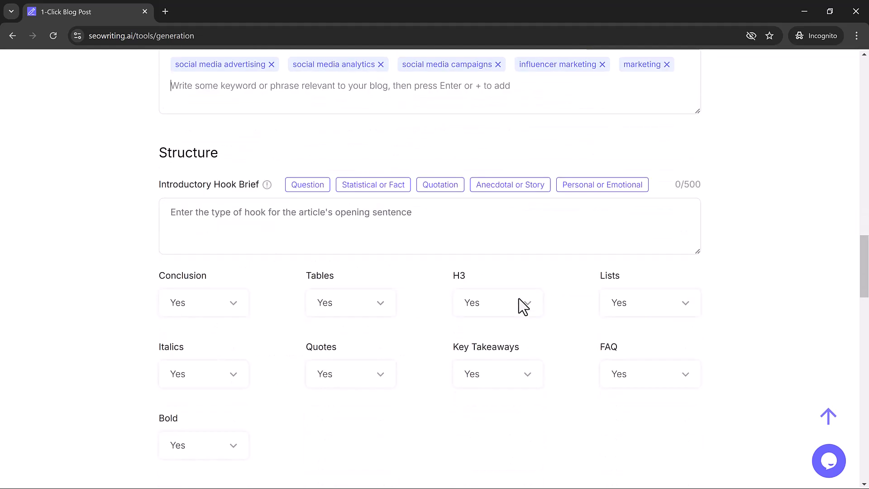
pyautogui.scroll(-3)
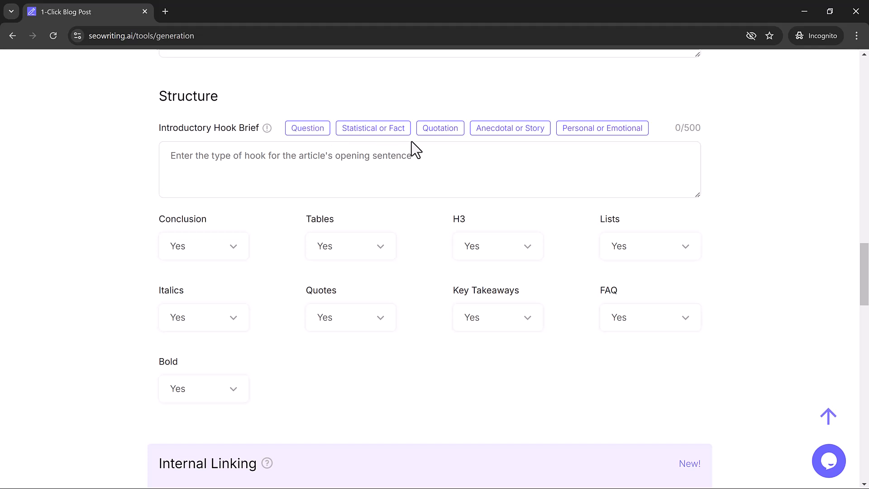
pyautogui.moveTo(573, 148)
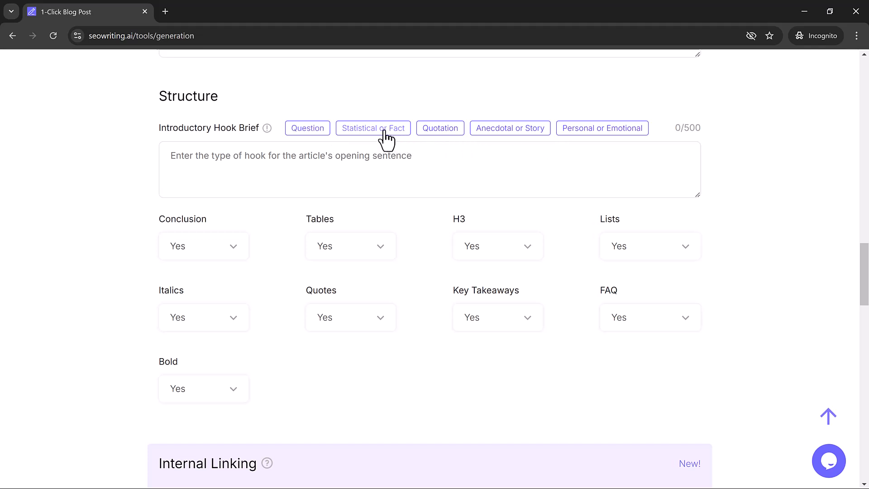
pyautogui.click(373, 128)
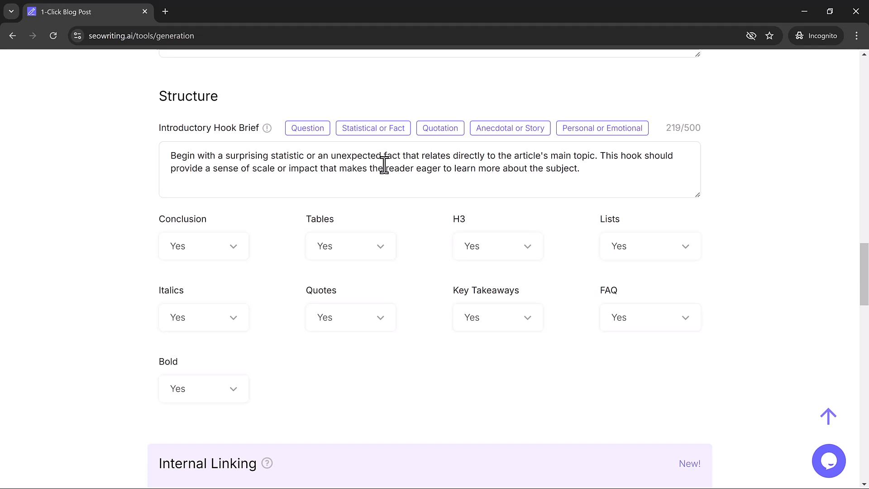
pyautogui.moveTo(223, 250)
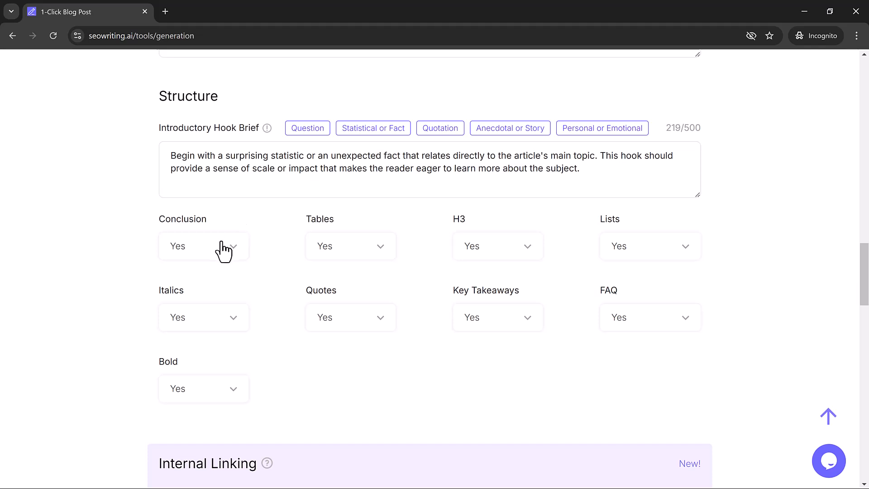
pyautogui.moveTo(365, 245)
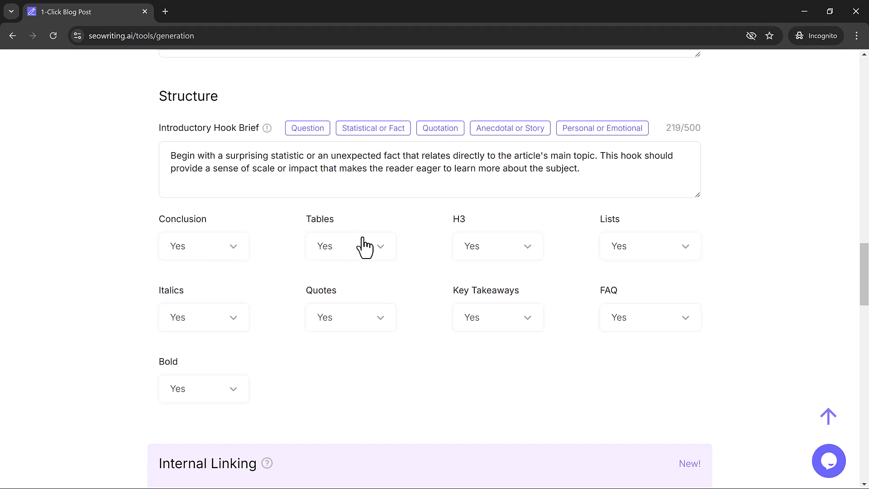
pyautogui.moveTo(632, 250)
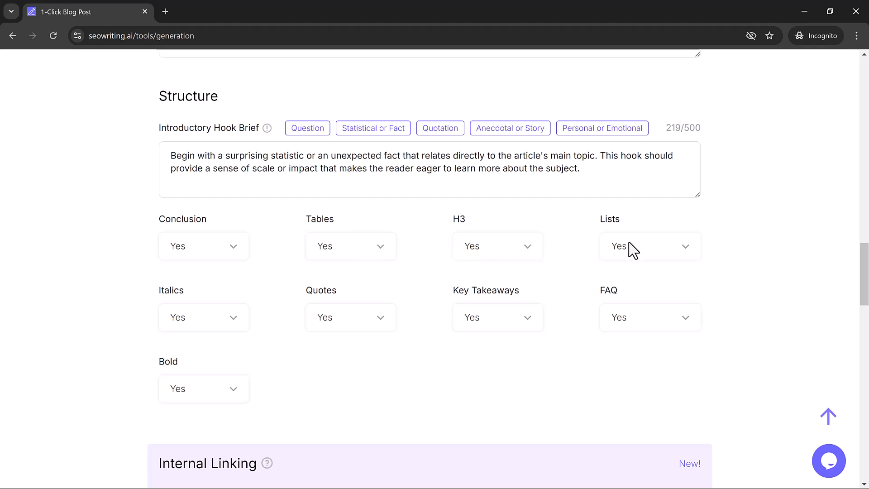
pyautogui.moveTo(649, 317)
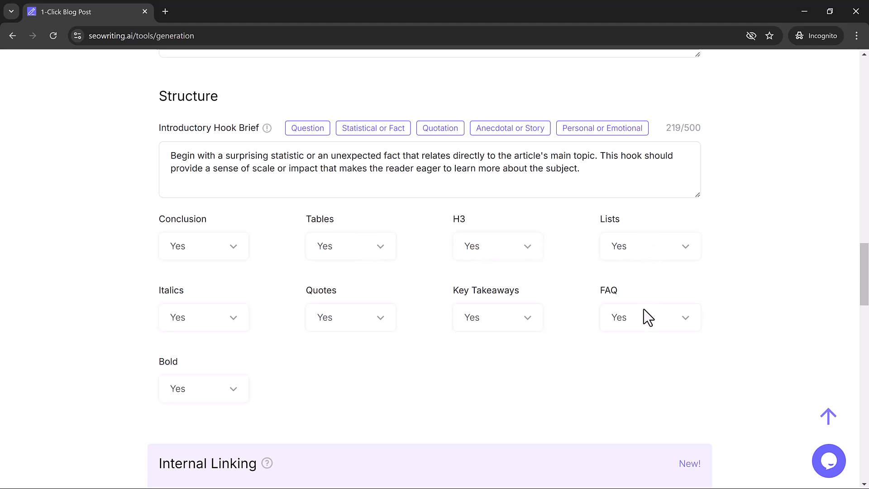
pyautogui.moveTo(328, 311)
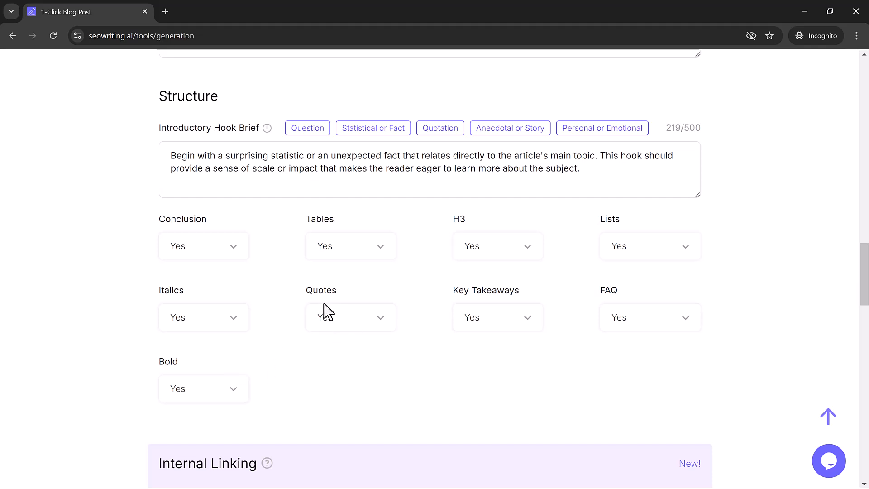
pyautogui.moveTo(414, 356)
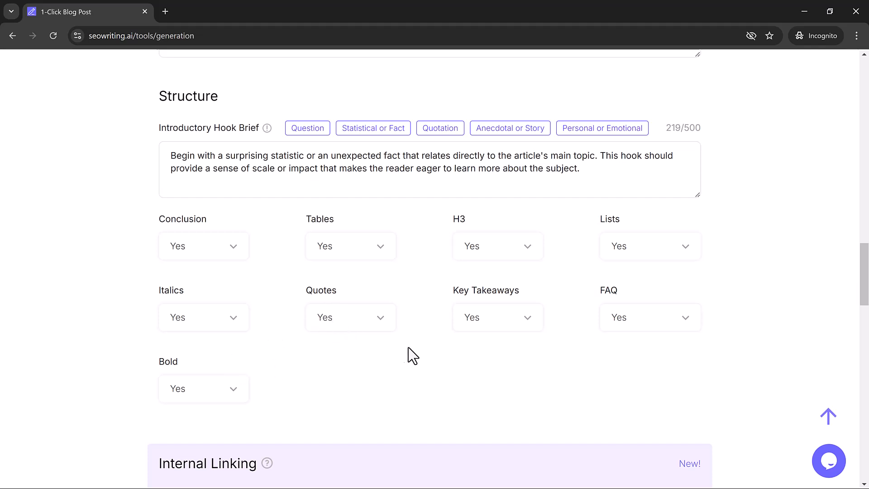
pyautogui.scroll(-3)
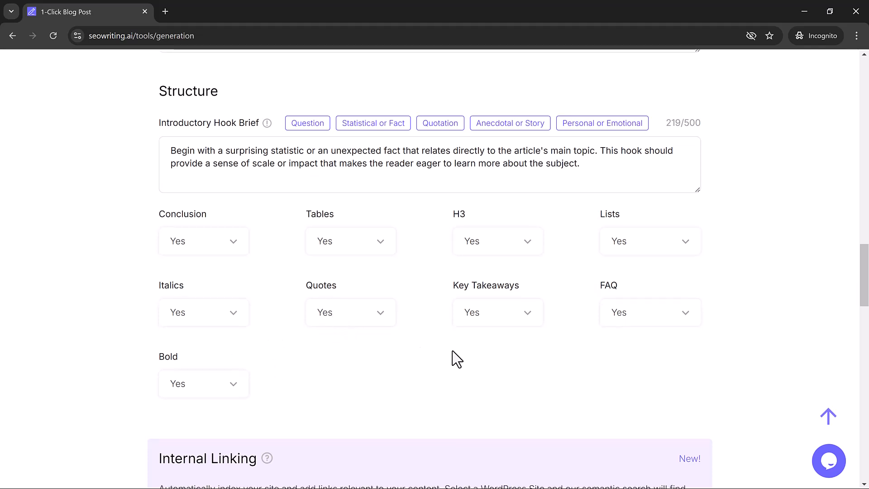
pyautogui.scroll(-3)
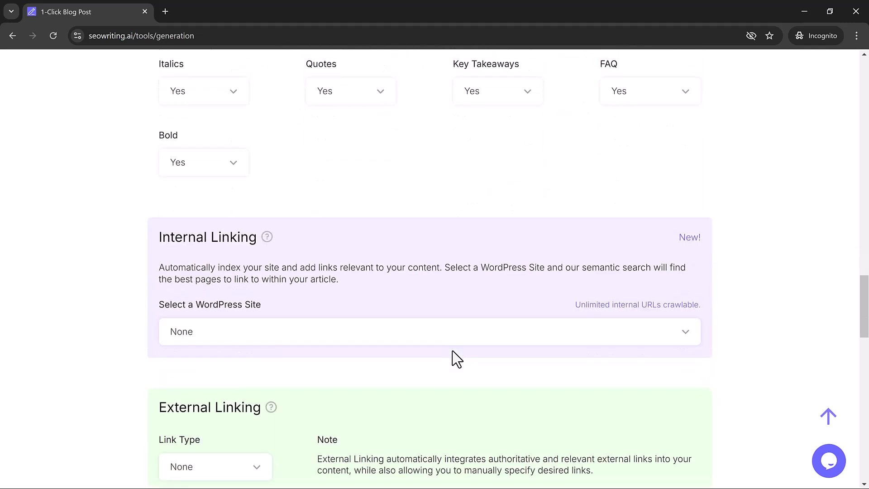
pyautogui.scroll(-3)
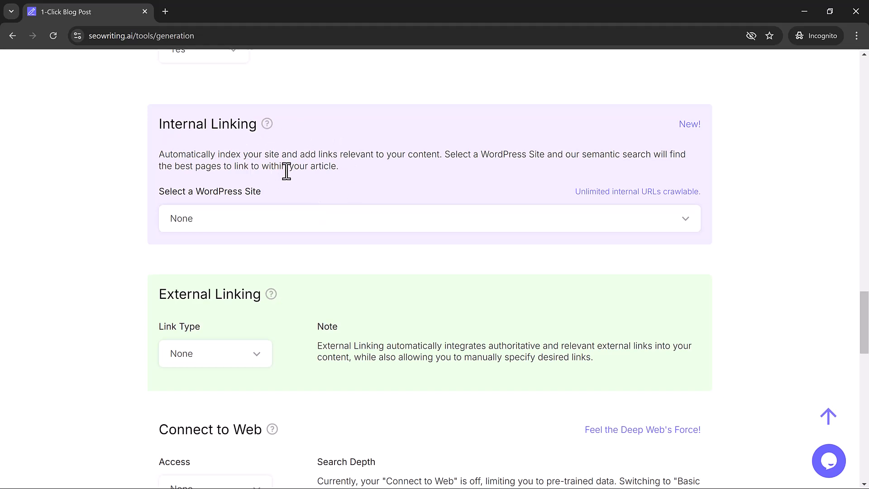
pyautogui.moveTo(306, 165)
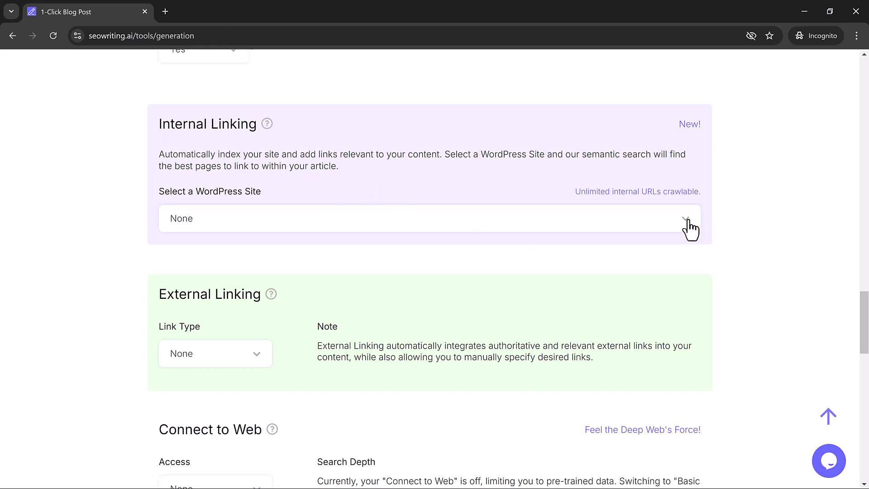
pyautogui.click(690, 218)
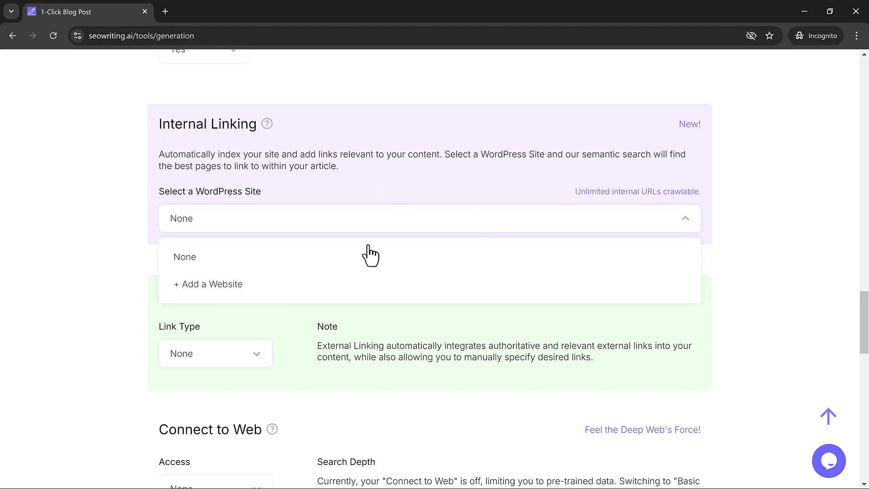
pyautogui.moveTo(373, 290)
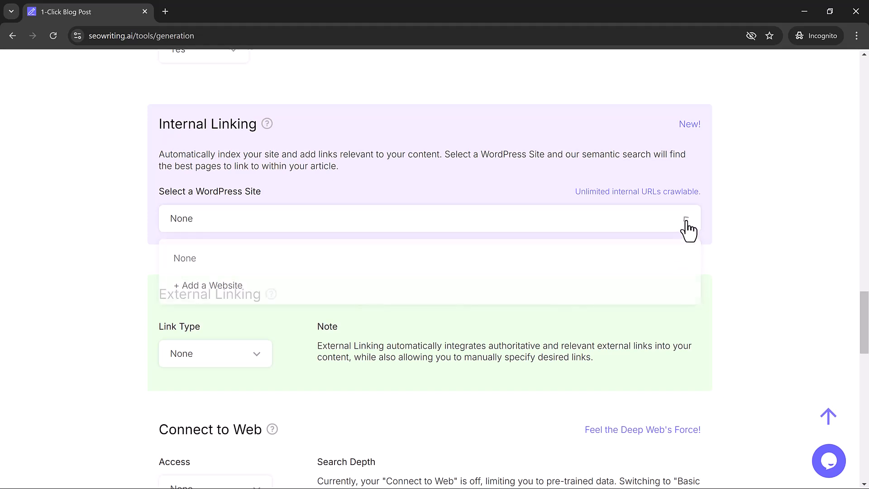
pyautogui.click(430, 218)
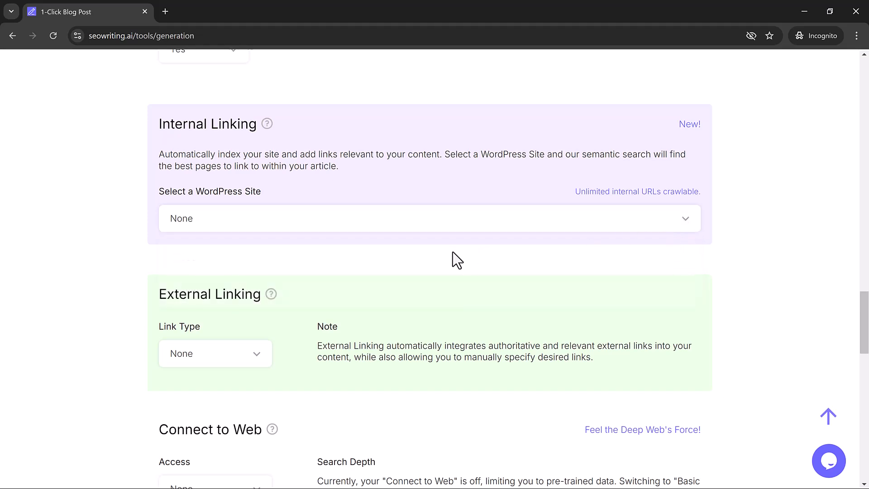
# Make external linking Automatic with 3-4 links, keeping placement Evenly Throughout.
pyautogui.click(215, 353)
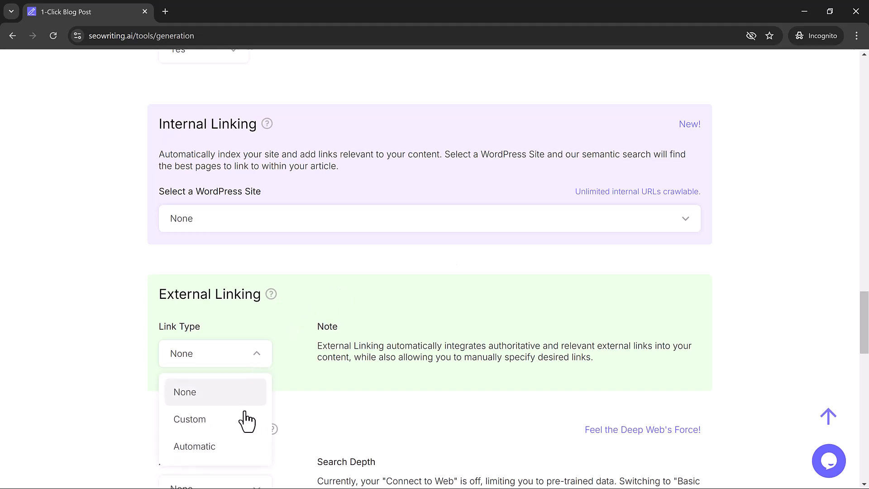
pyautogui.click(195, 446)
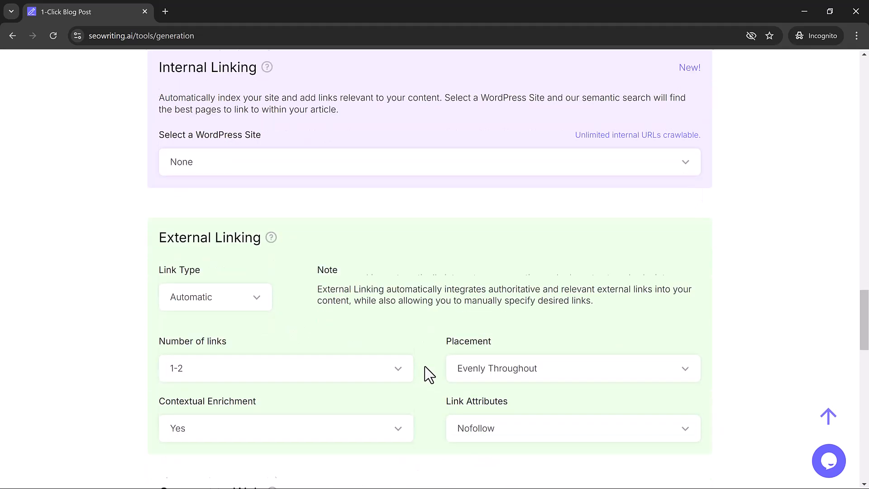
pyautogui.click(286, 368)
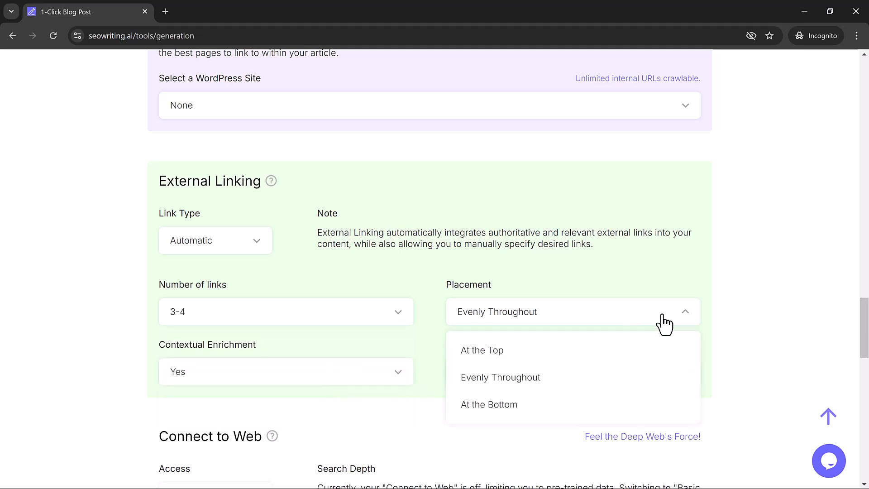
pyautogui.click(499, 377)
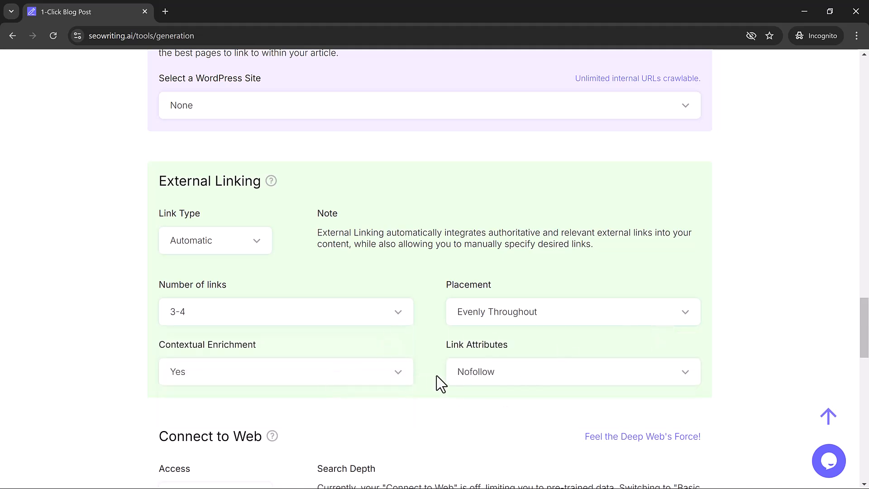
pyautogui.click(573, 371)
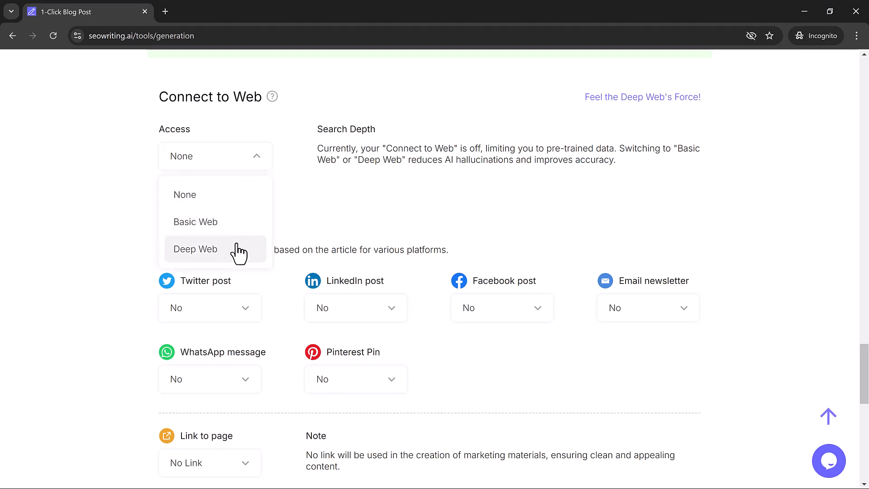
# Switch web access to Deep Web and list source links as URLs.
pyautogui.click(194, 248)
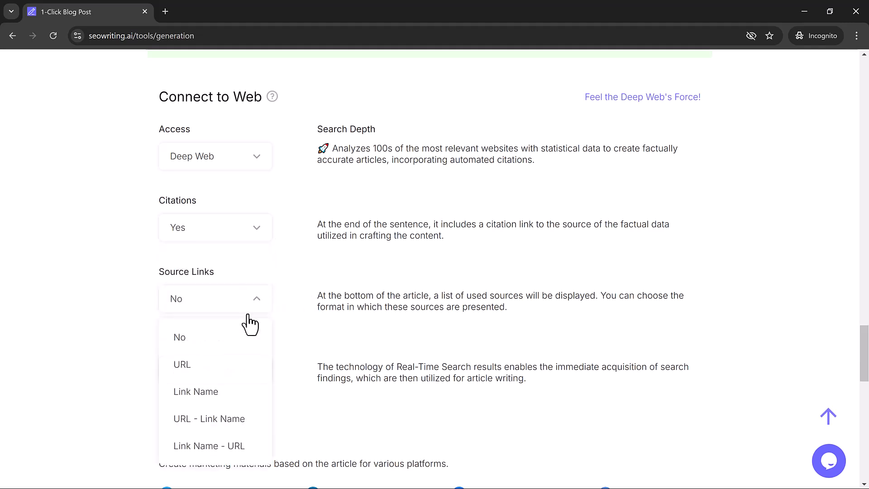
pyautogui.click(182, 364)
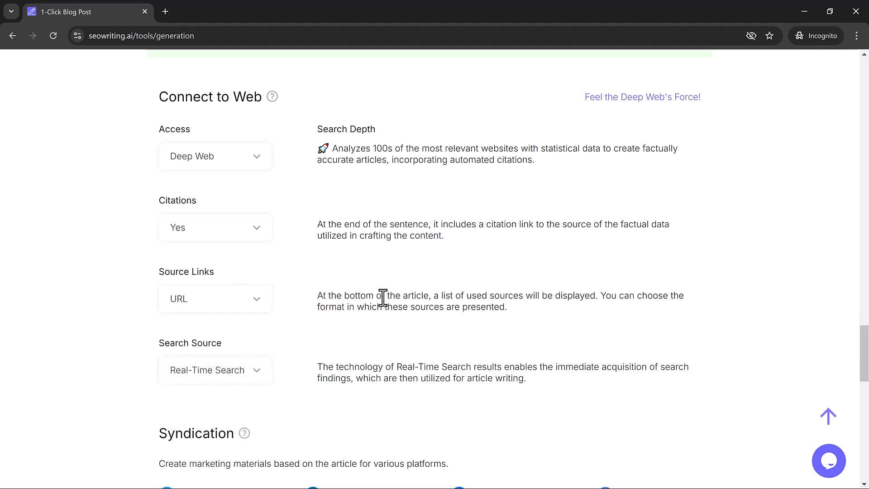
pyautogui.scroll(-3)
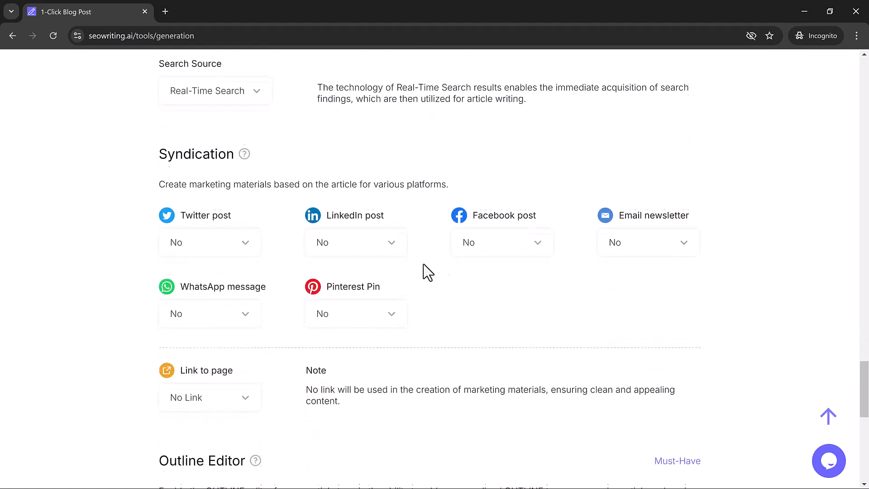
pyautogui.scroll(-3)
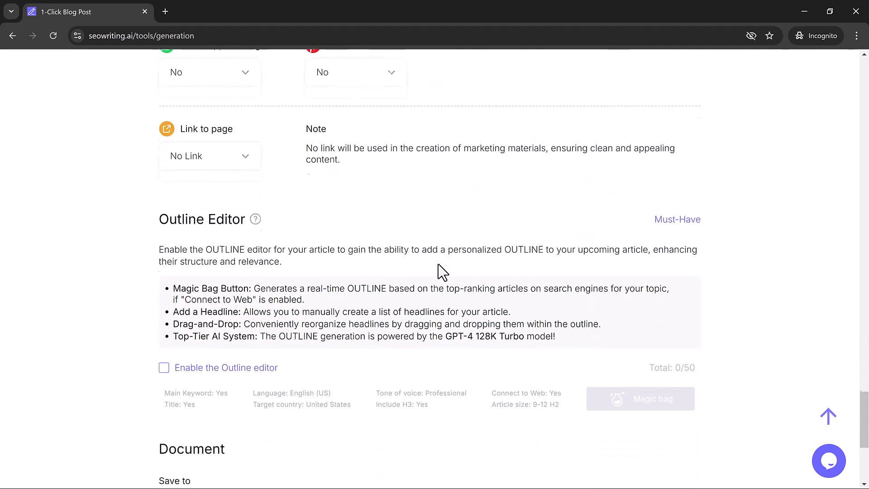
pyautogui.scroll(-3)
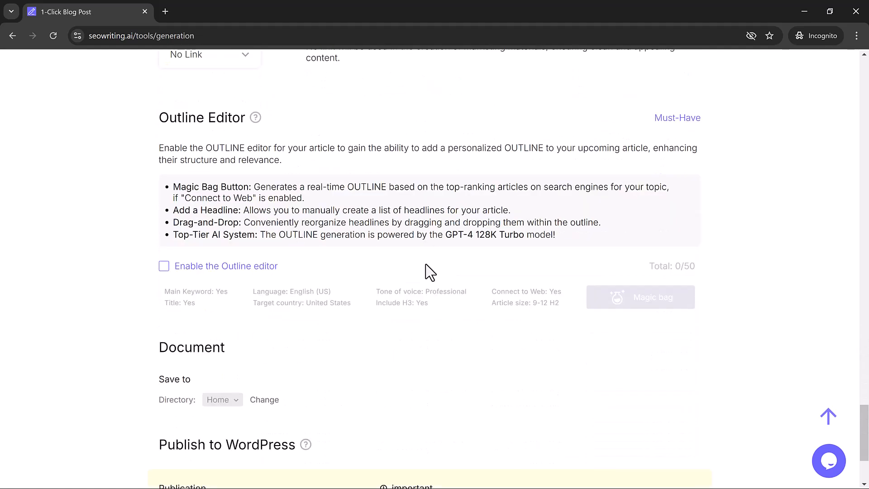
pyautogui.moveTo(313, 191)
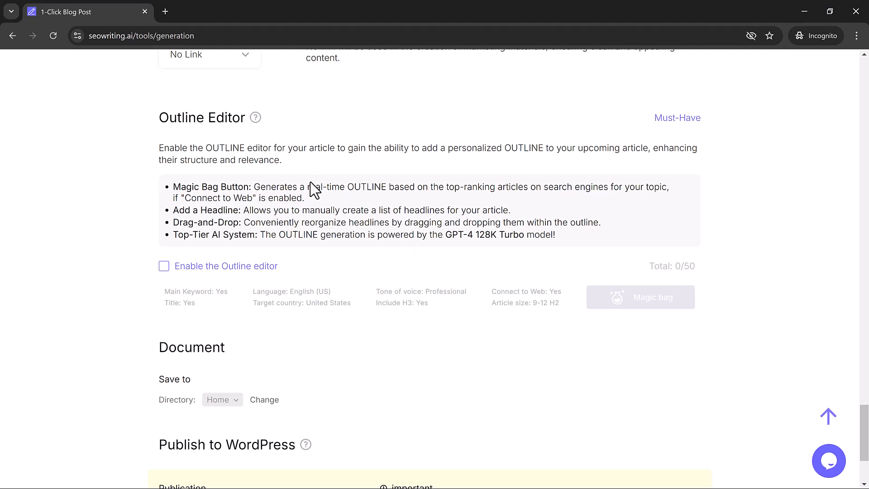
pyautogui.moveTo(447, 231)
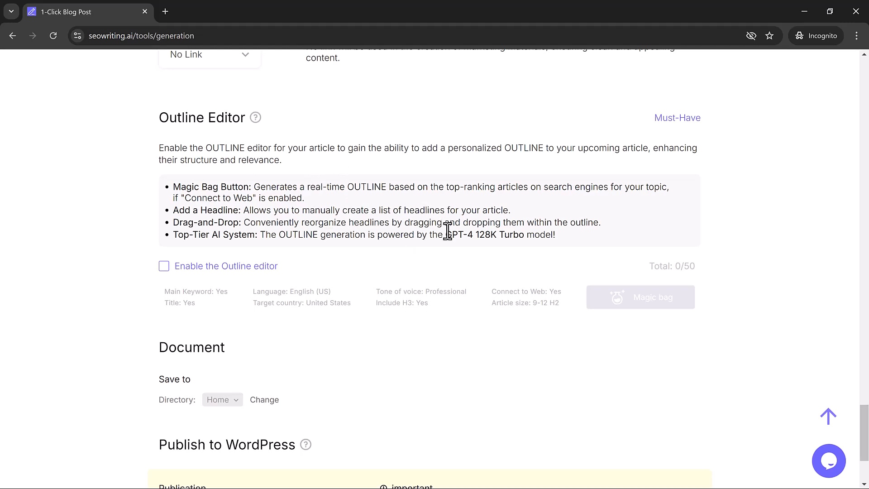
pyautogui.scroll(-3)
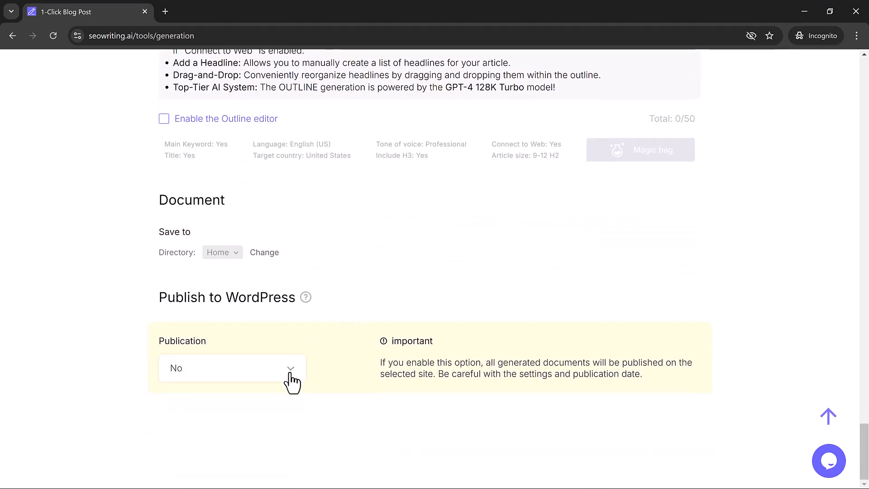
# Try enabling WordPress publication, then choose Connect in the Integration Needed dialog.
pyautogui.click(231, 368)
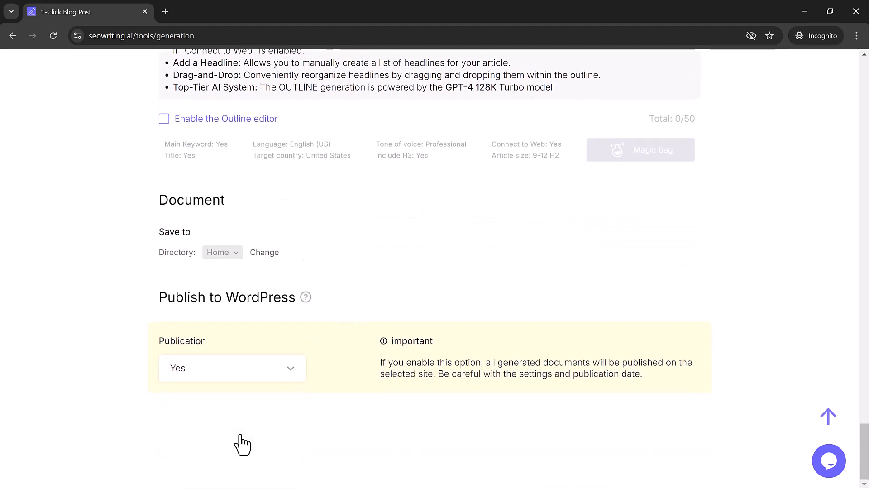
pyautogui.click(231, 368)
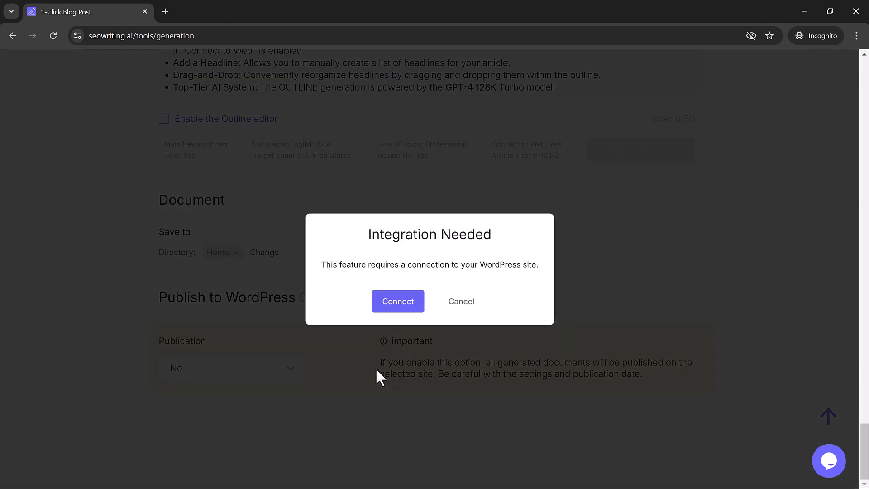
pyautogui.moveTo(397, 301)
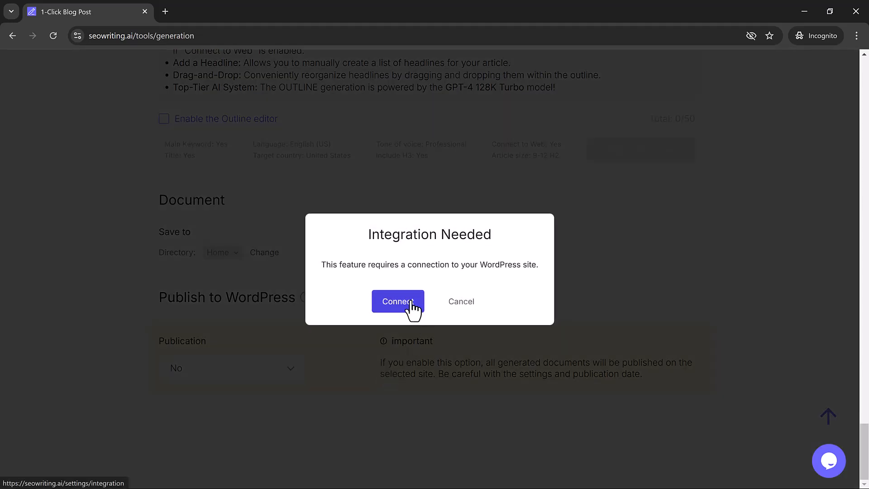
pyautogui.click(398, 301)
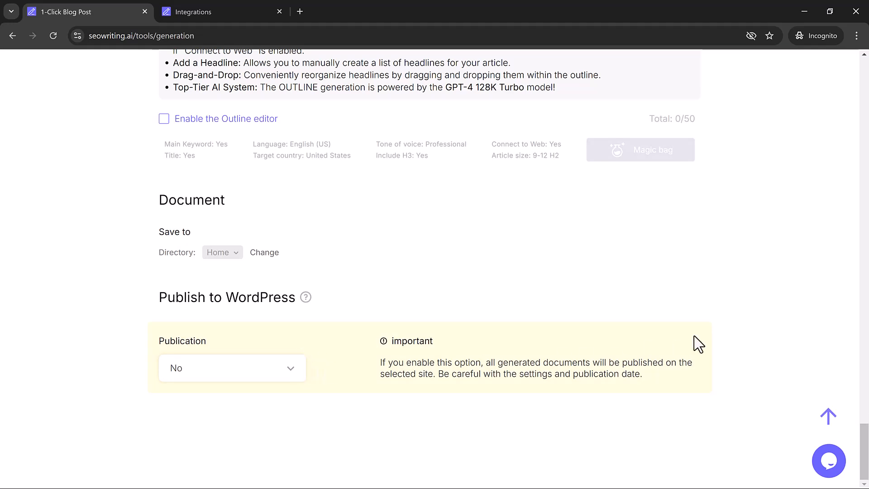
# Open Integrations from the account menu and the WordPress Install Plugin guide.
pyautogui.click(829, 63)
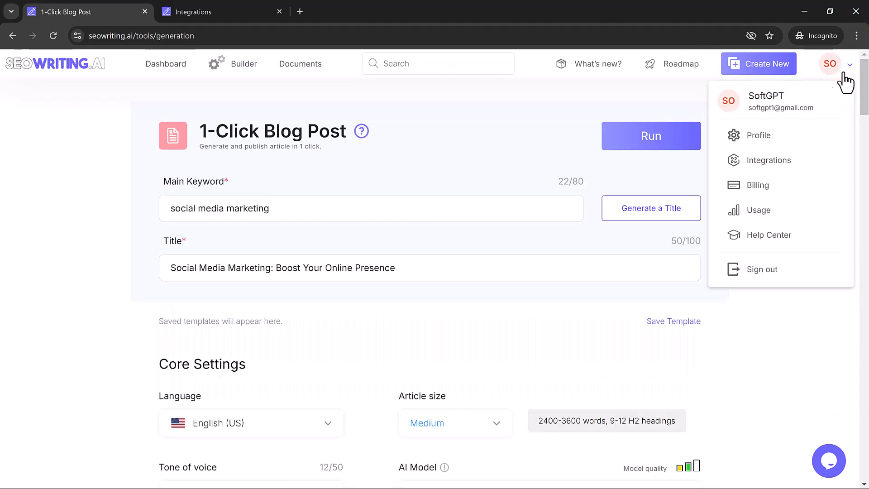
pyautogui.moveTo(770, 160)
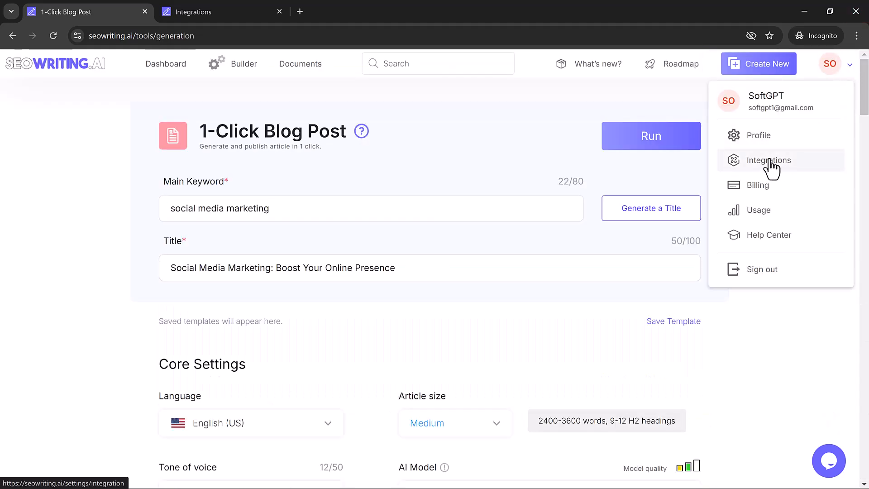
pyautogui.click(769, 160)
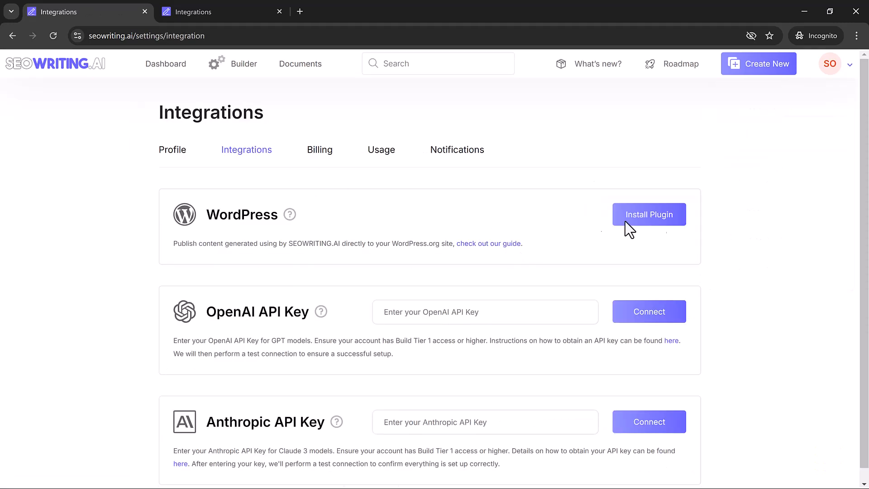
pyautogui.click(648, 215)
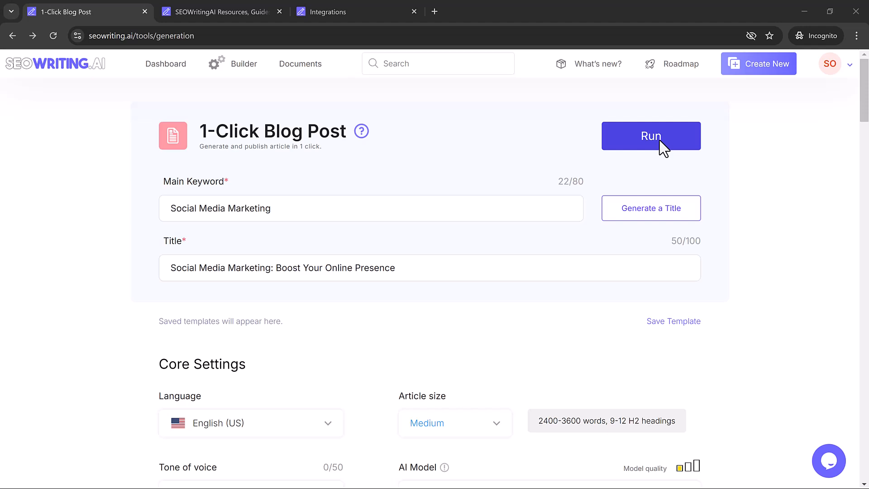
pyautogui.moveTo(654, 158)
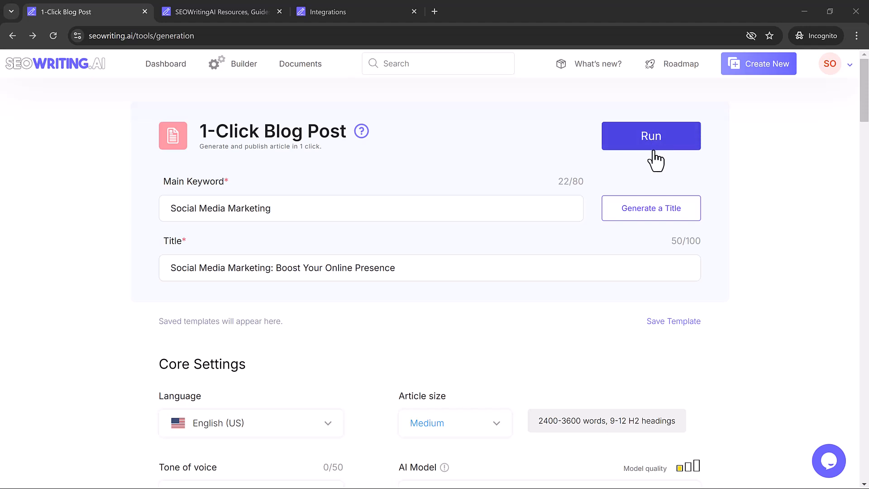
# Run the Social Media Marketing article and open the finished post from Builder.
pyautogui.click(651, 136)
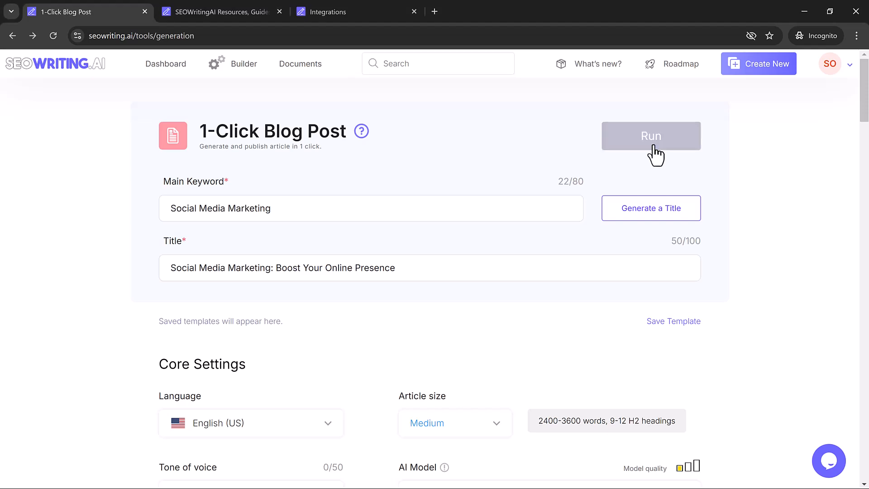
pyautogui.click(242, 64)
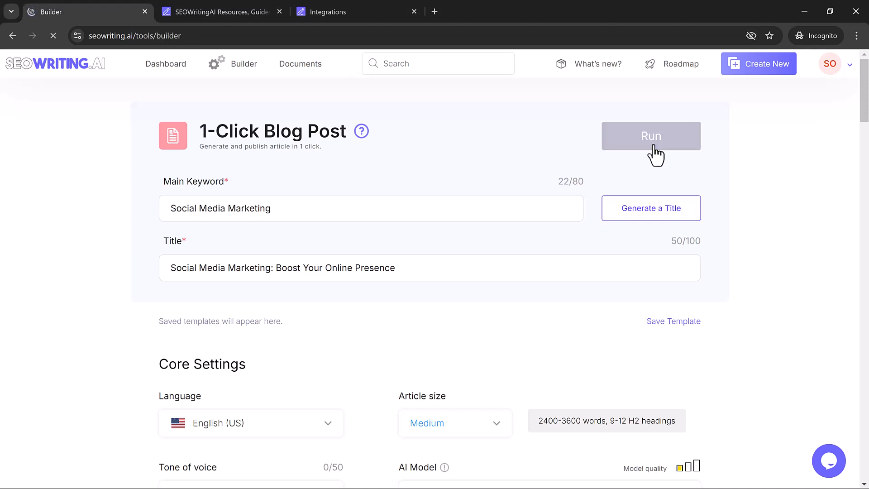
pyautogui.click(651, 136)
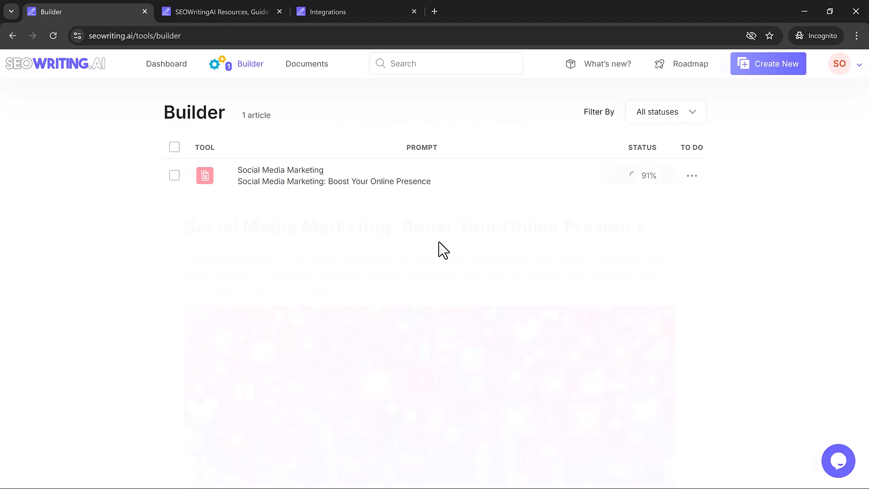
pyautogui.click(335, 176)
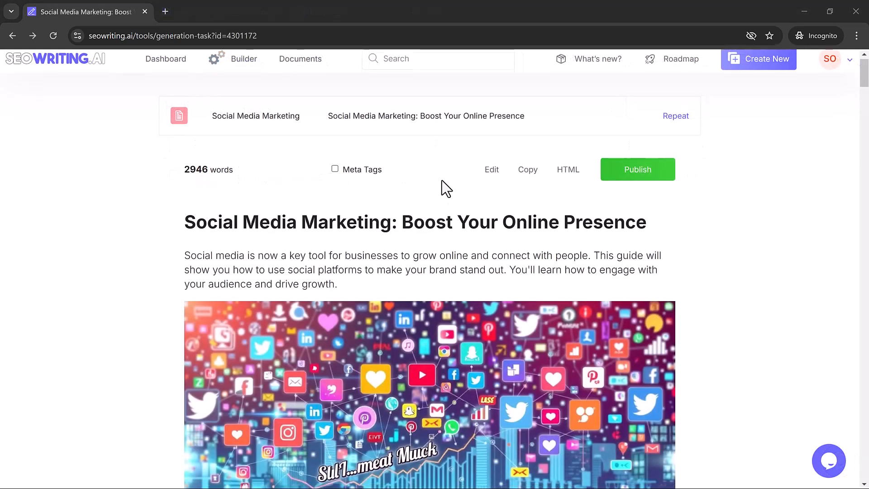
# Read through the 2,946-word Social Media Marketing article's sections, images and tables.
pyautogui.scroll(-3)
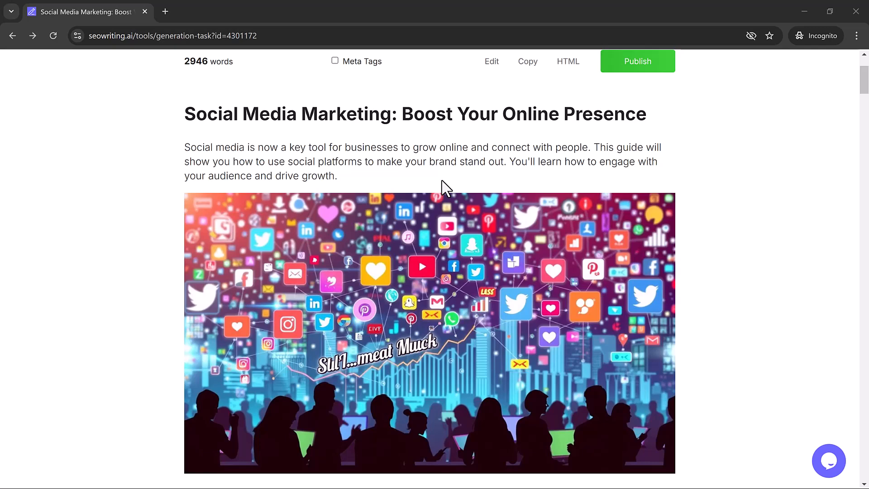
pyautogui.scroll(-3)
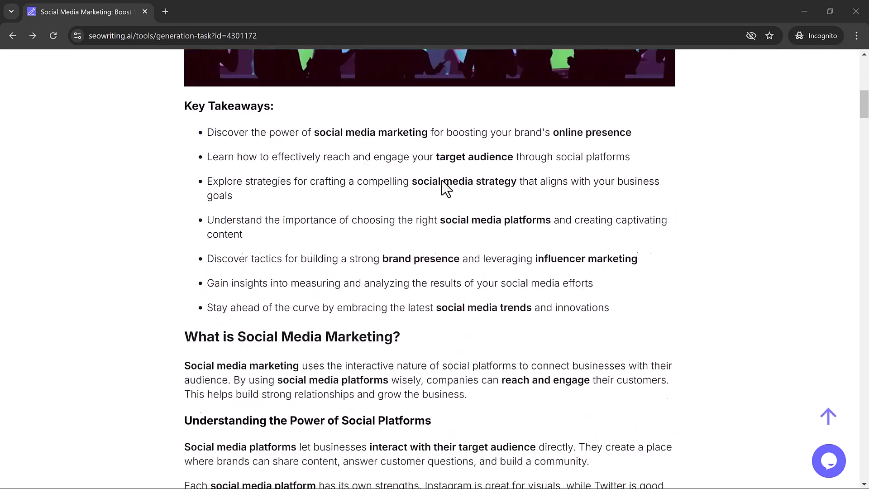
pyautogui.scroll(-3)
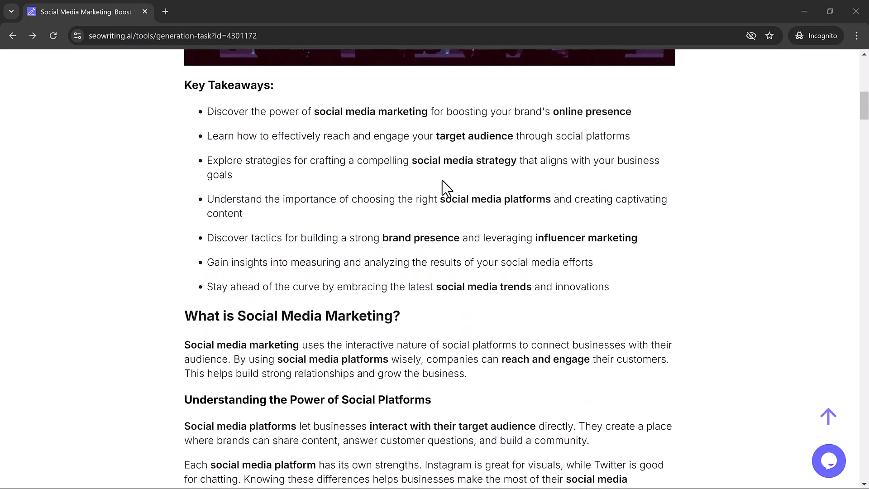
pyautogui.scroll(-3)
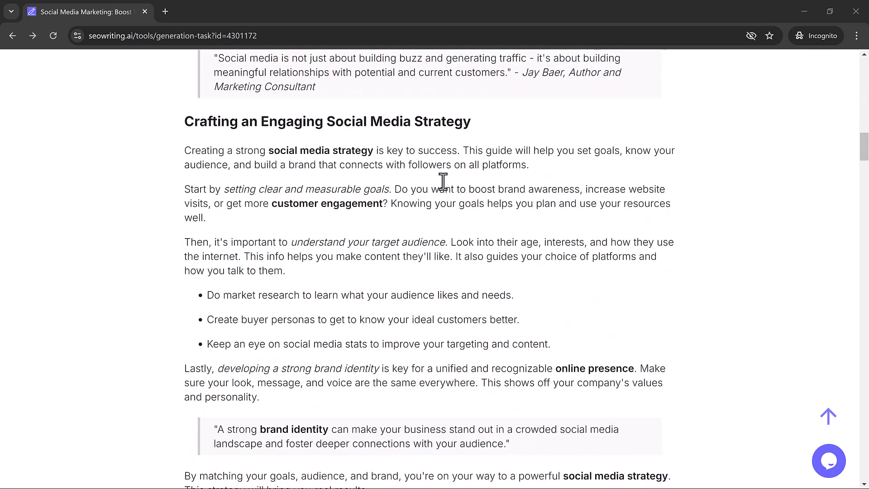
pyautogui.scroll(-3)
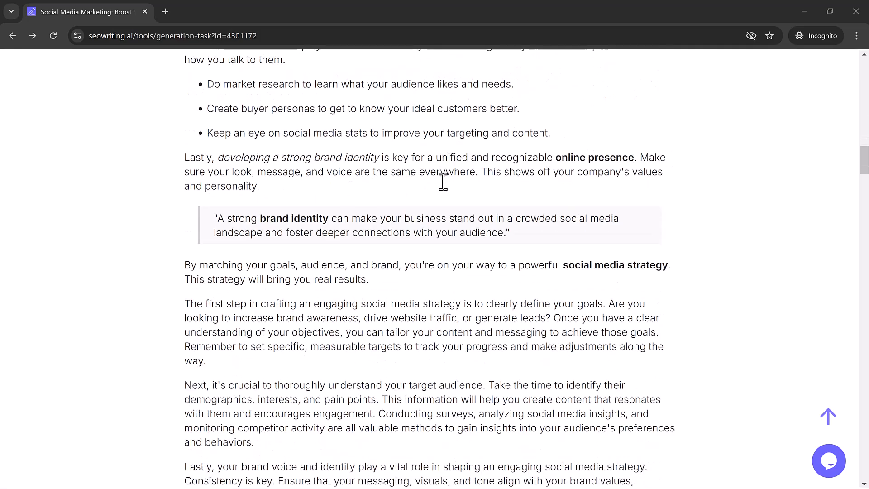
pyautogui.scroll(-3)
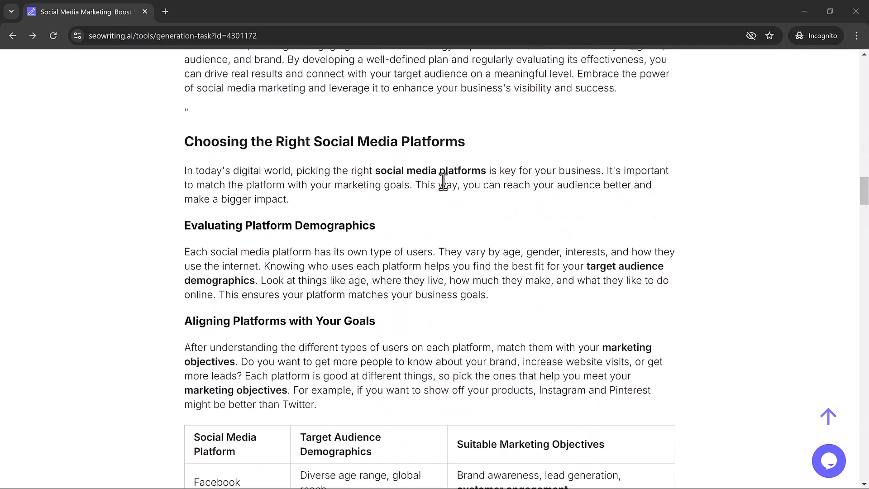
pyautogui.scroll(-3)
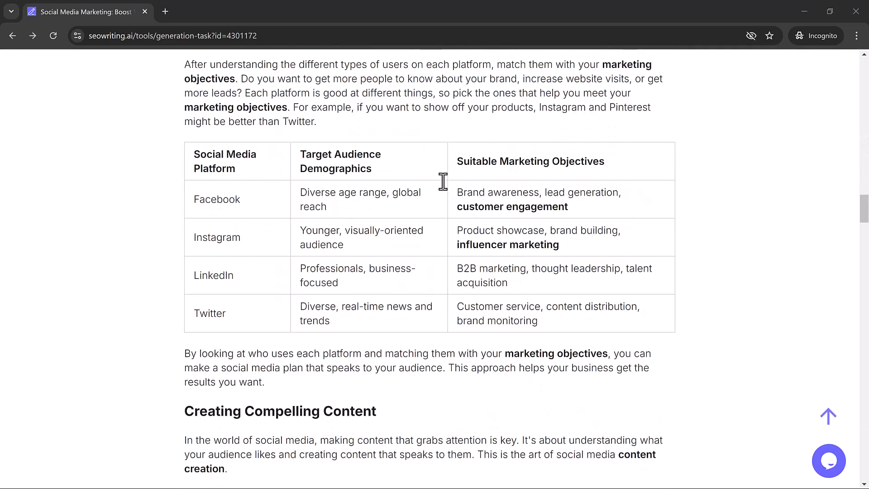
pyautogui.scroll(-3)
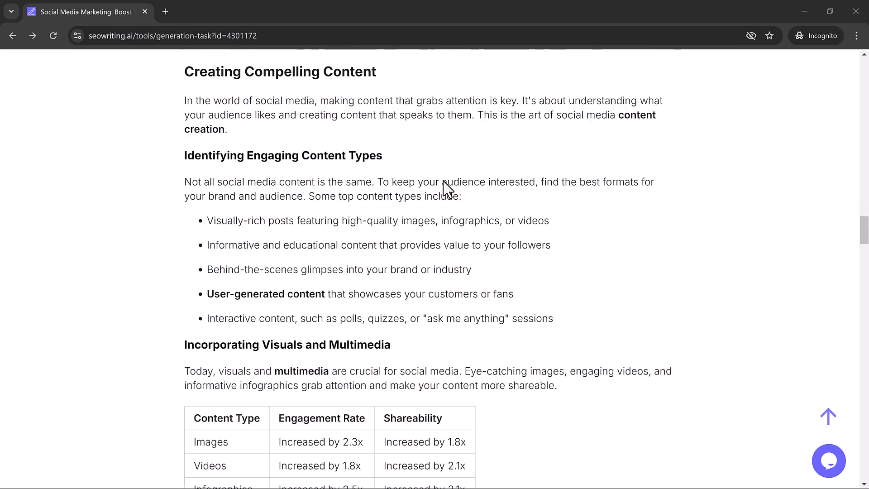
pyautogui.scroll(-3)
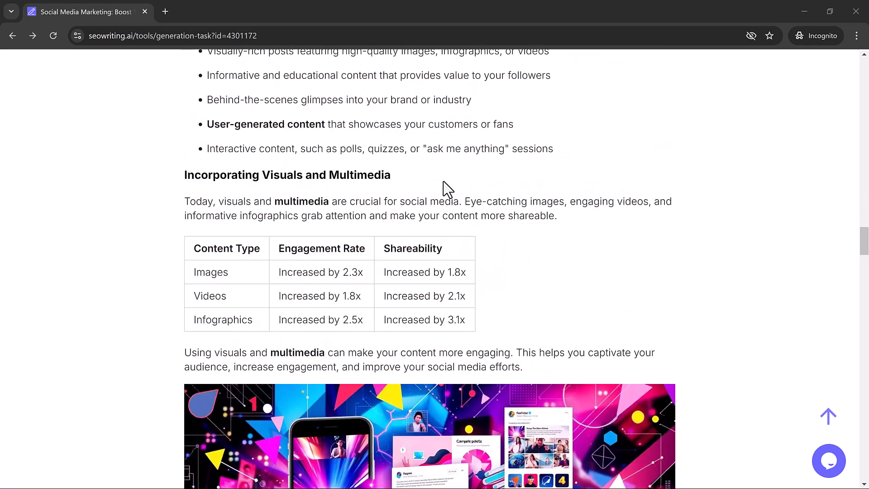
pyautogui.scroll(-3)
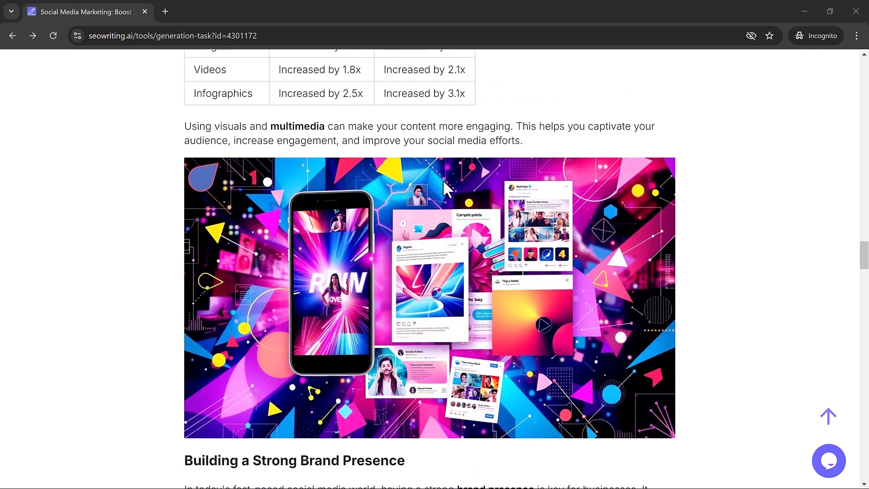
pyautogui.scroll(-3)
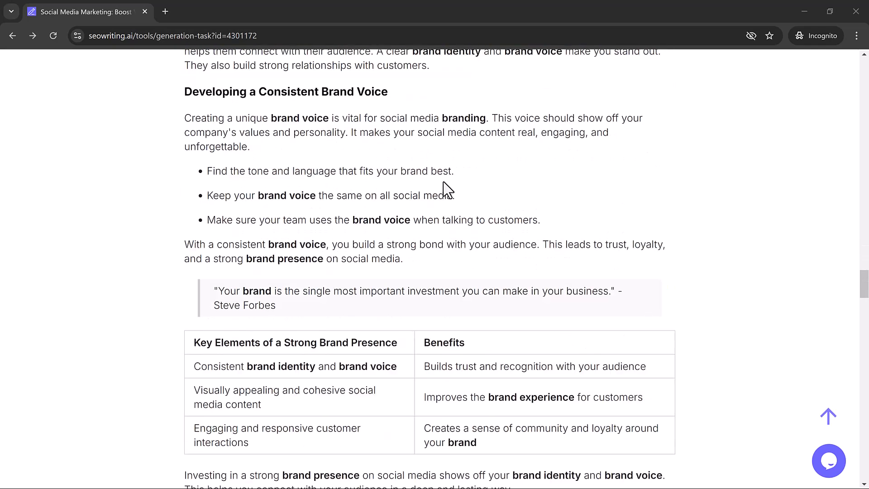
pyautogui.scroll(-3)
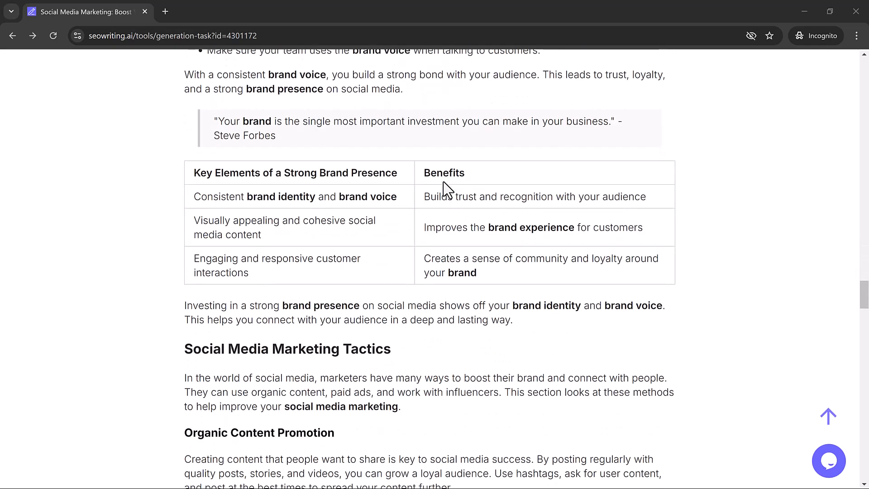
pyautogui.scroll(-3)
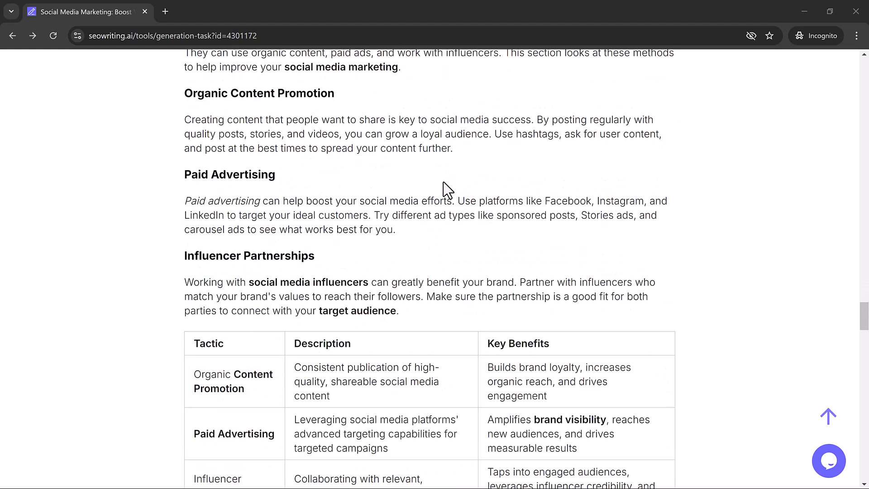
pyautogui.scroll(-3)
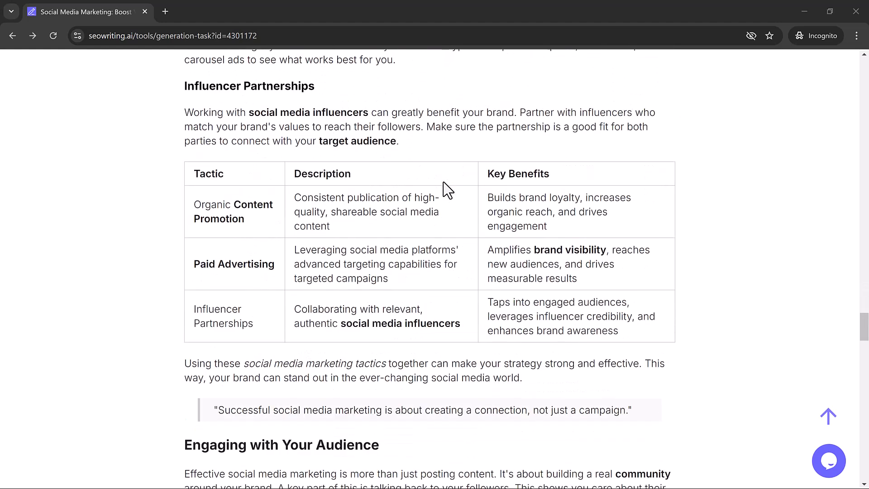
pyautogui.scroll(-3)
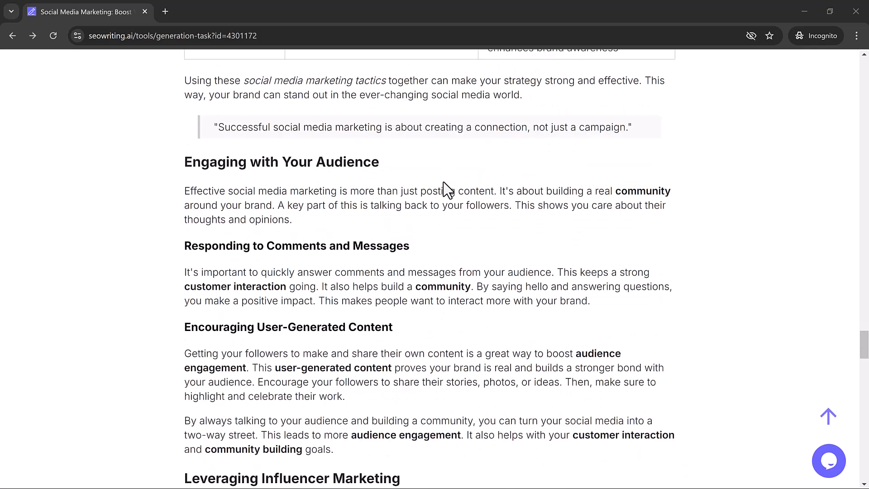
pyautogui.scroll(-3)
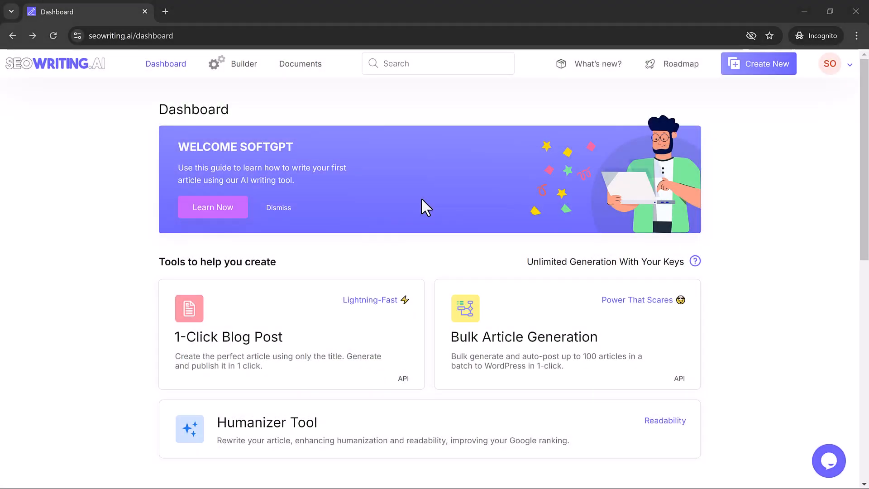
pyautogui.moveTo(432, 256)
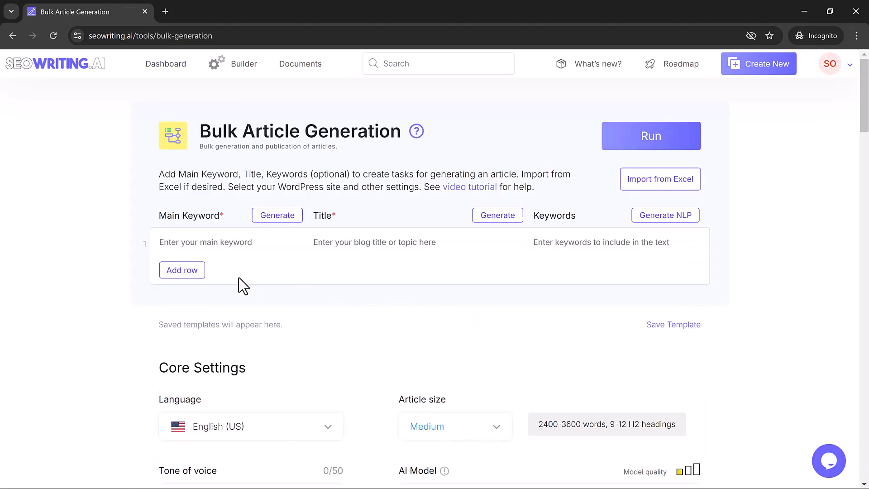
# Add a second bulk row with the keyword 'email writing'.
pyautogui.click(181, 269)
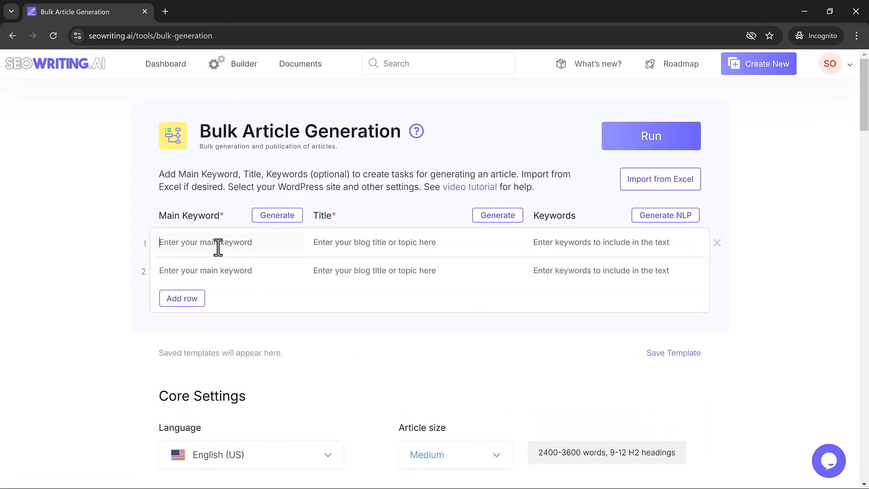
pyautogui.write('social media')
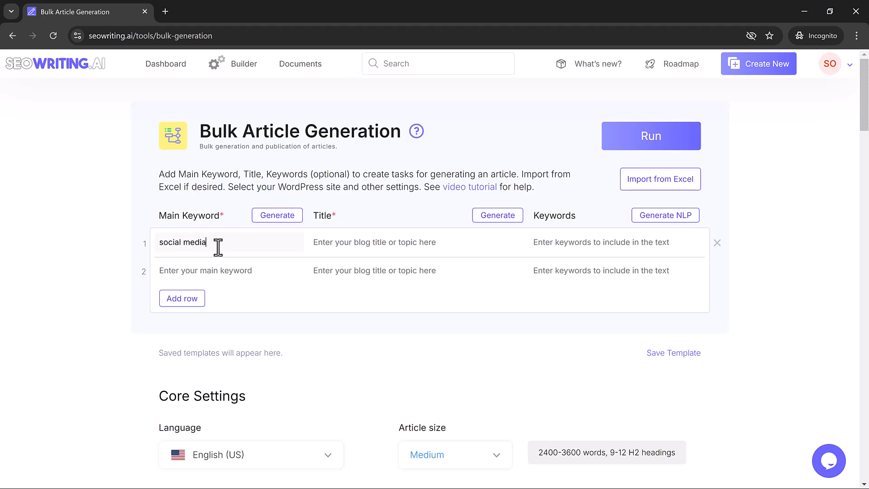
pyautogui.write('email writing')
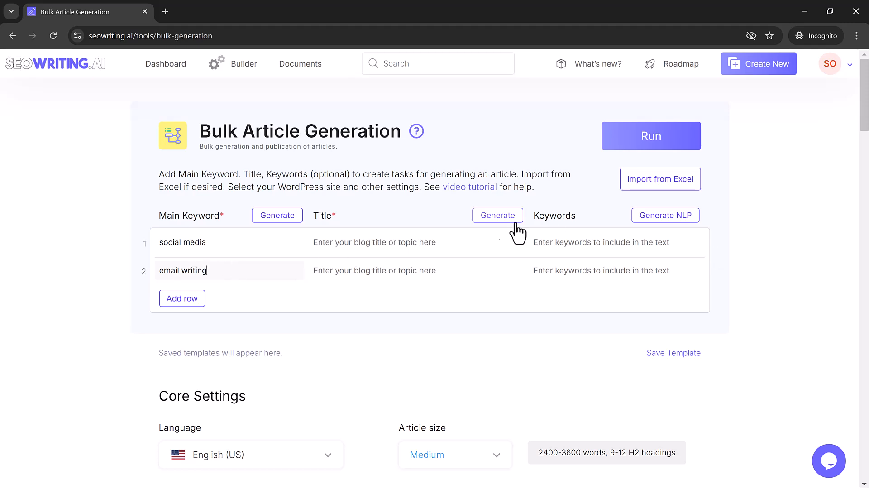
# Generate titles and NLP keyword lists for both rows, then review Core Settings.
pyautogui.click(497, 215)
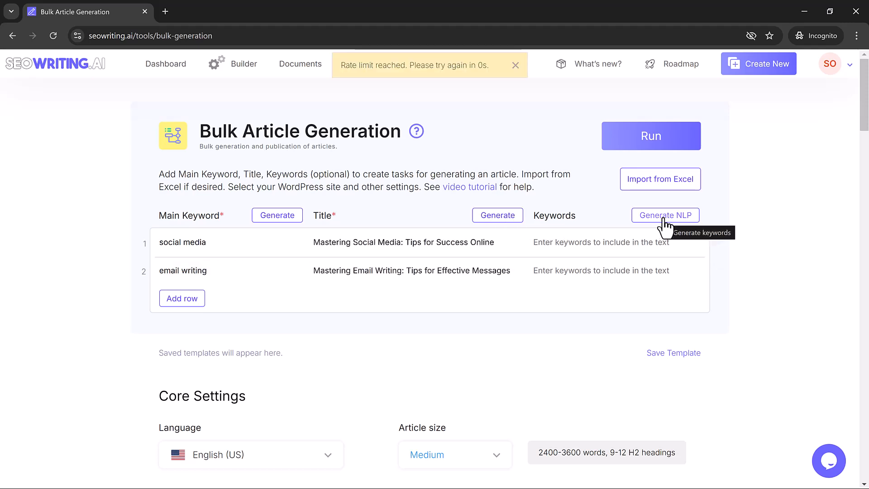
pyautogui.click(665, 215)
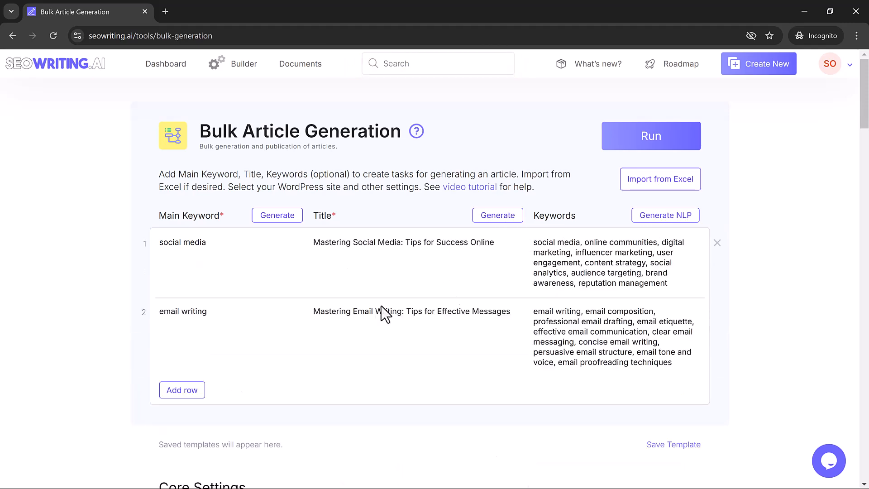
pyautogui.scroll(-3)
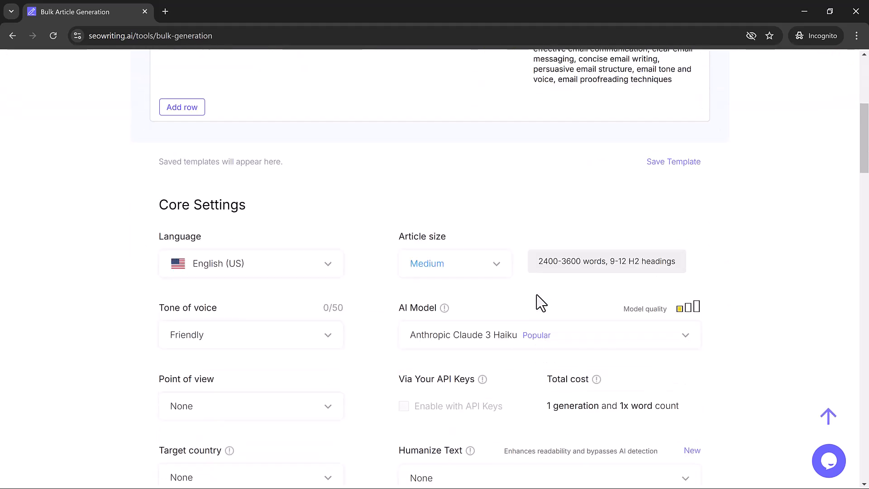
pyautogui.scroll(-3)
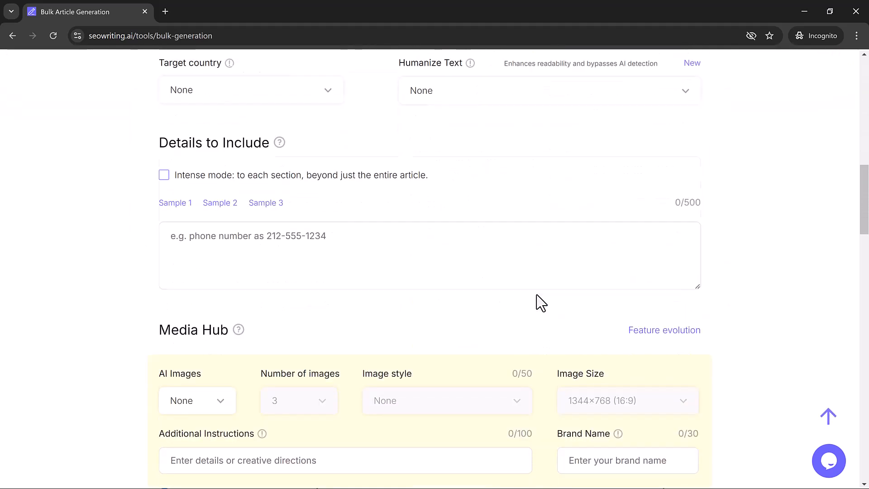
pyautogui.scroll(3)
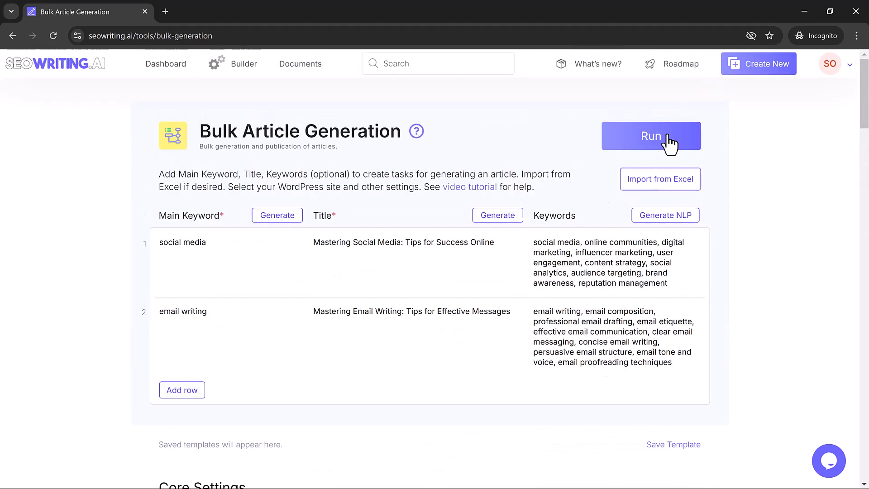
# Run bulk generation and skim the 3,039-word social media article from Builder.
pyautogui.click(650, 136)
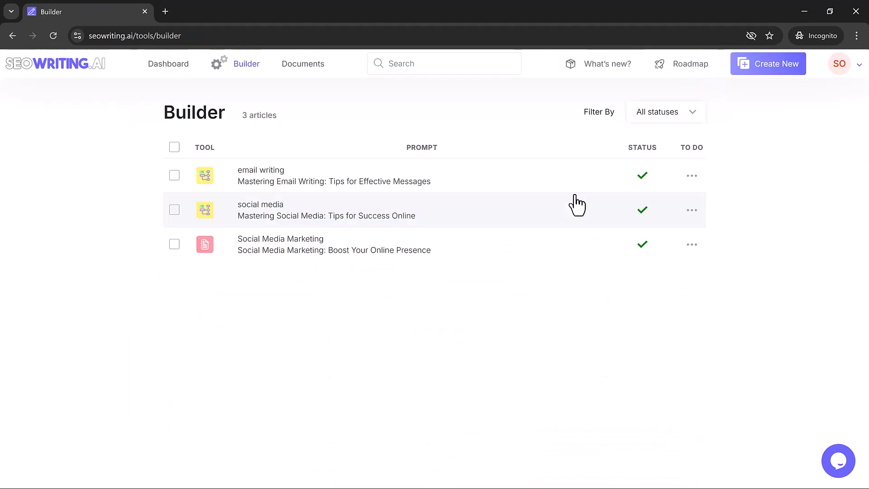
pyautogui.moveTo(538, 220)
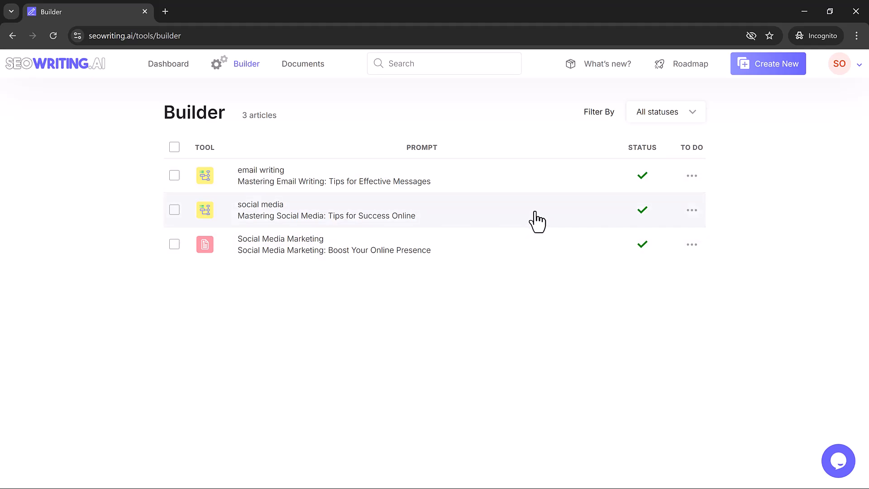
pyautogui.click(326, 215)
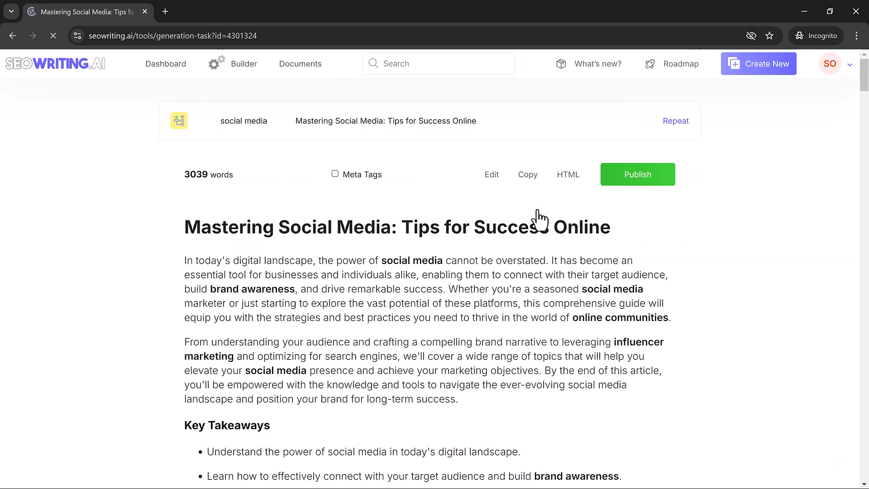
pyautogui.scroll(-3)
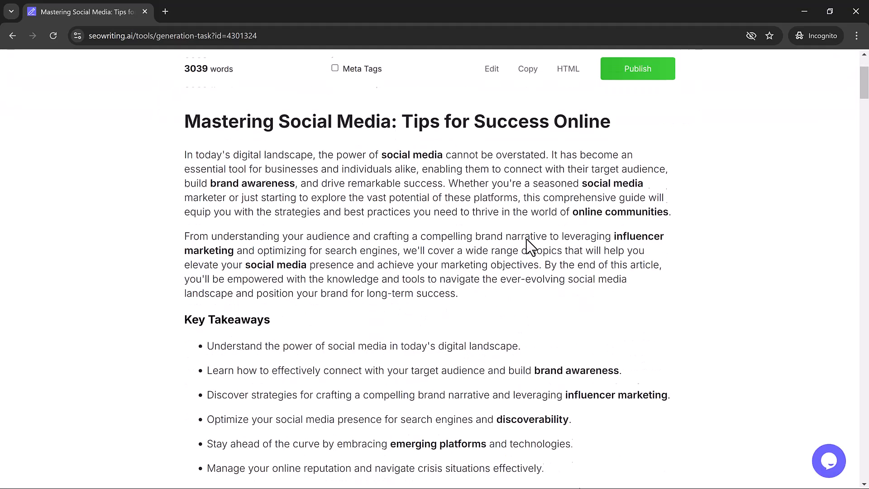
pyautogui.scroll(-3)
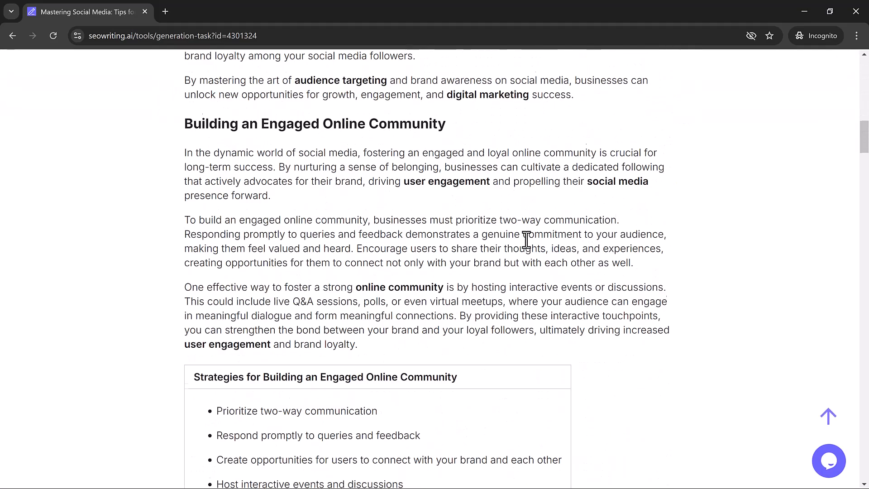
pyautogui.scroll(-3)
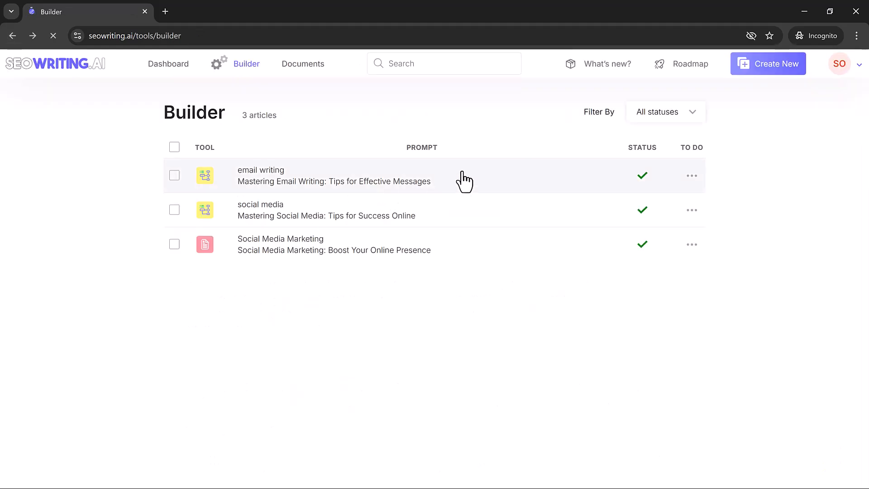
# Open the 2,614-word Mastering Email Writing article and skim through it.
pyautogui.click(333, 175)
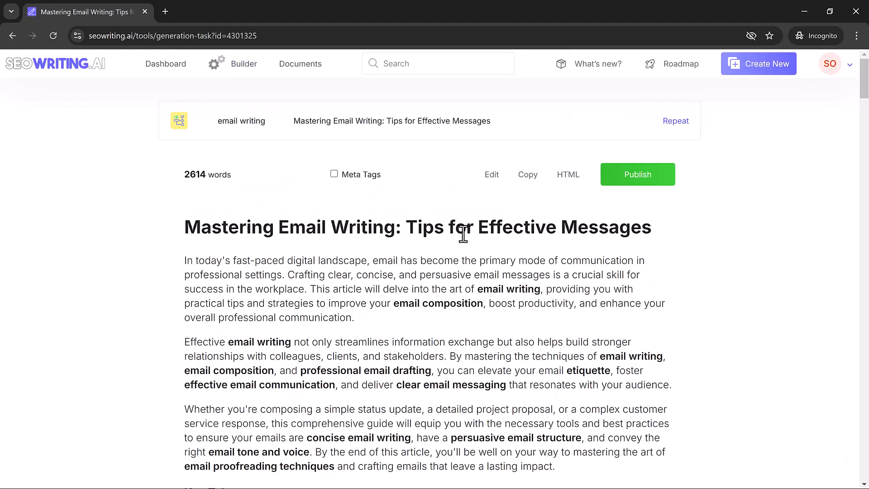
pyautogui.scroll(-3)
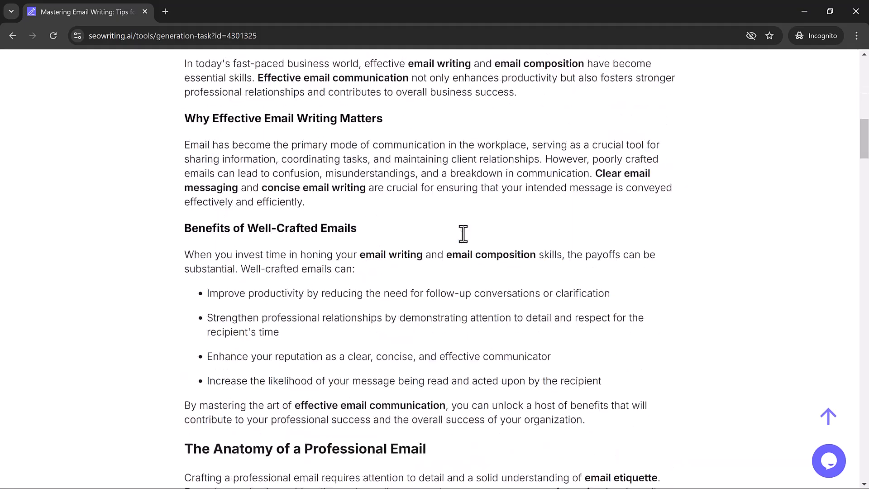
pyautogui.scroll(-3)
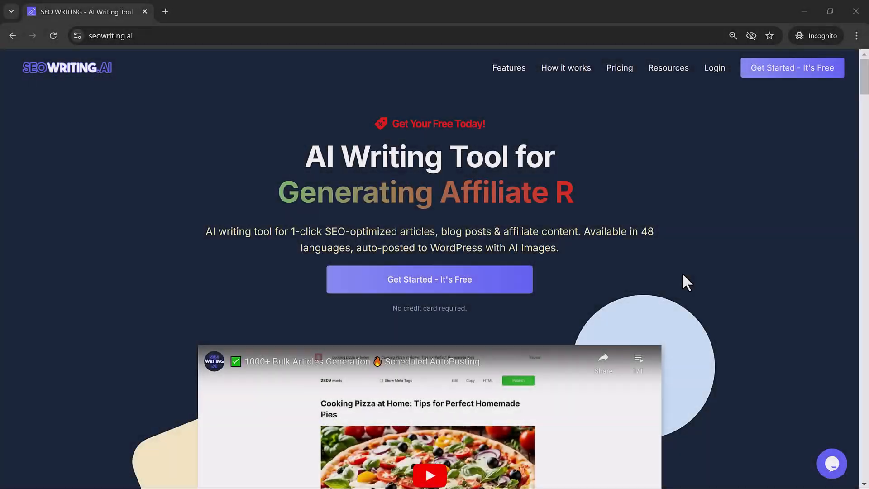
# Scroll the home page down to pricing: Free $0, Starter $14, Professional $59.
pyautogui.scroll(-3)
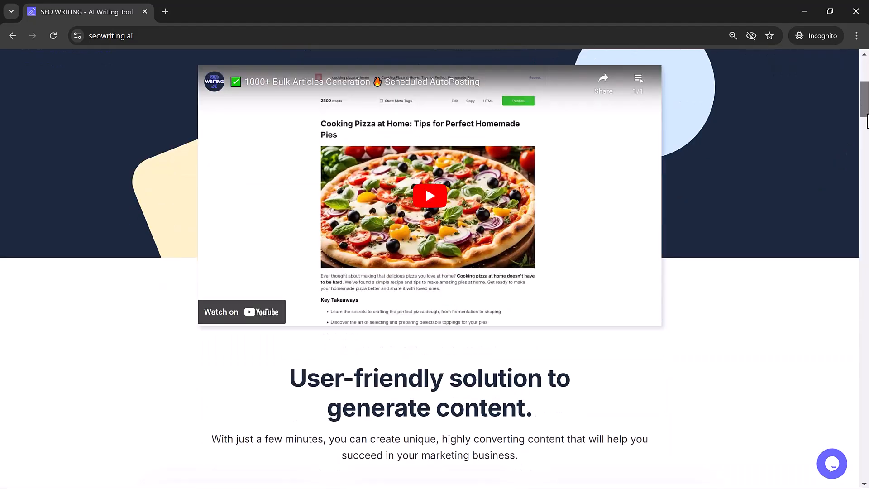
pyautogui.scroll(-3)
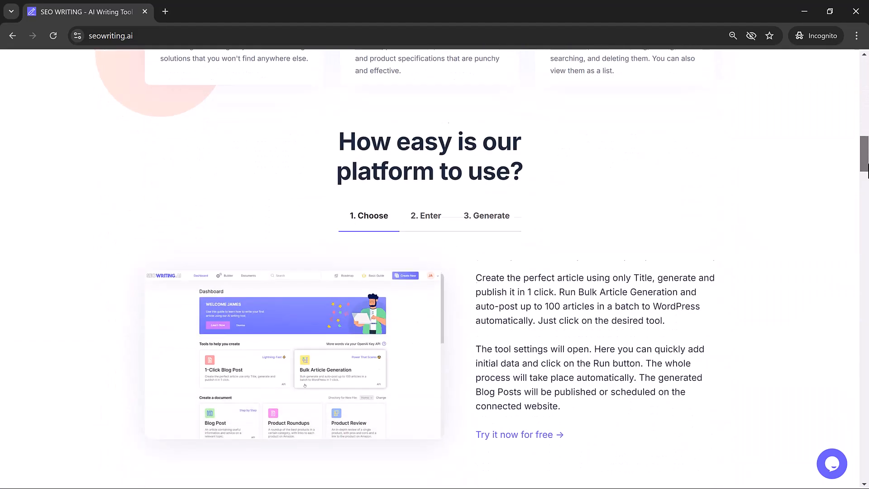
pyautogui.scroll(-3)
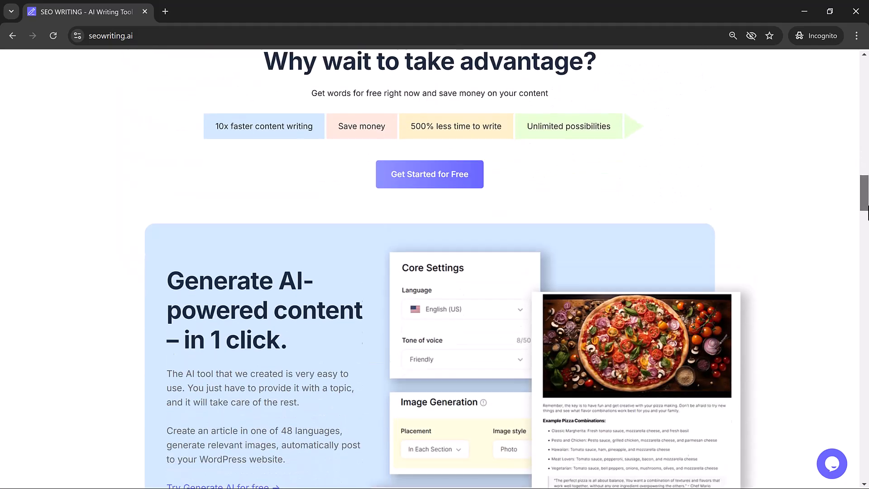
pyautogui.scroll(-3)
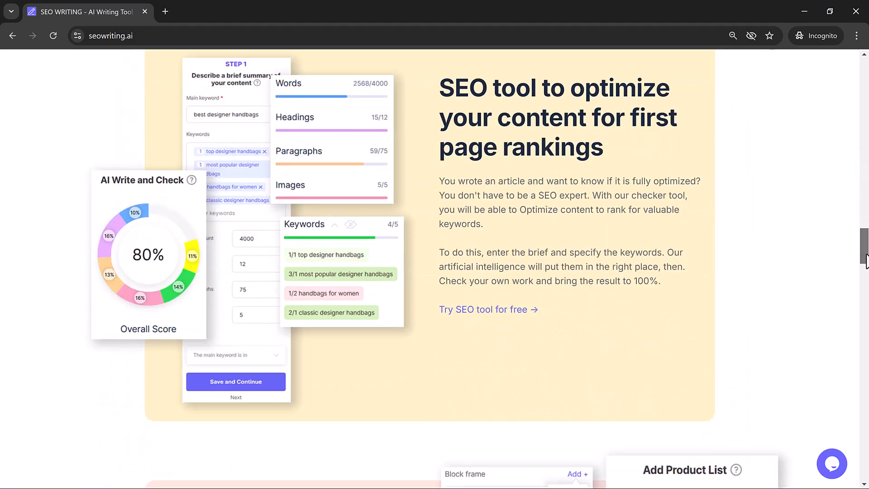
pyautogui.scroll(-3)
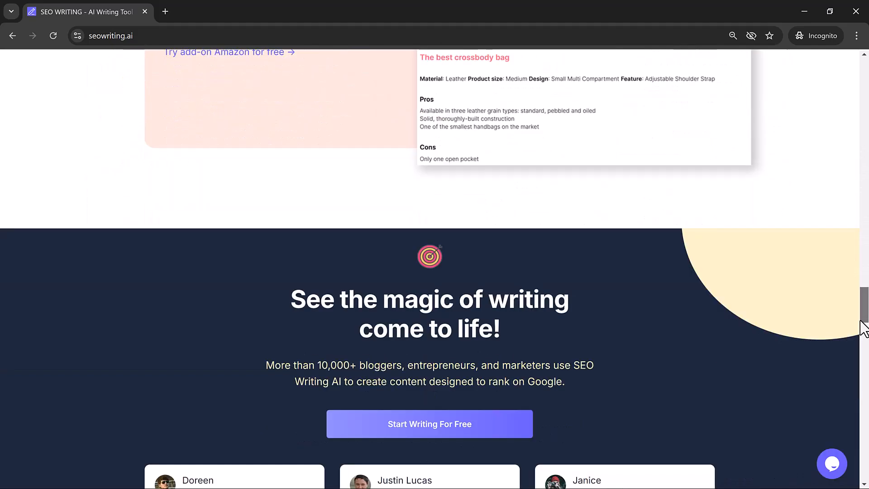
pyautogui.scroll(-3)
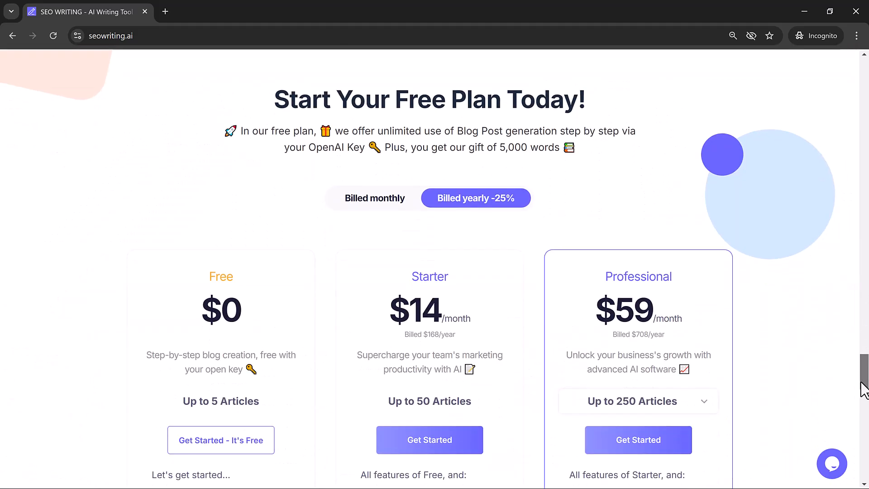
pyautogui.scroll(-3)
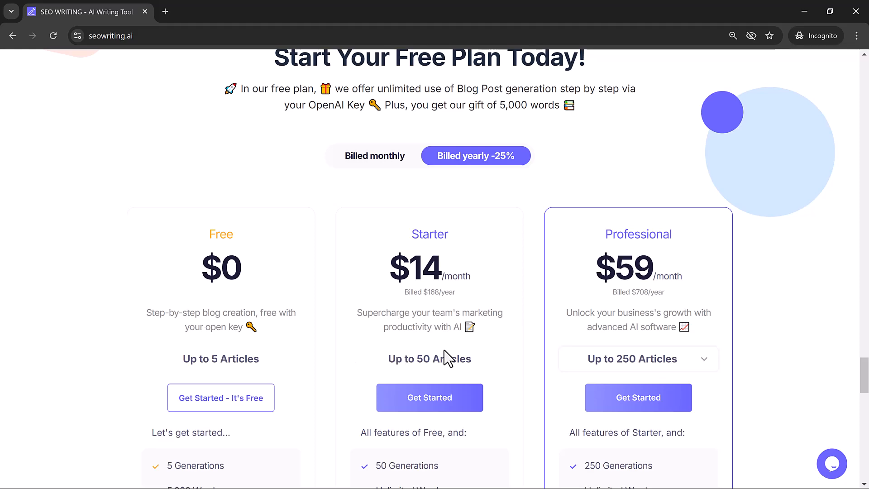
pyautogui.moveTo(540, 365)
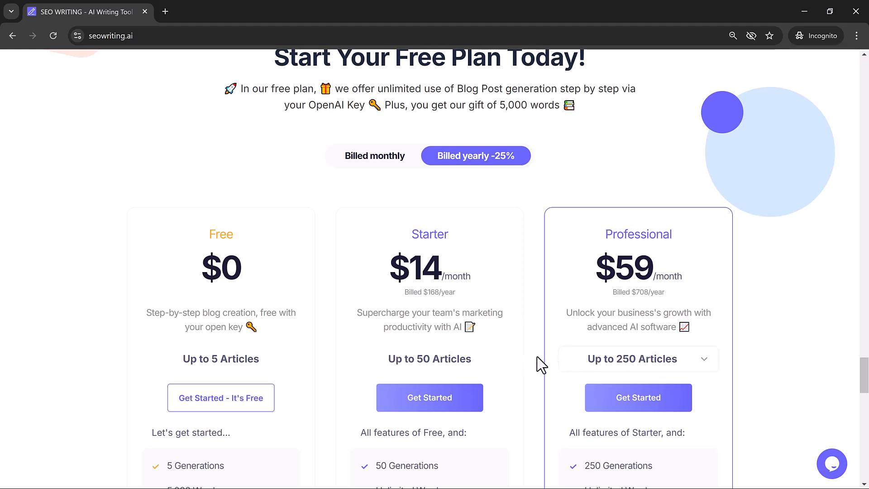
pyautogui.scroll(-3)
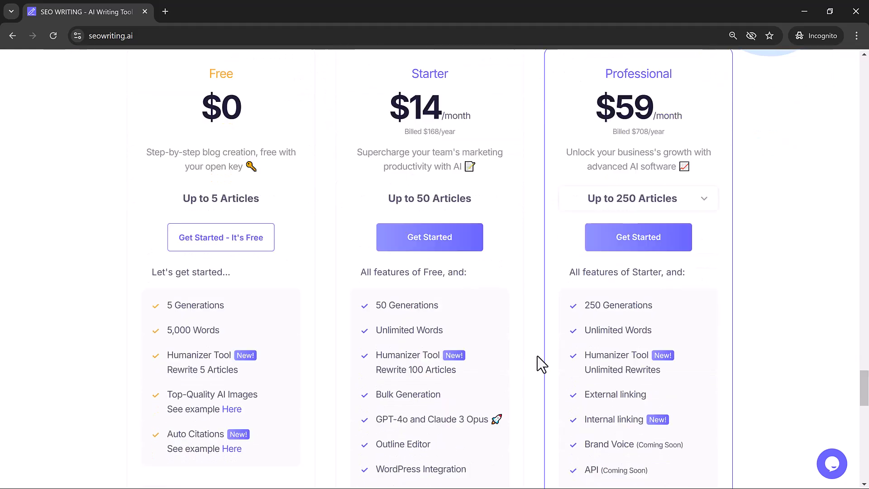
pyautogui.scroll(-3)
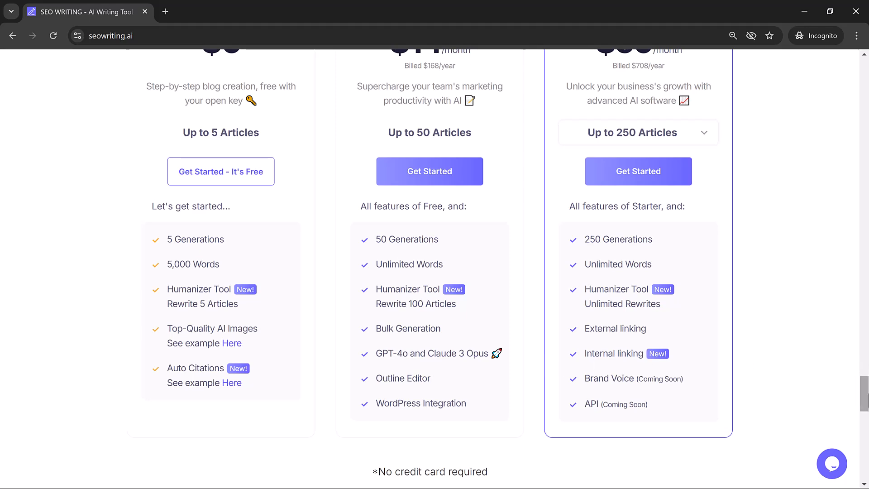
pyautogui.scroll(-3)
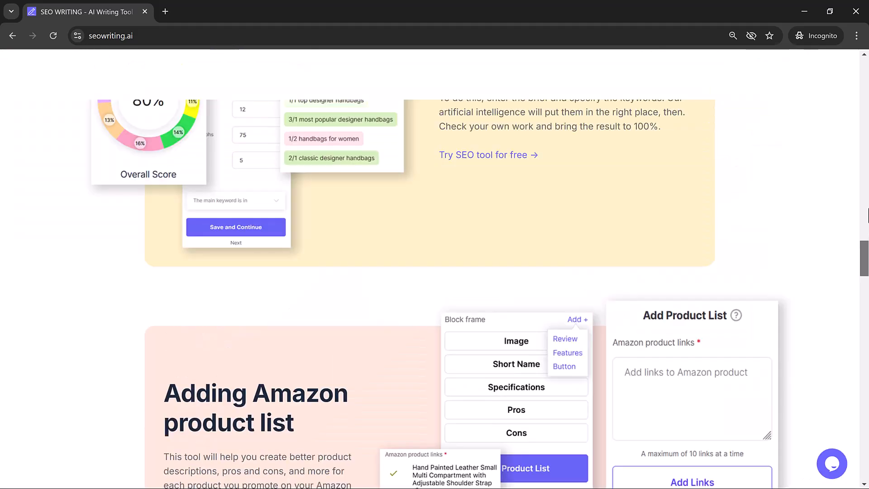